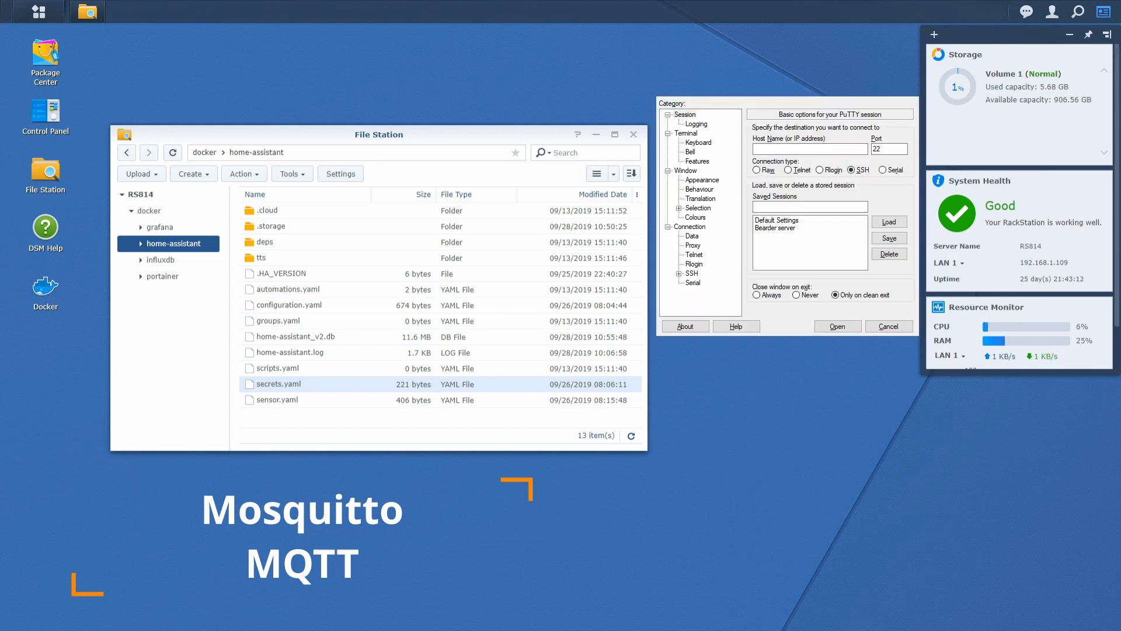
Start an SSH session to the NAS from the stored PuTTY server profile
left_click(780, 227)
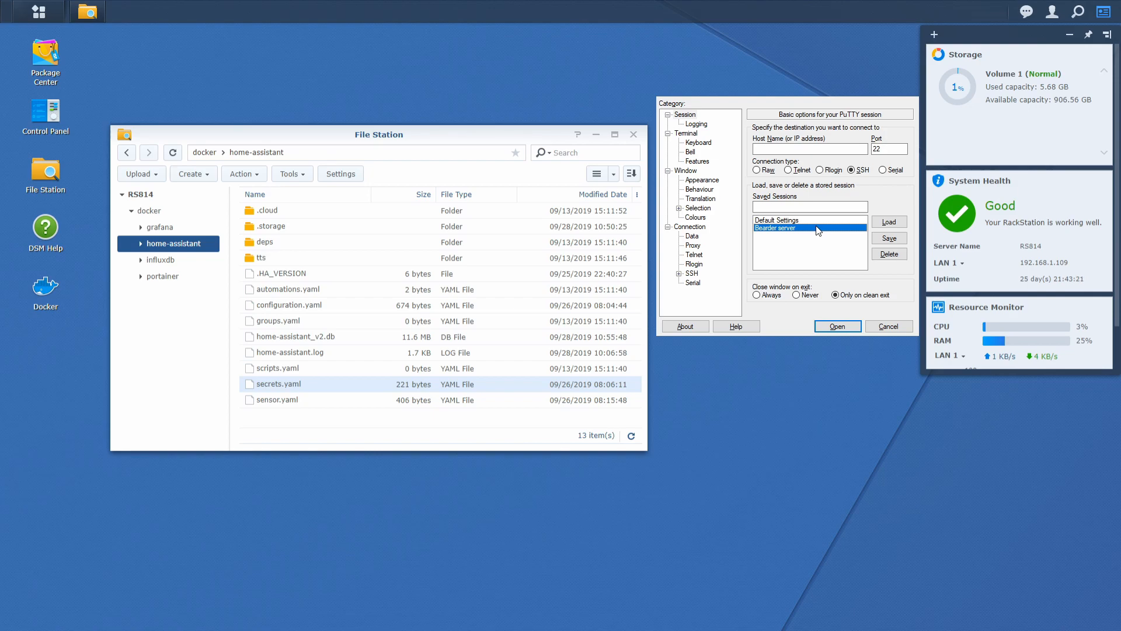
left_click(835, 326)
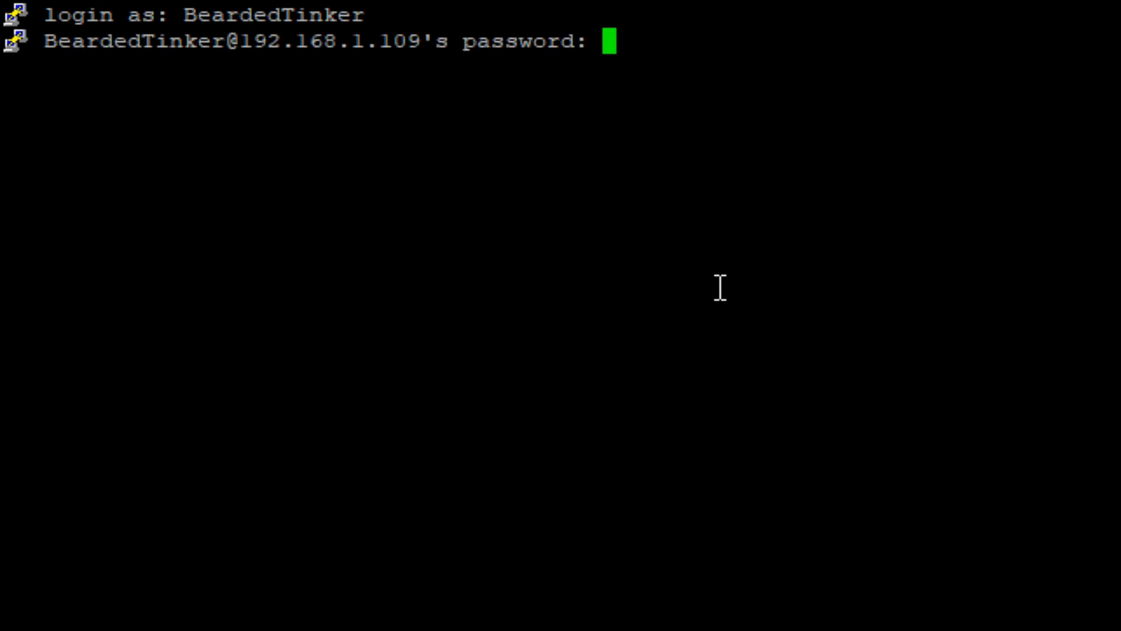
Log in with the password and change directory to /volume1/docker
key("Return")
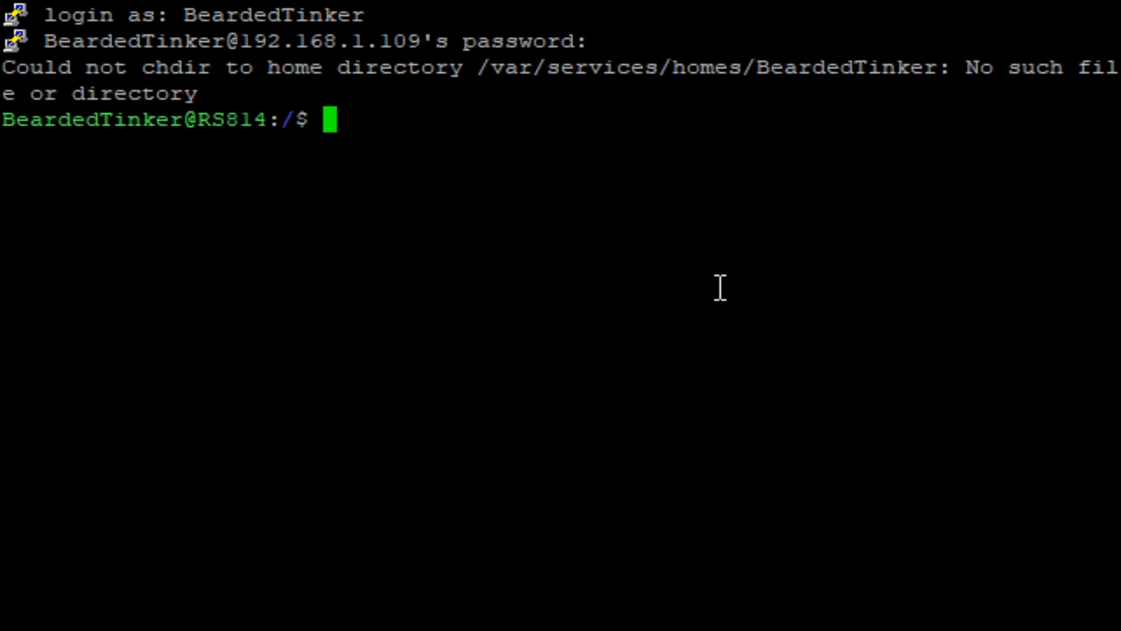
type("cd 7")
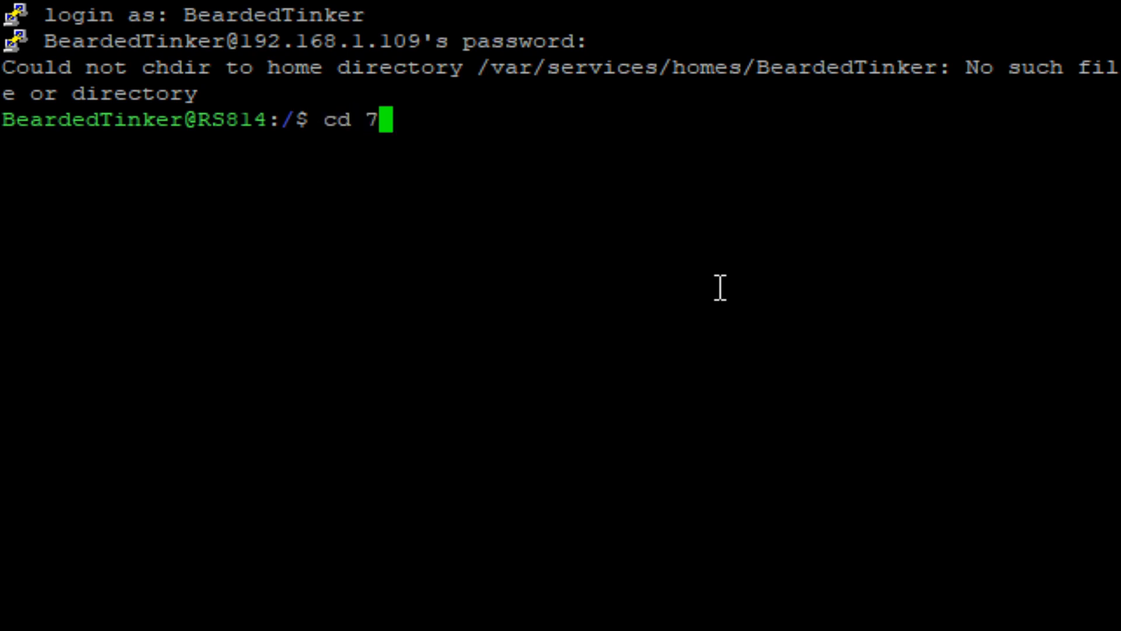
type("/volum")
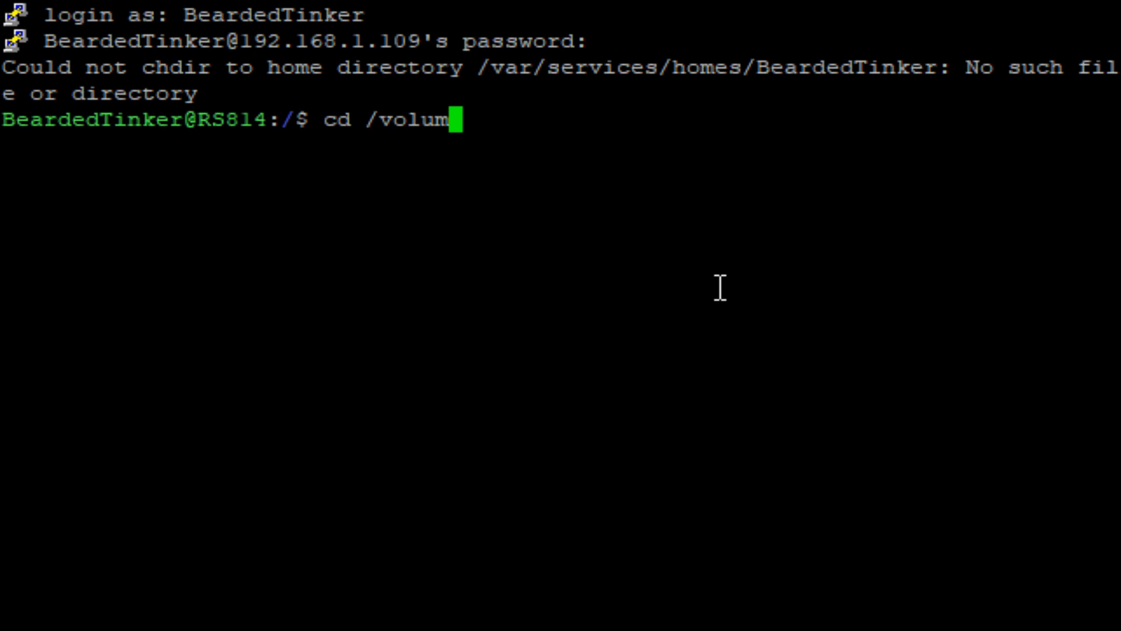
type("e1/docker")
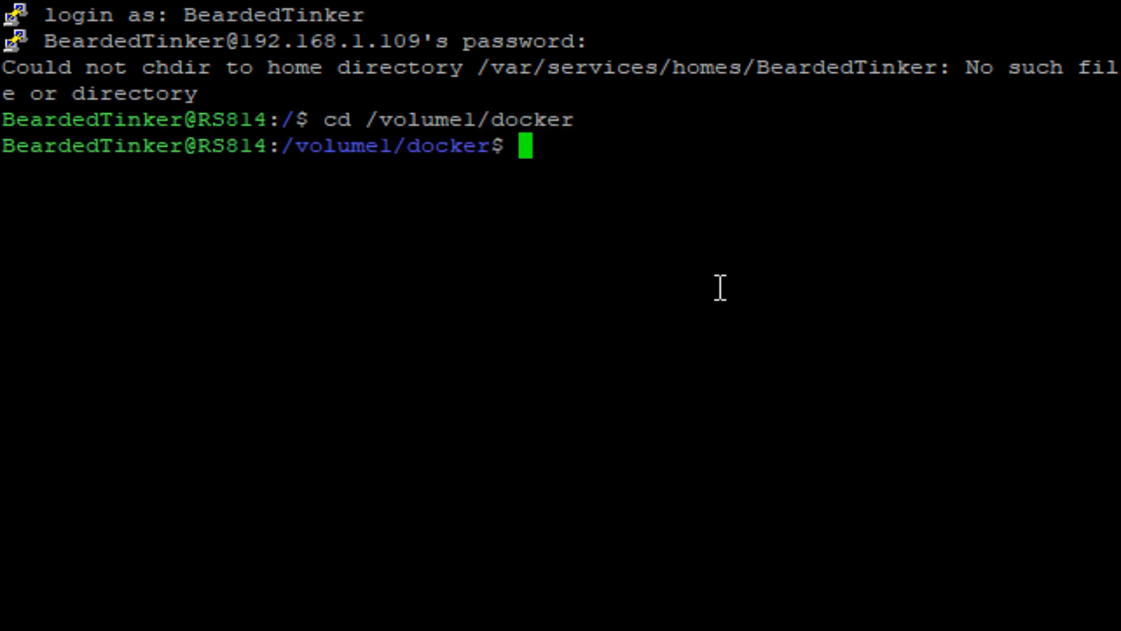
type("mkdir")
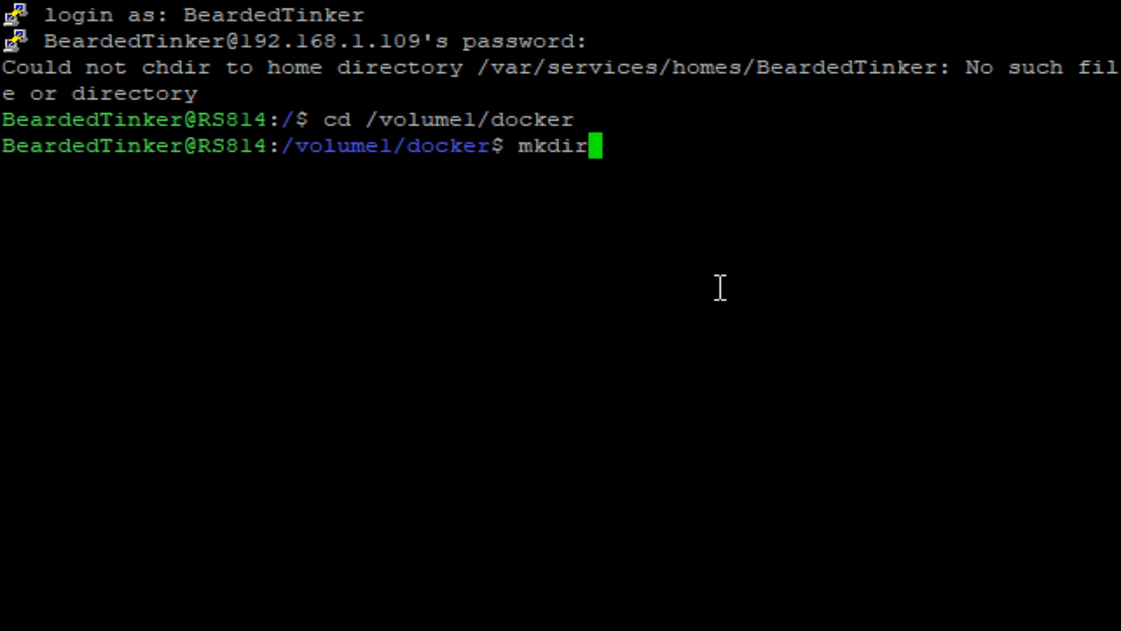
Create the mqtt folder under /volume1/docker and move into it
type("mqt")
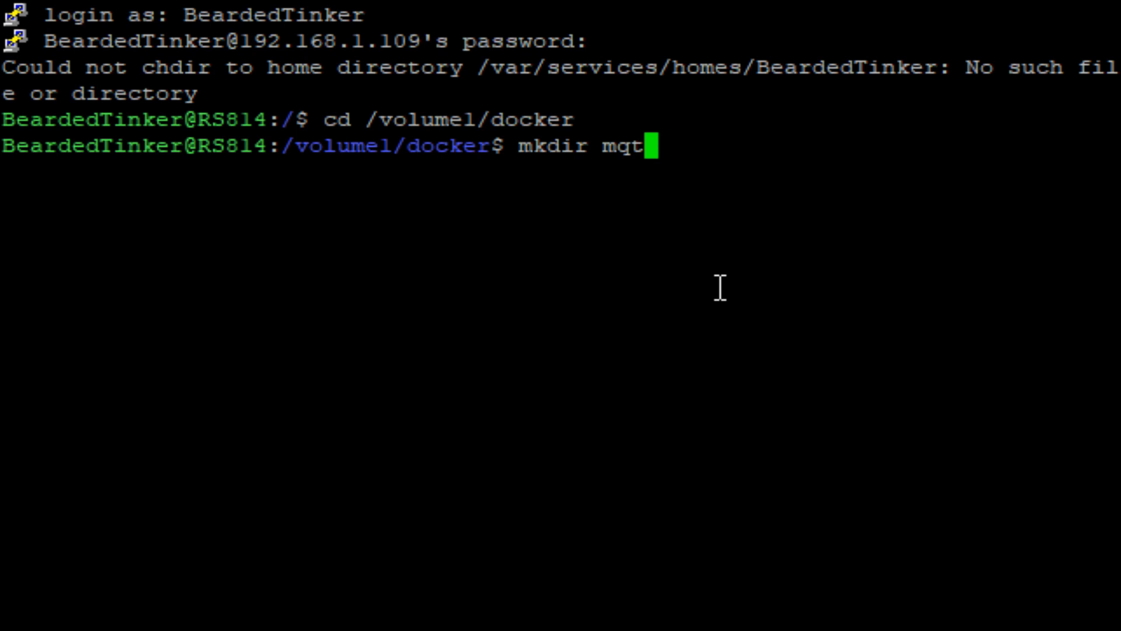
key("Return")
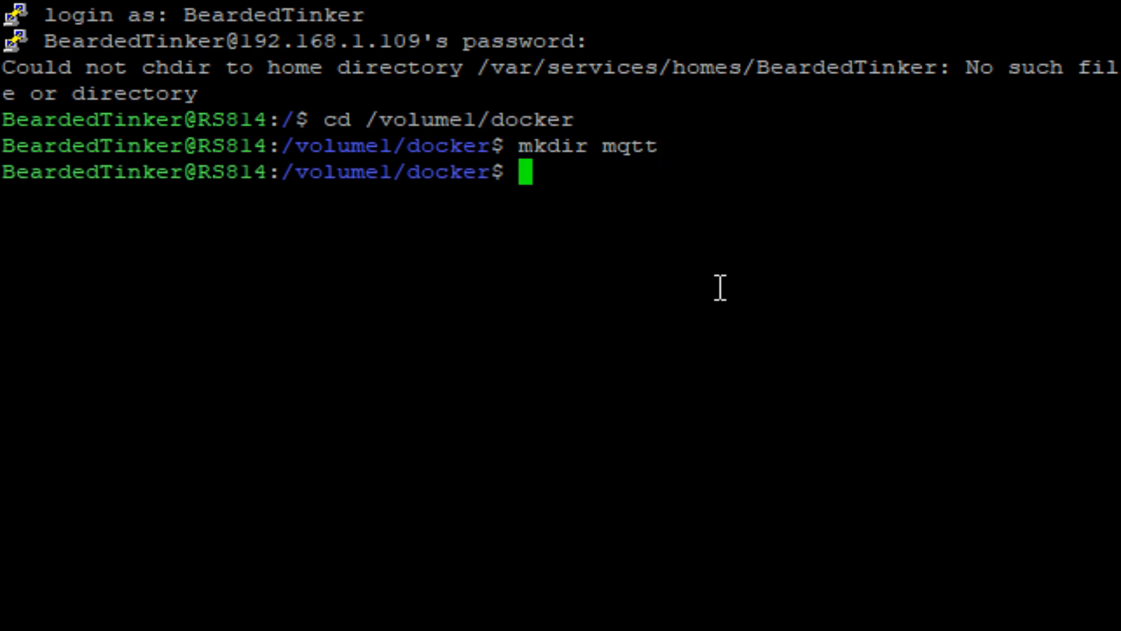
type("cd")
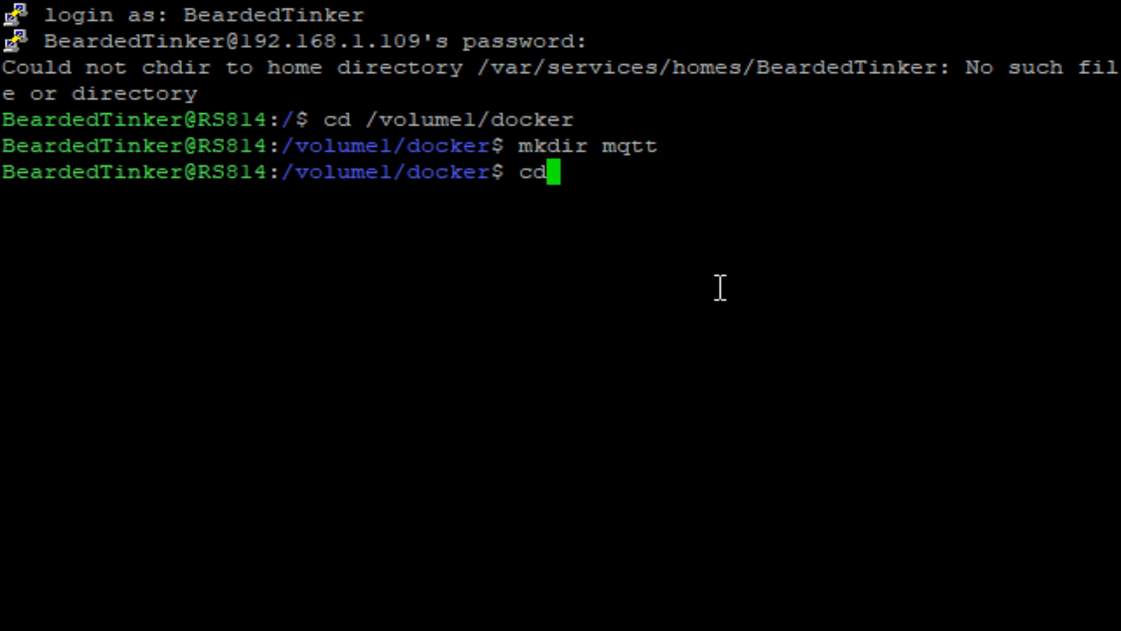
type("mqtt")
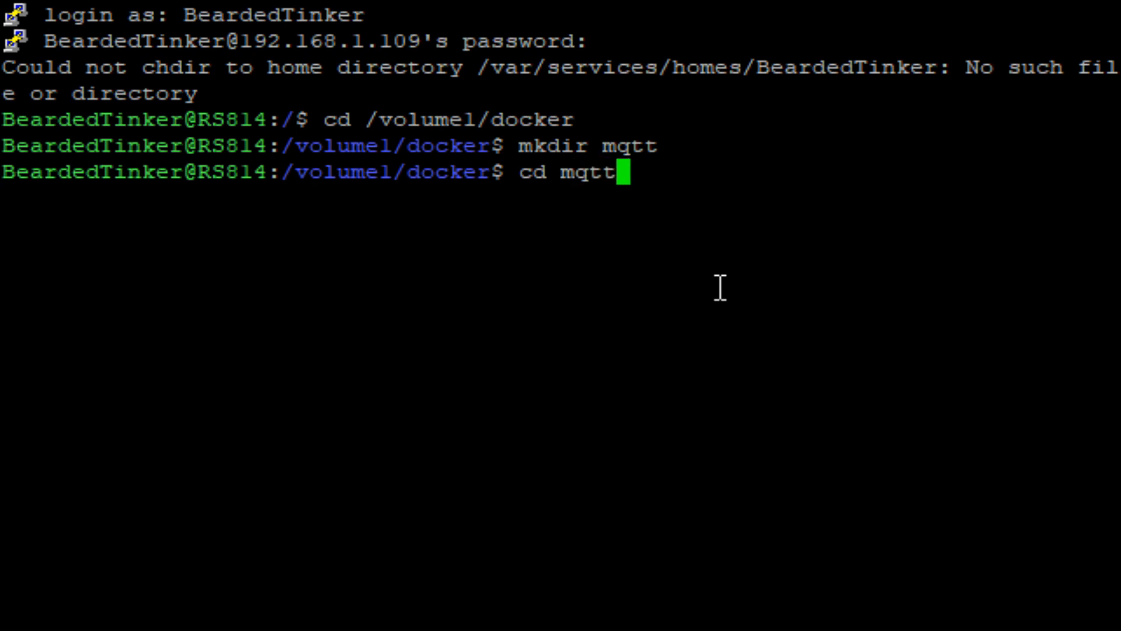
key("Return")
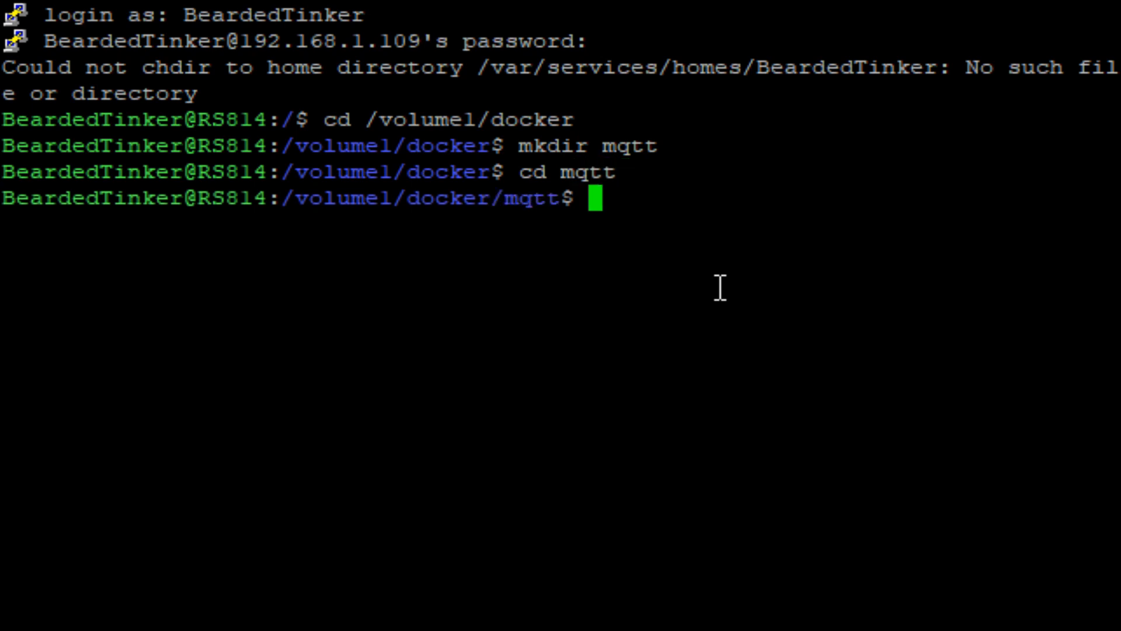
Create the log, config and data subfolders inside mqtt
type("mkdir log")
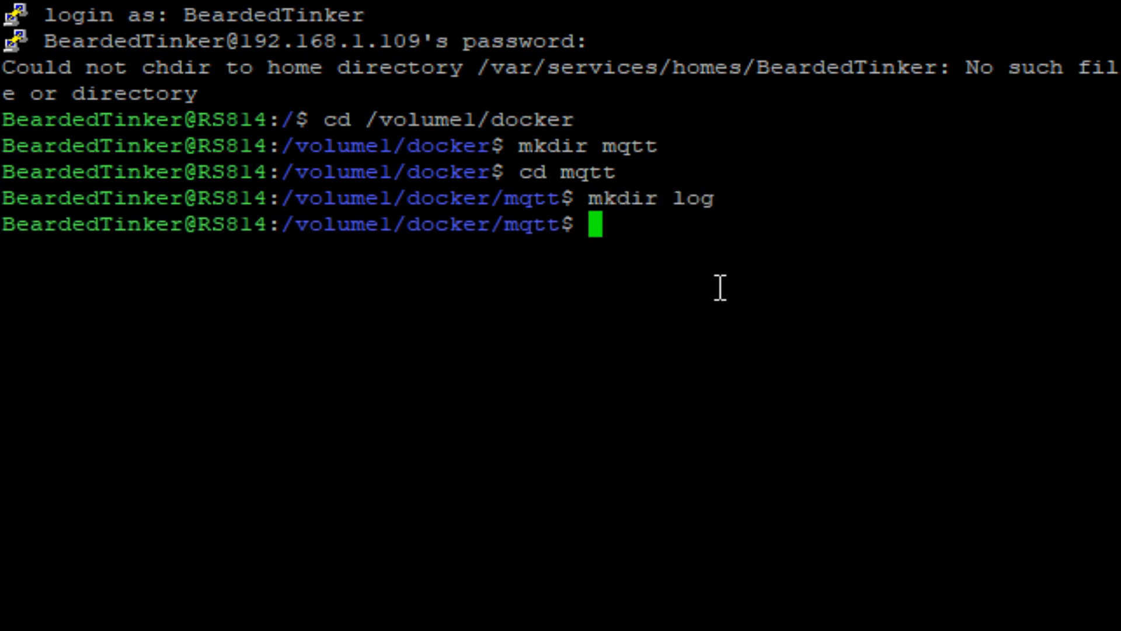
type("mkdir")
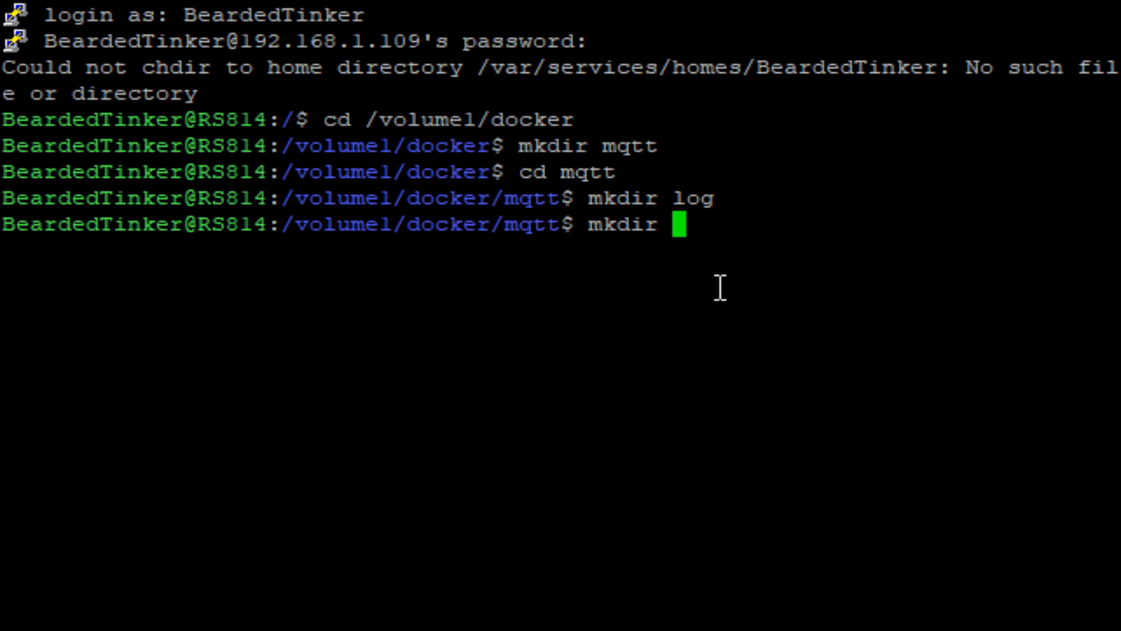
type("co")
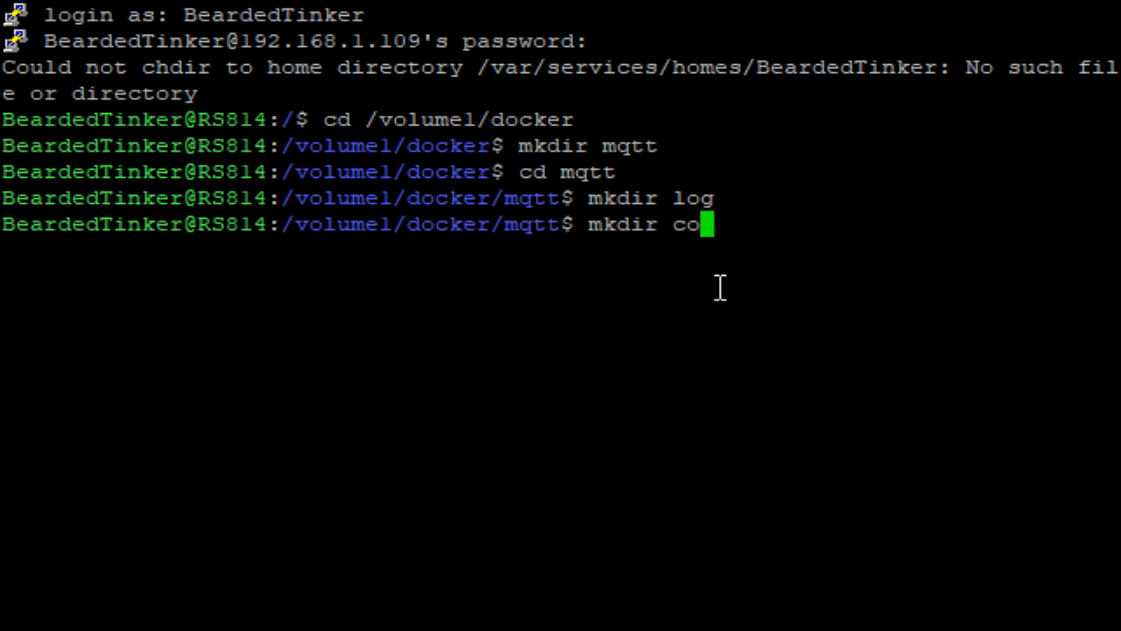
key("Return")
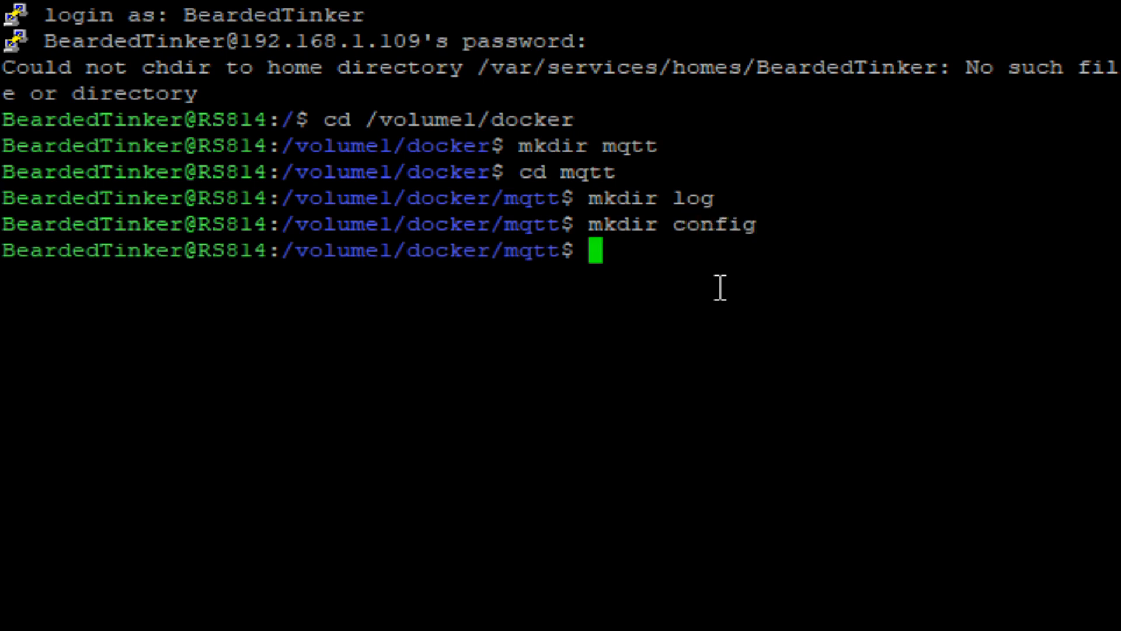
type("mk")
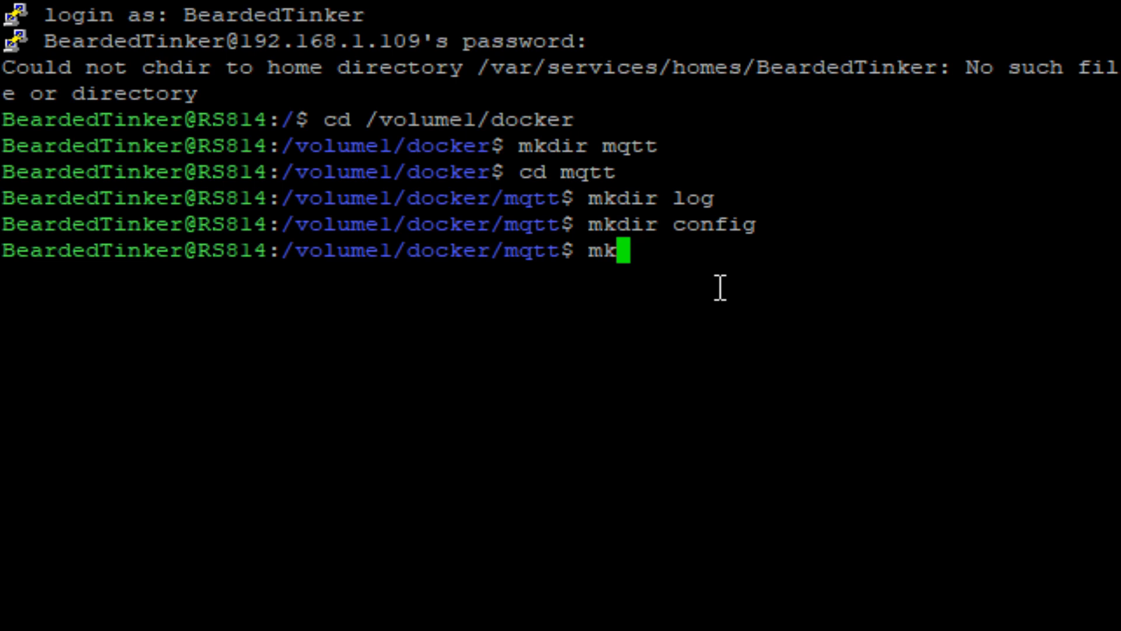
type("dir data")
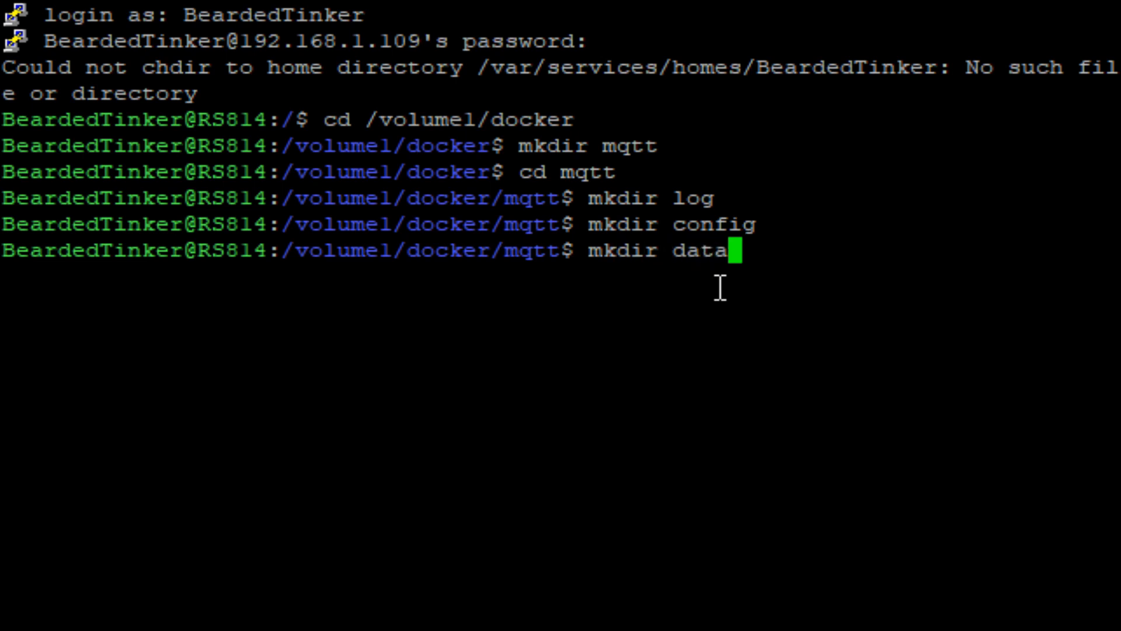
key("Return")
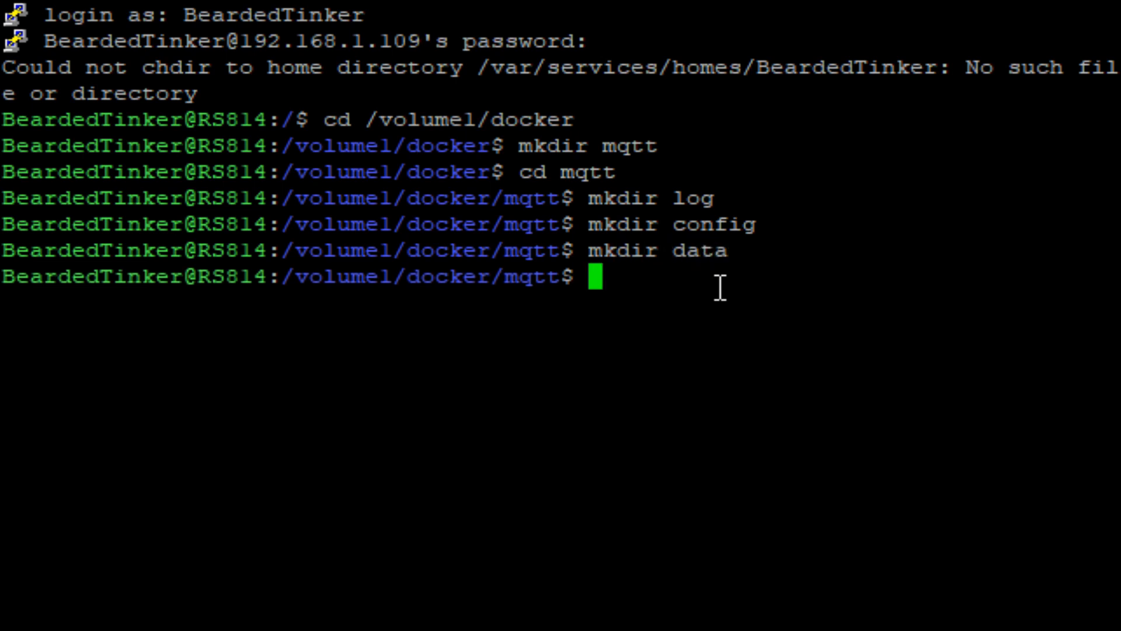
type("clear")
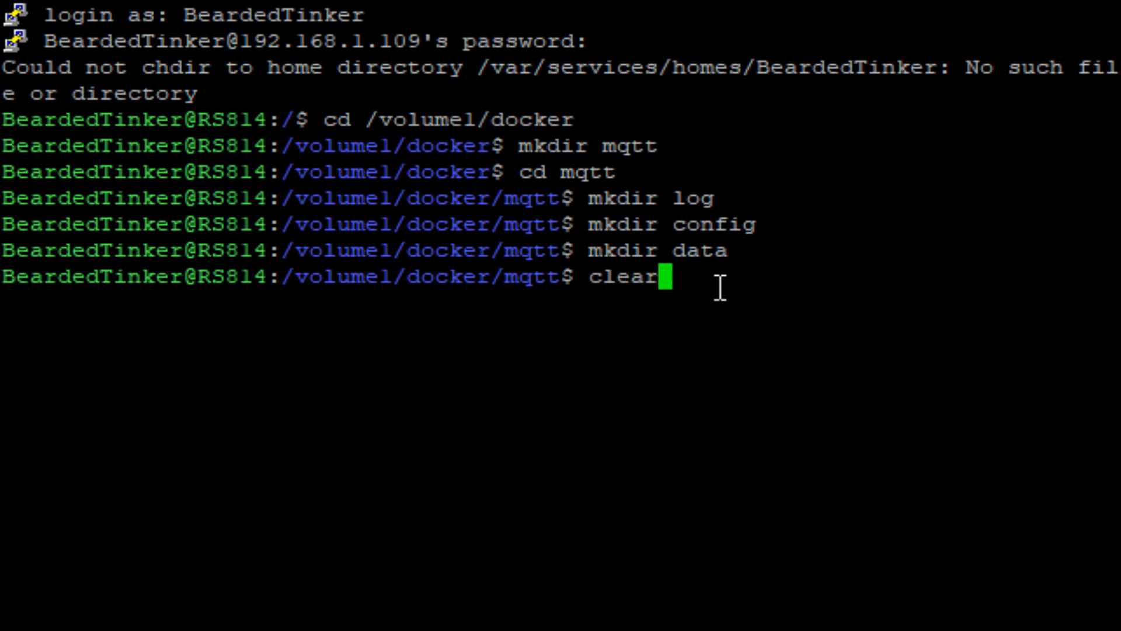
Begin sudo docker run with --name="mqtt", --restart=always and --net=host
key("Return")
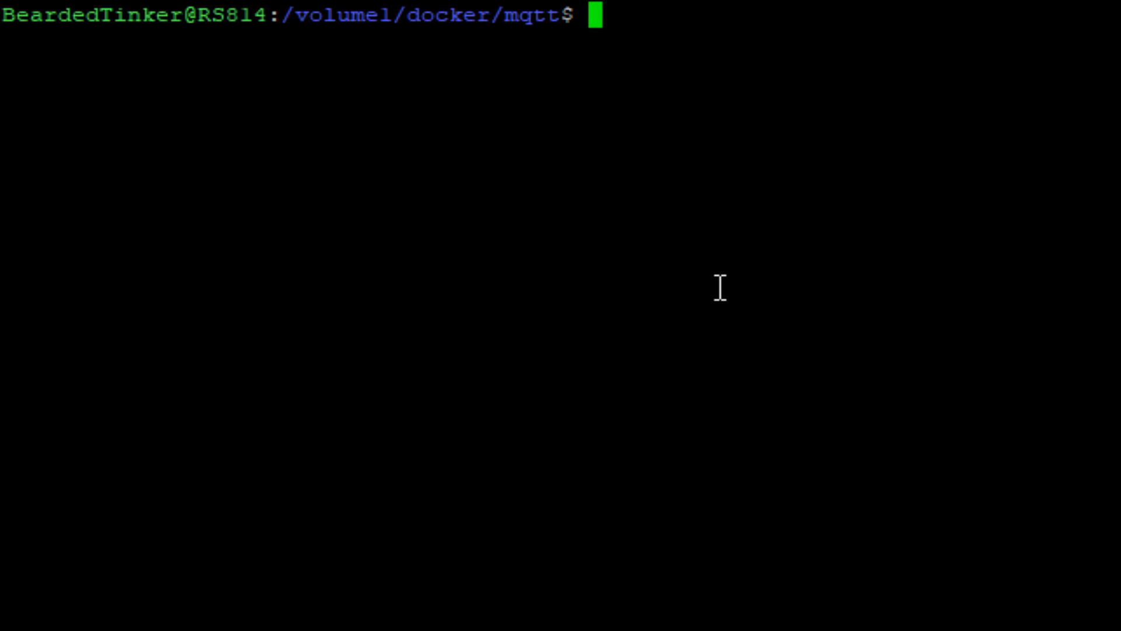
mouse_move(899, 52)
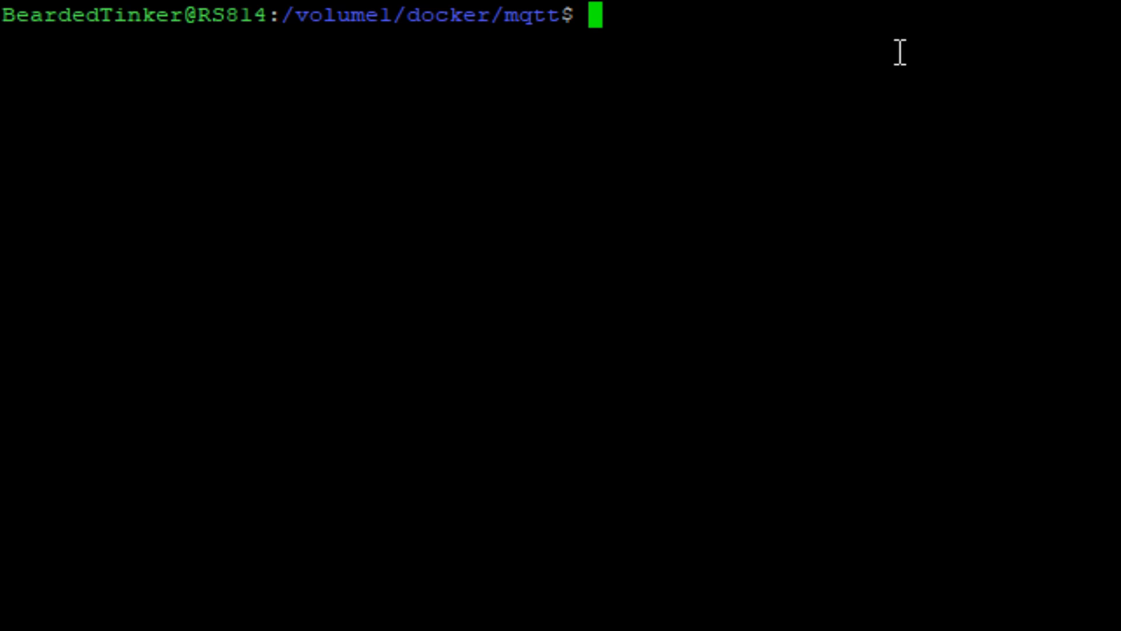
type("sudo")
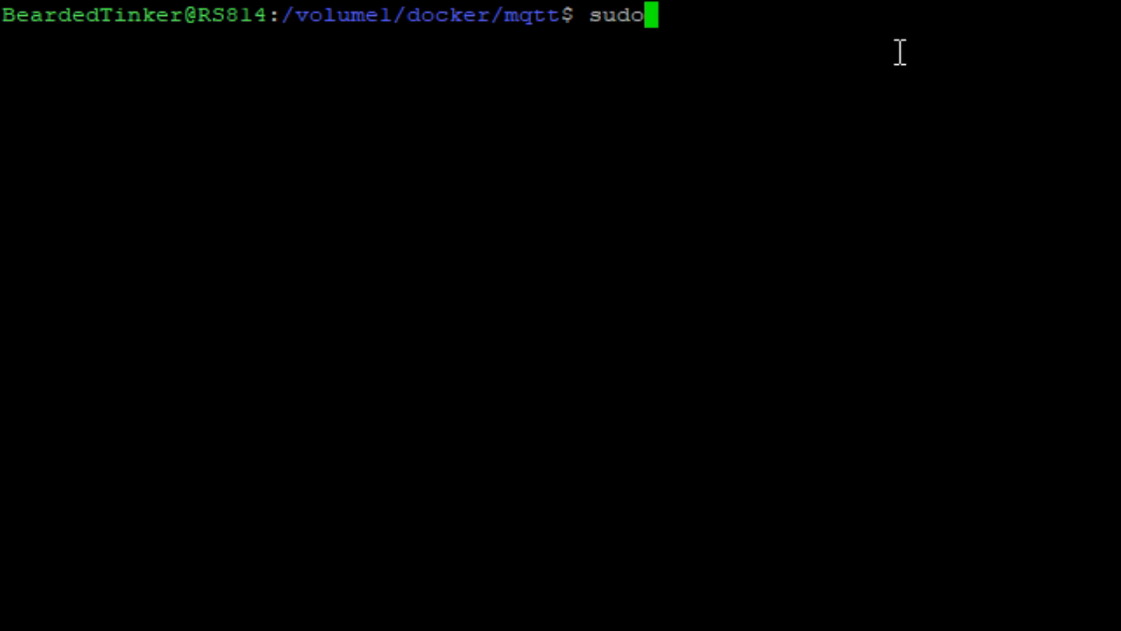
type("doc")
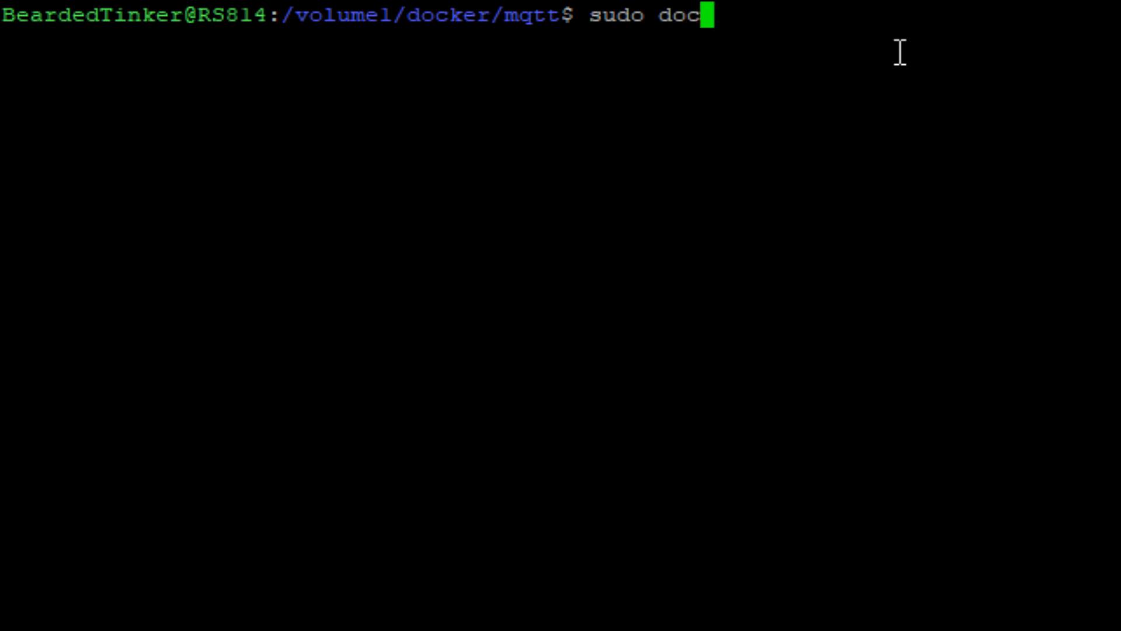
type("ker run")
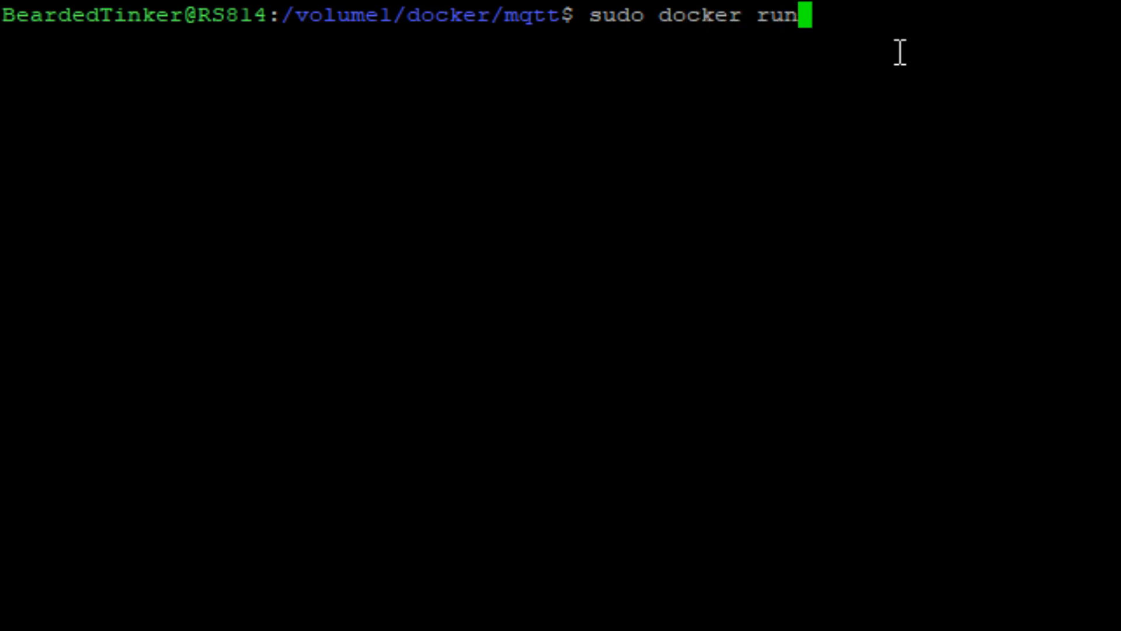
type("--name")
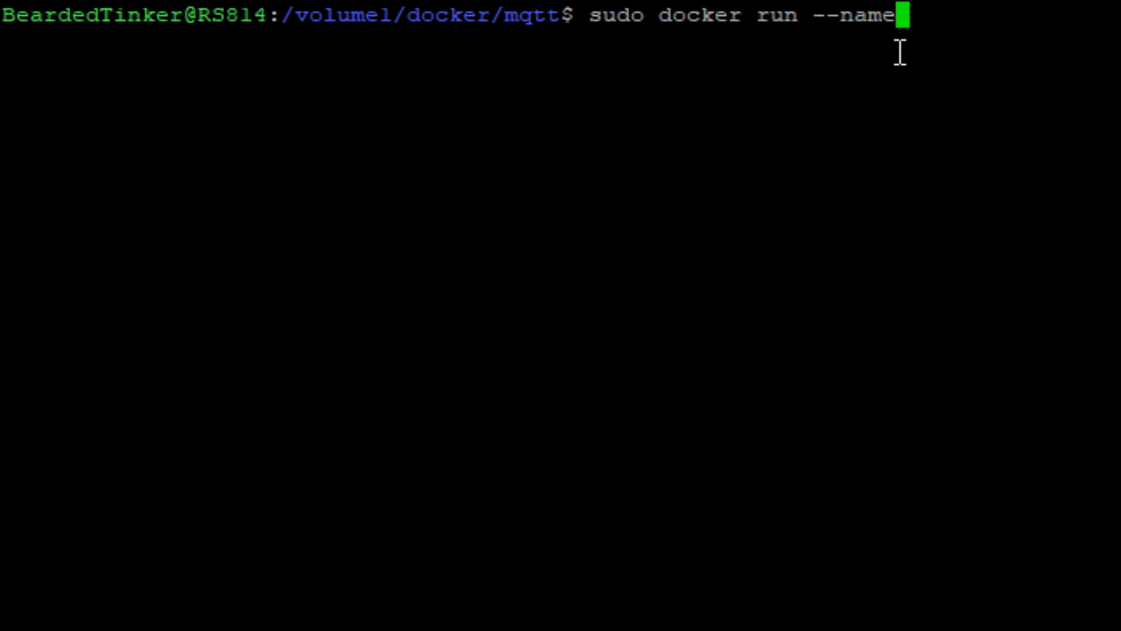
type("=\"mqt")
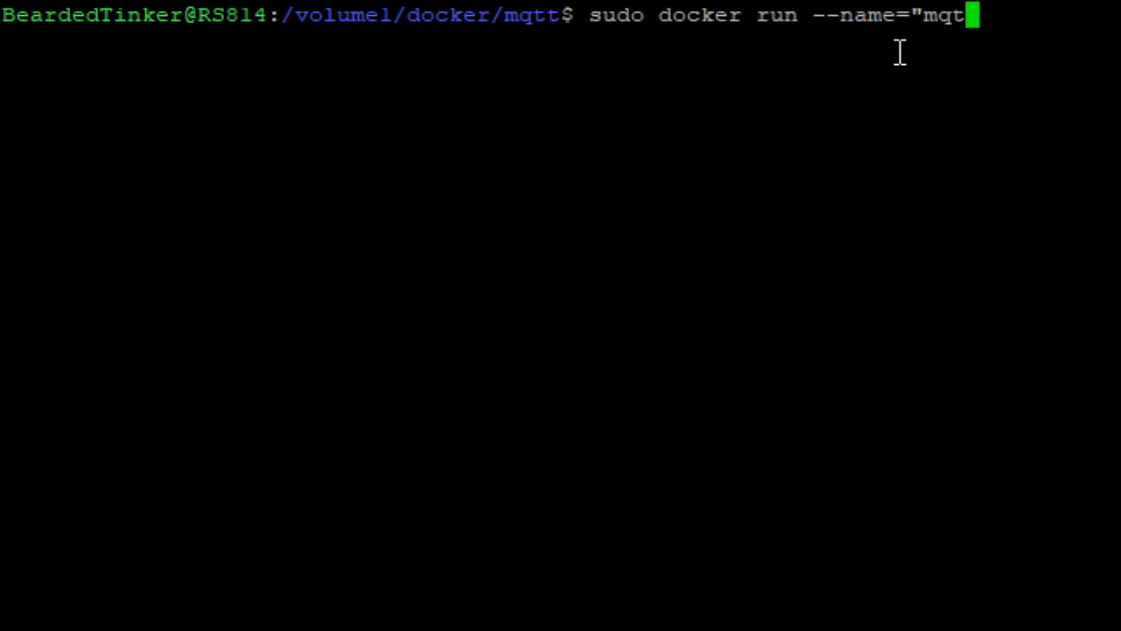
type("t\"")
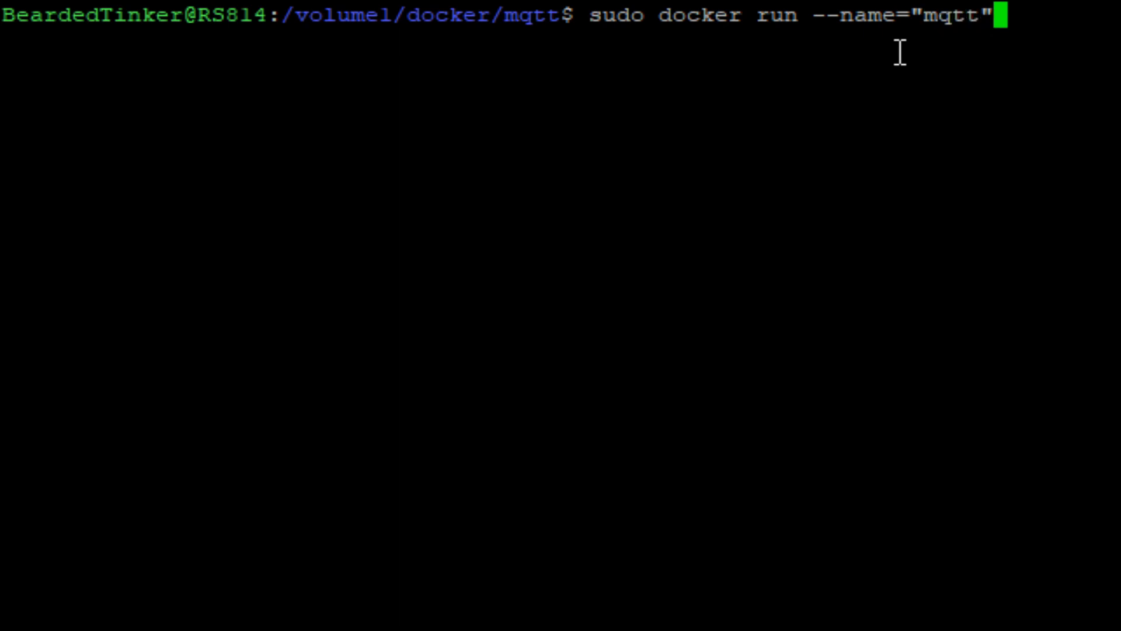
type("--")
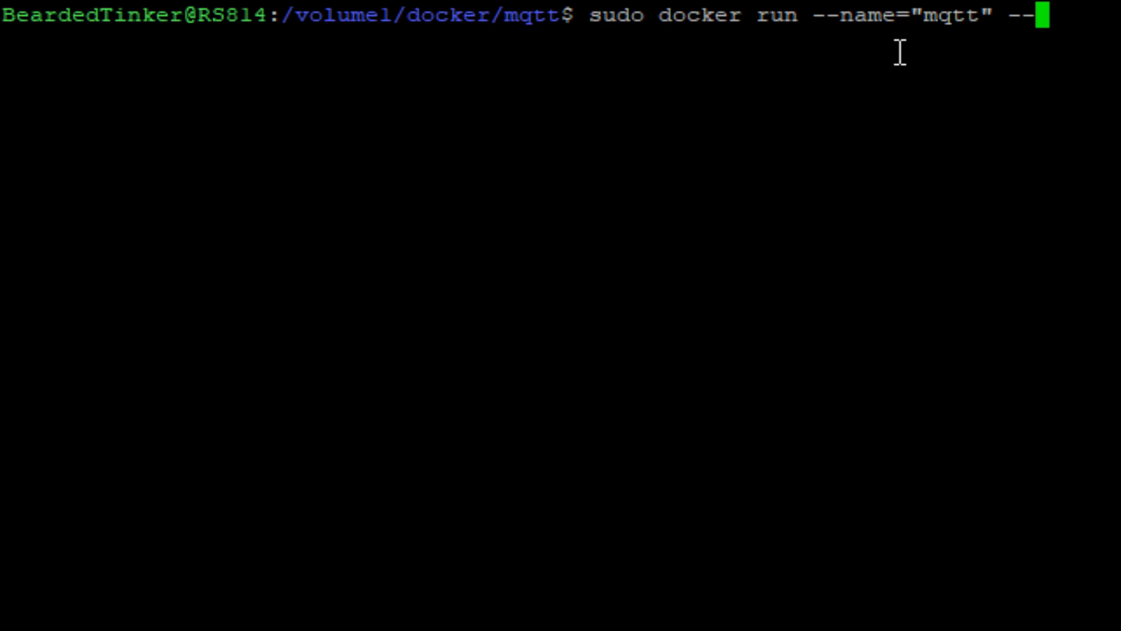
type("restart")
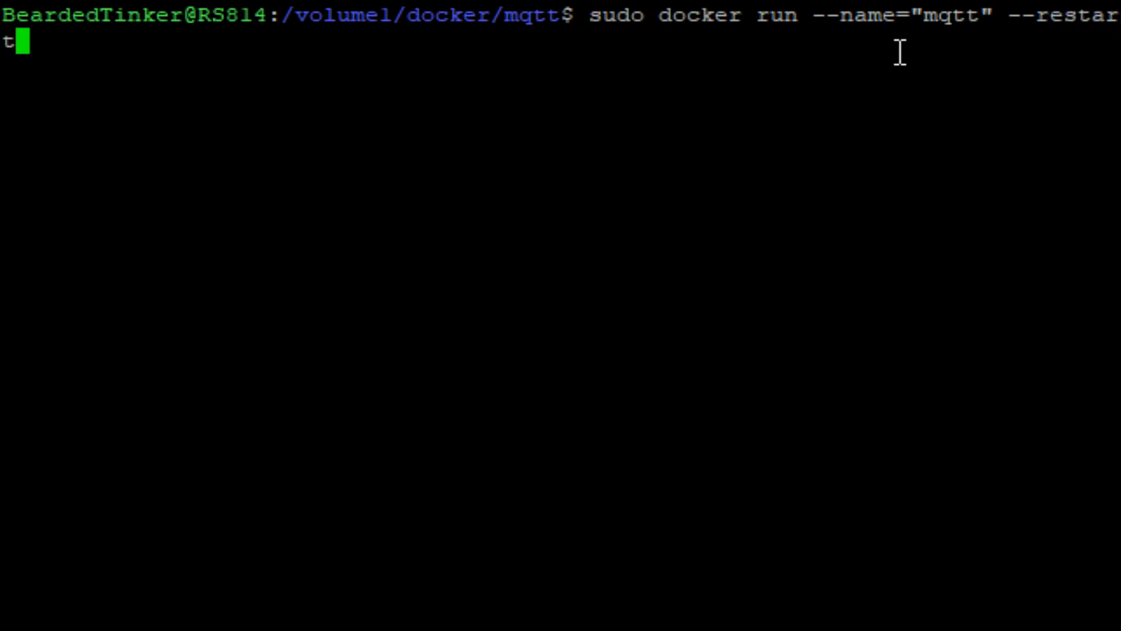
type("=always")
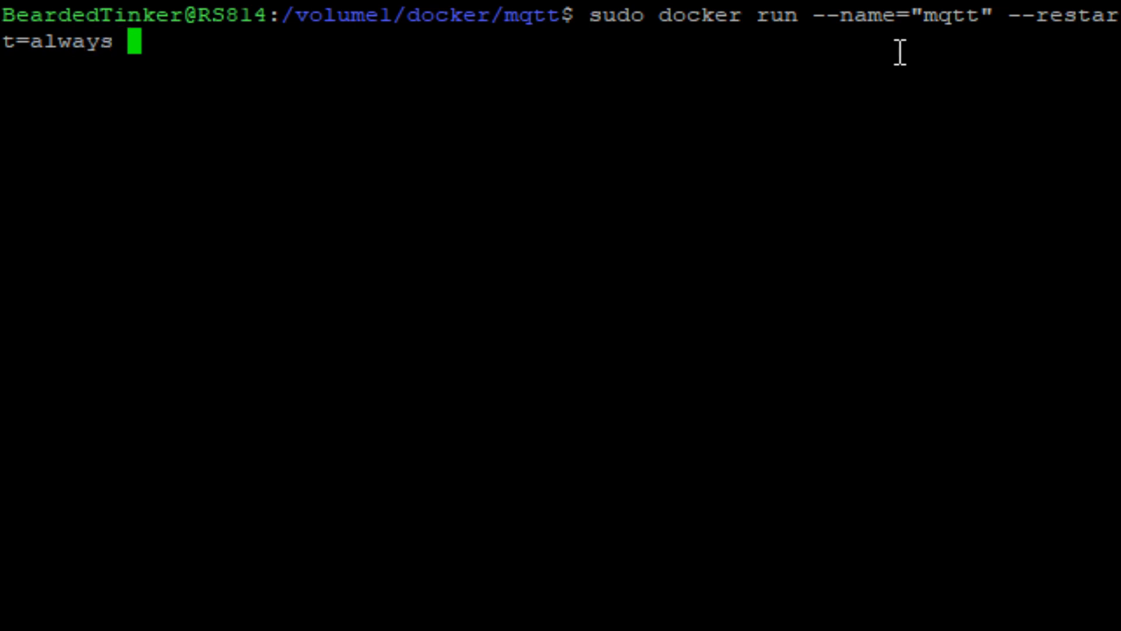
type("--net")
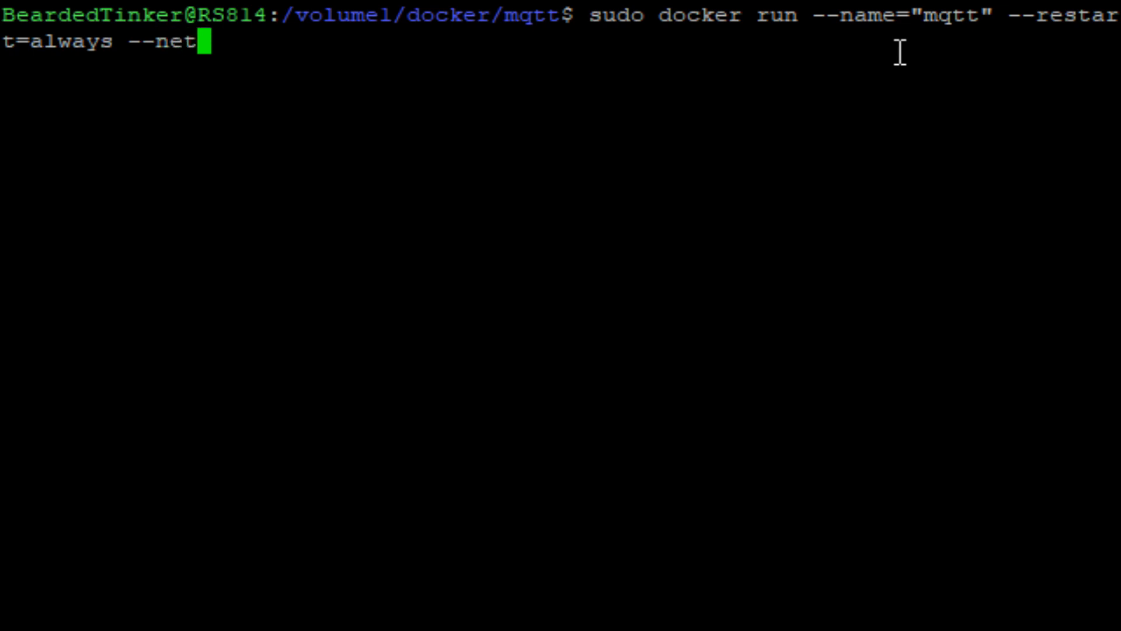
type("=host")
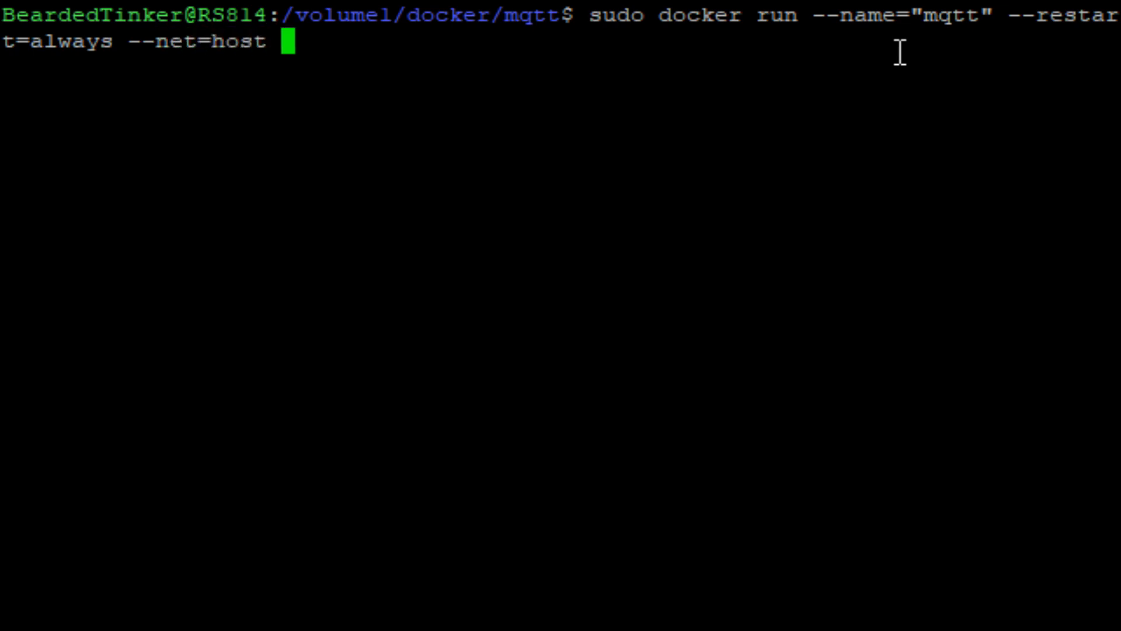
Add the port mappings -p 1883:1883 and -p 9001:9001
type("-p")
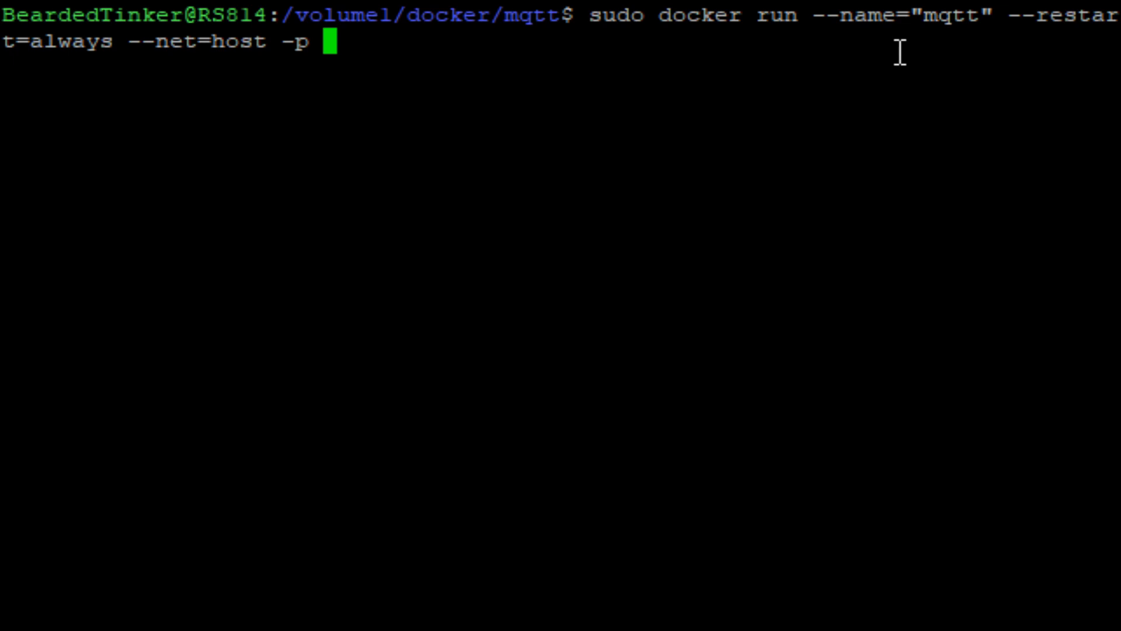
type("1")
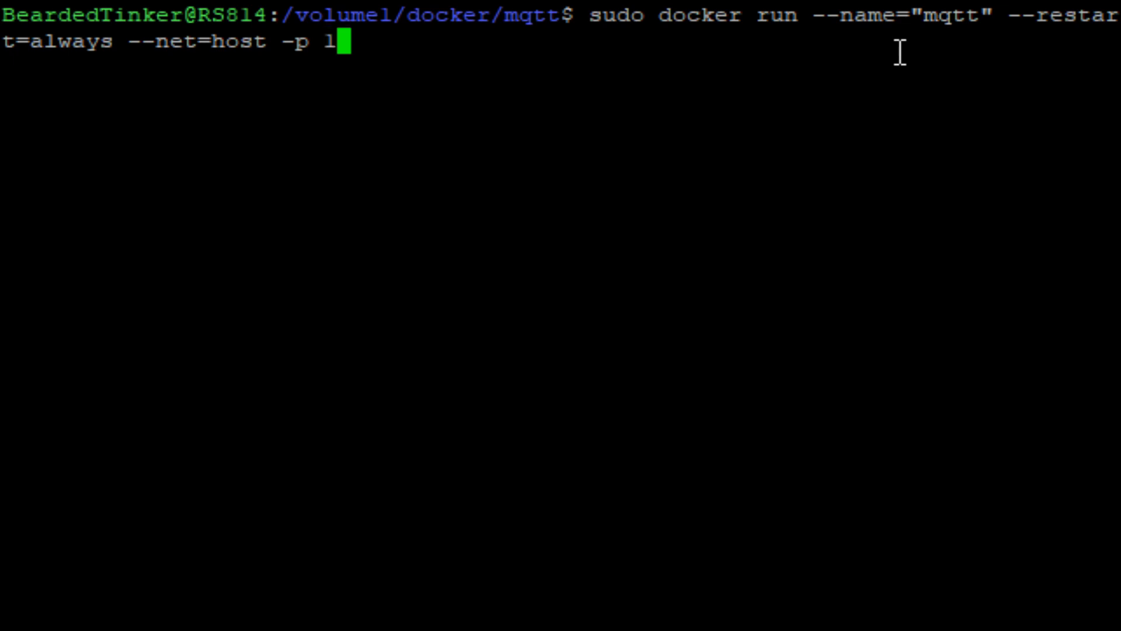
type("883:188")
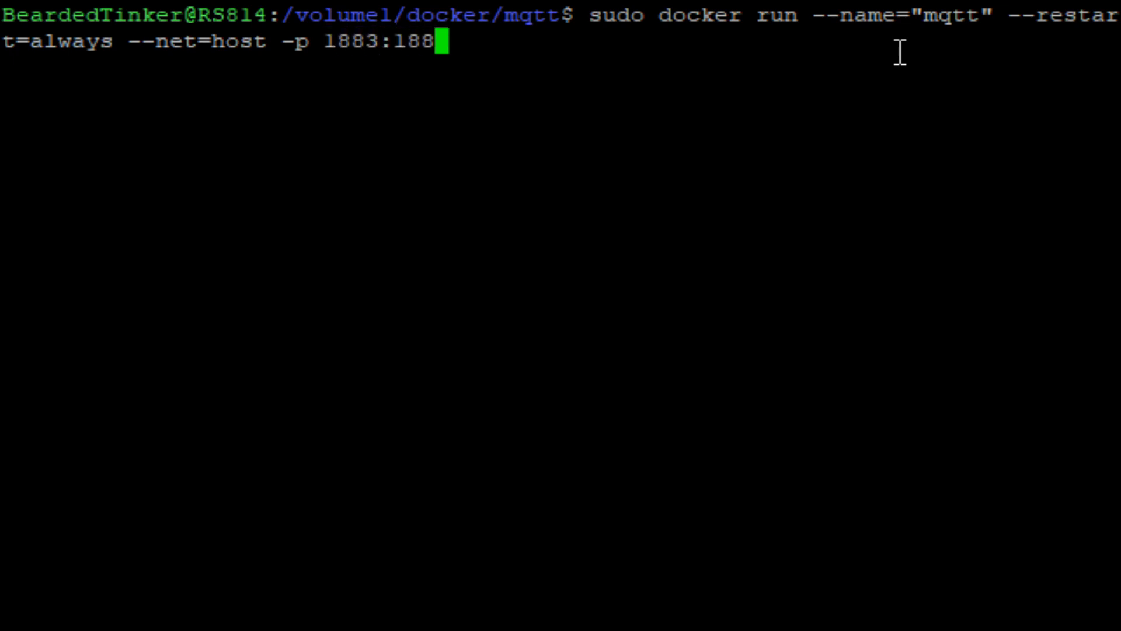
type("3")
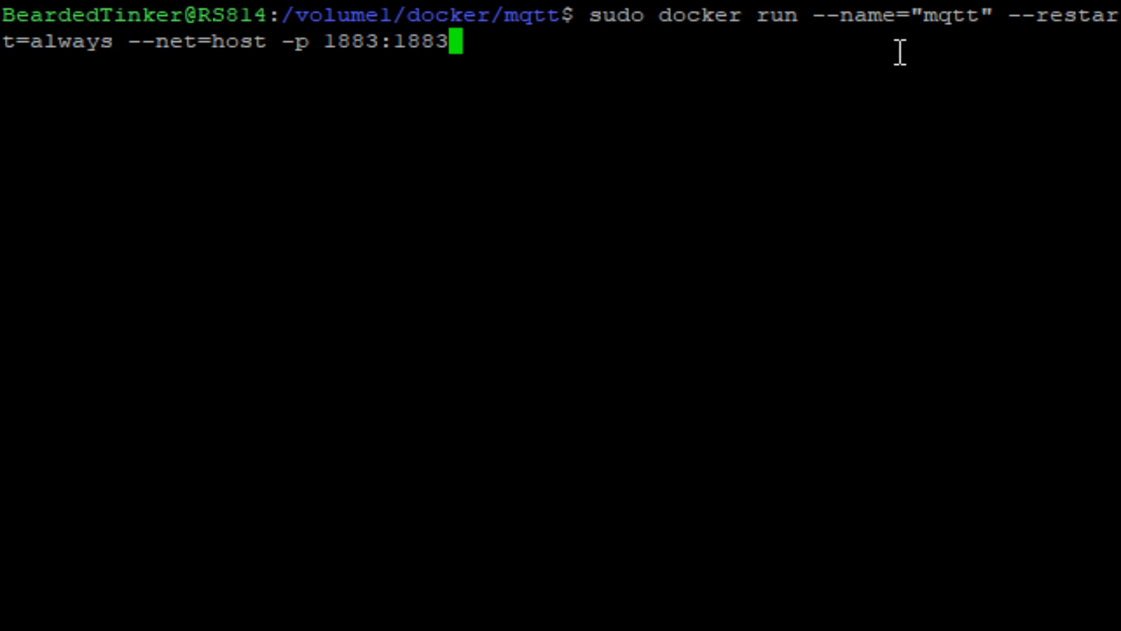
type("-")
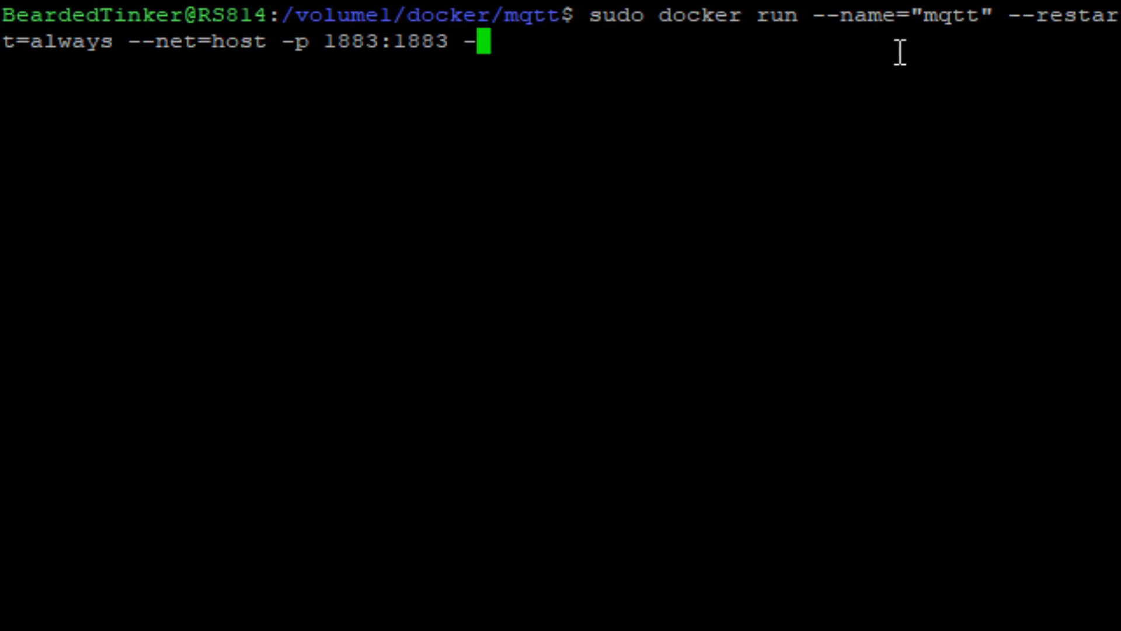
type("p")
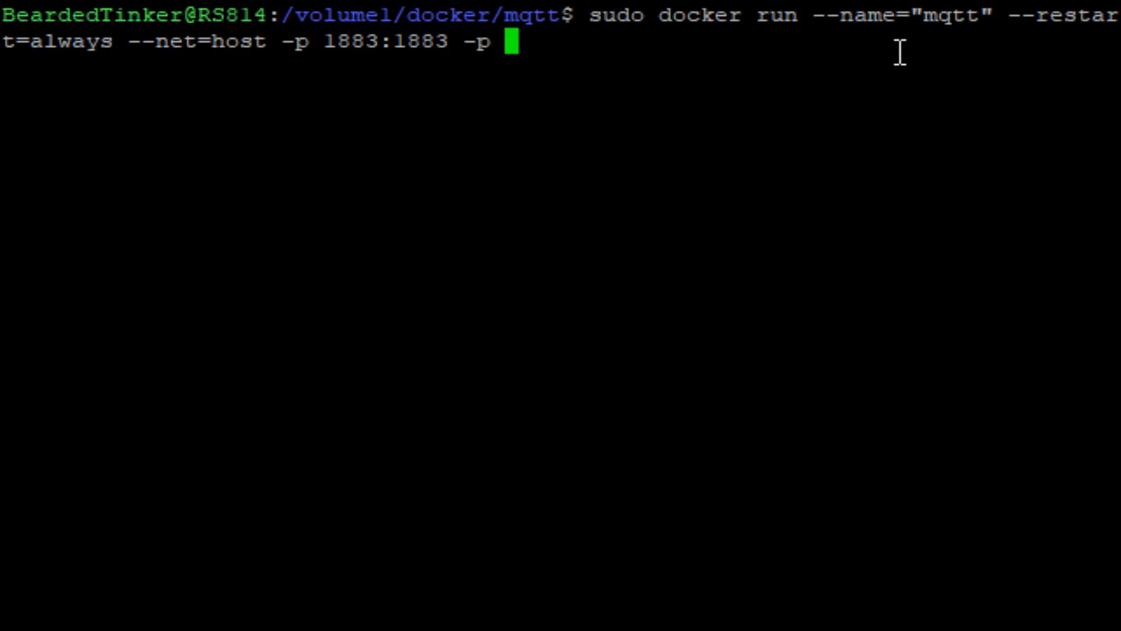
type("9001:")
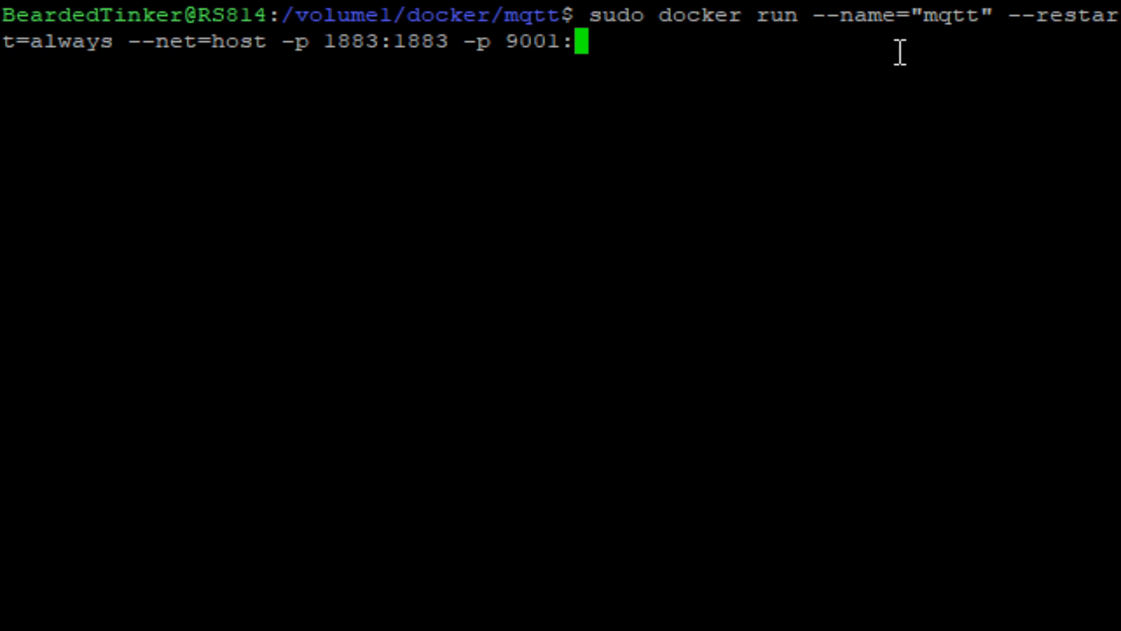
type("9001")
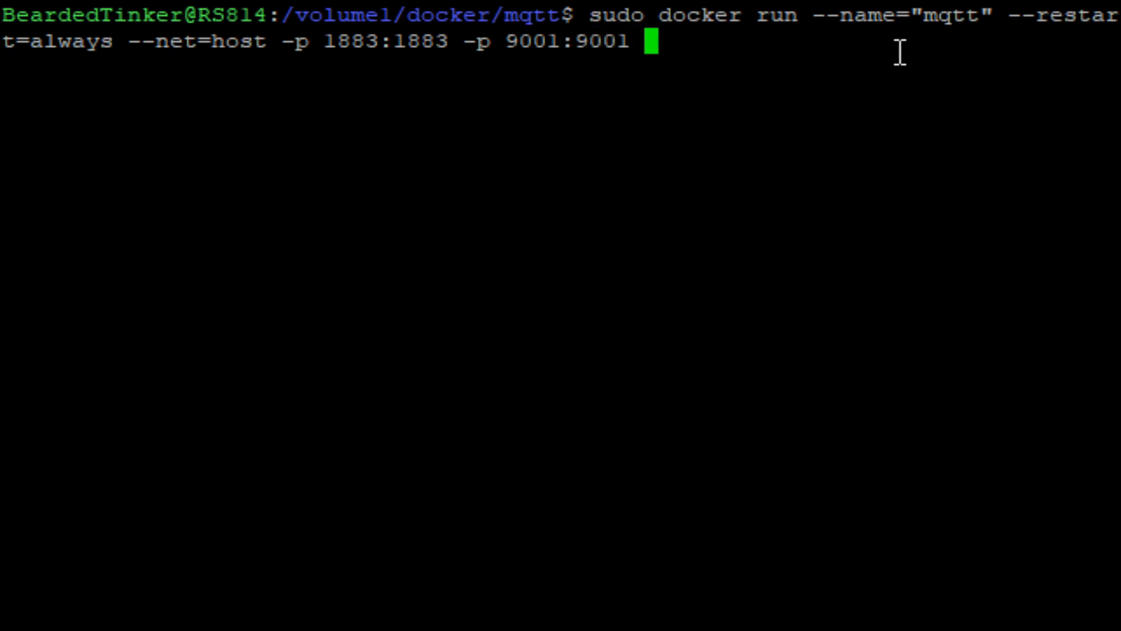
Mount /volume1/docker/mqtt/config to /mqtt/config as read-only
type("-v /")
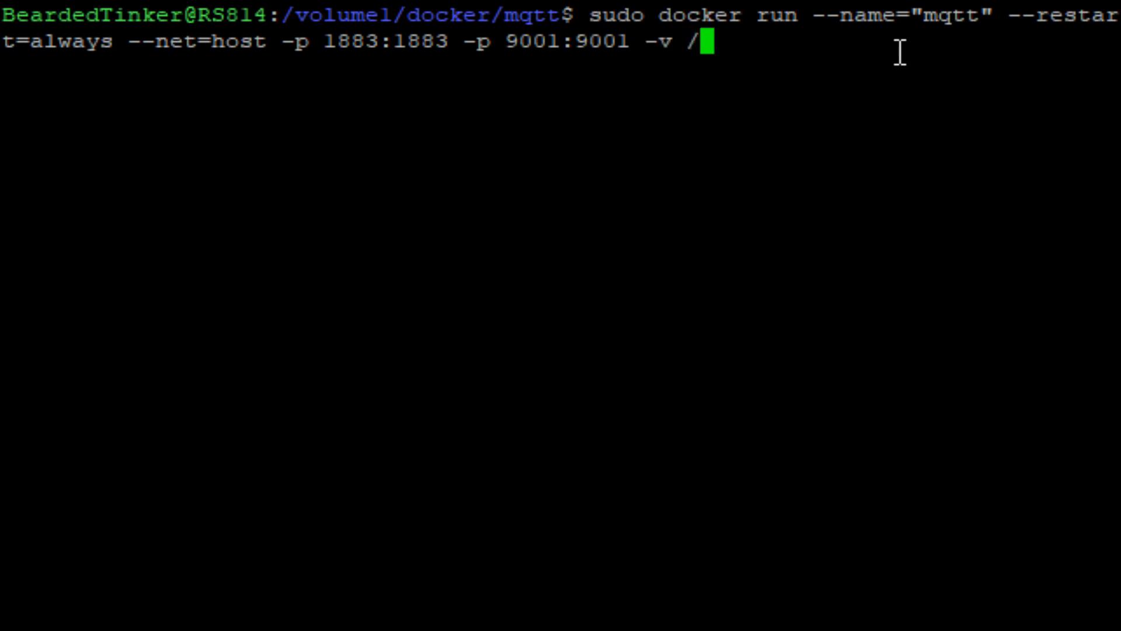
type("volume1/")
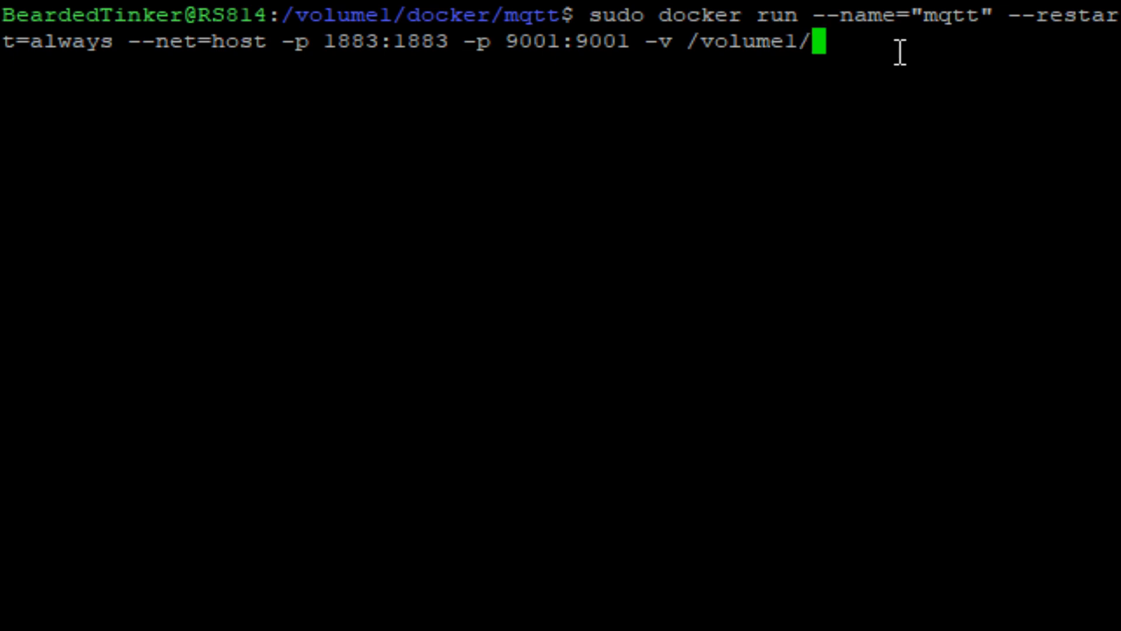
type("docker/mqtt")
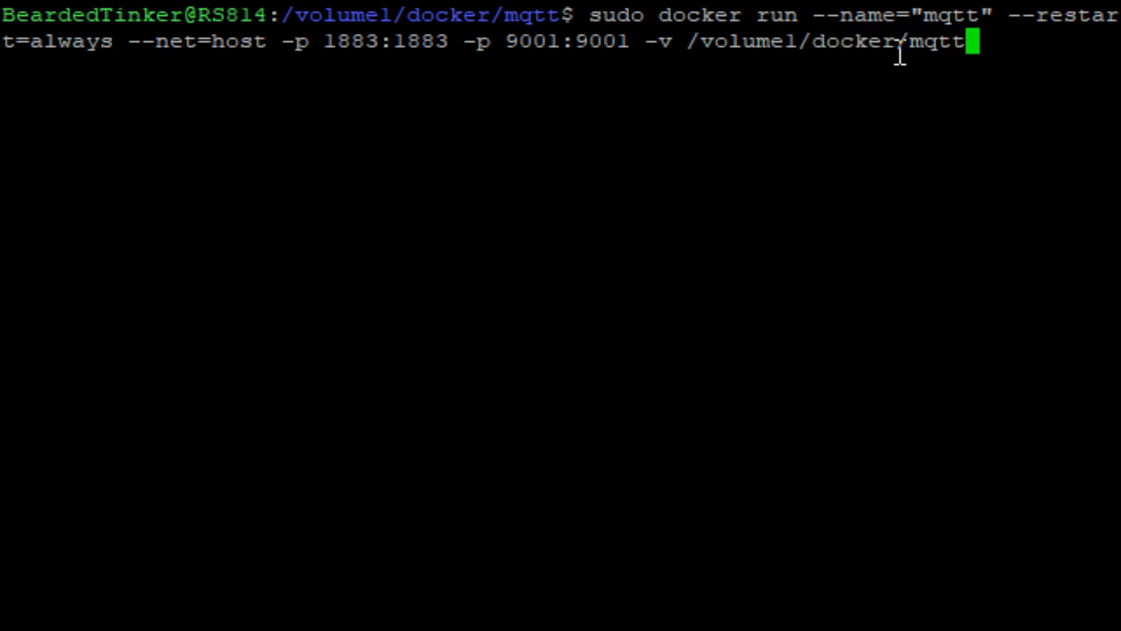
type("/config")
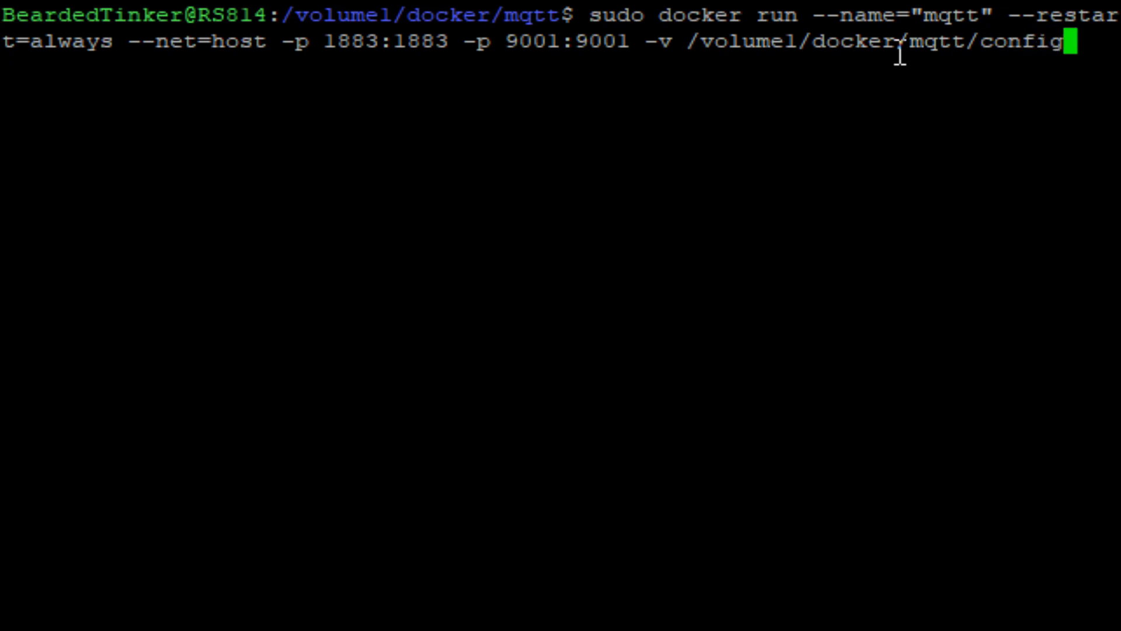
type(":/mqtt")
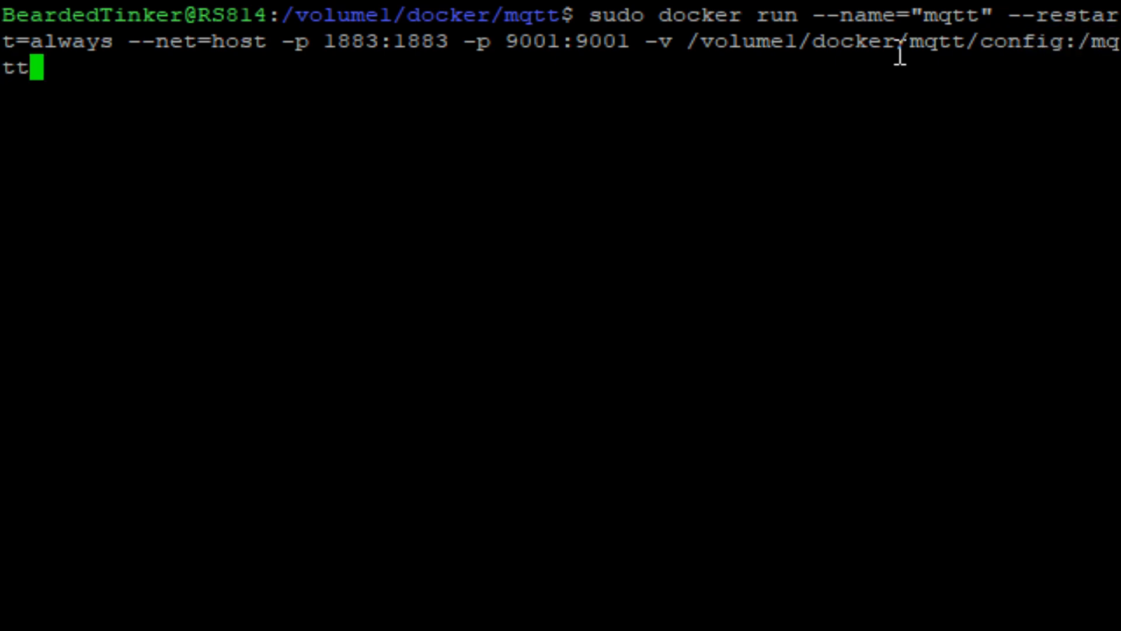
type("/c")
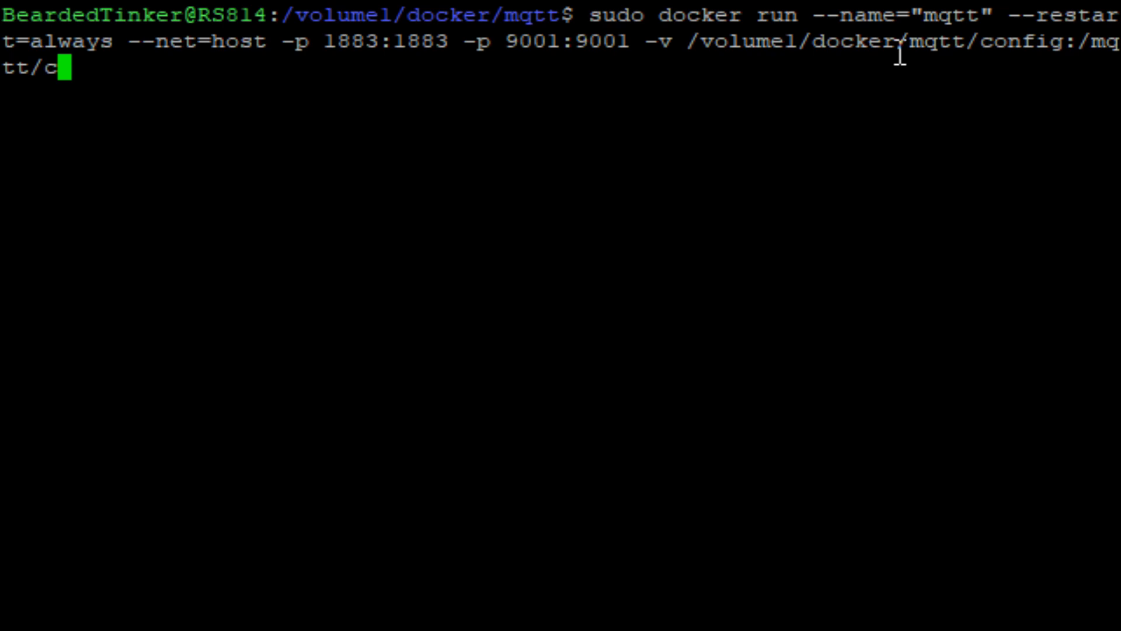
type("onfig:r")
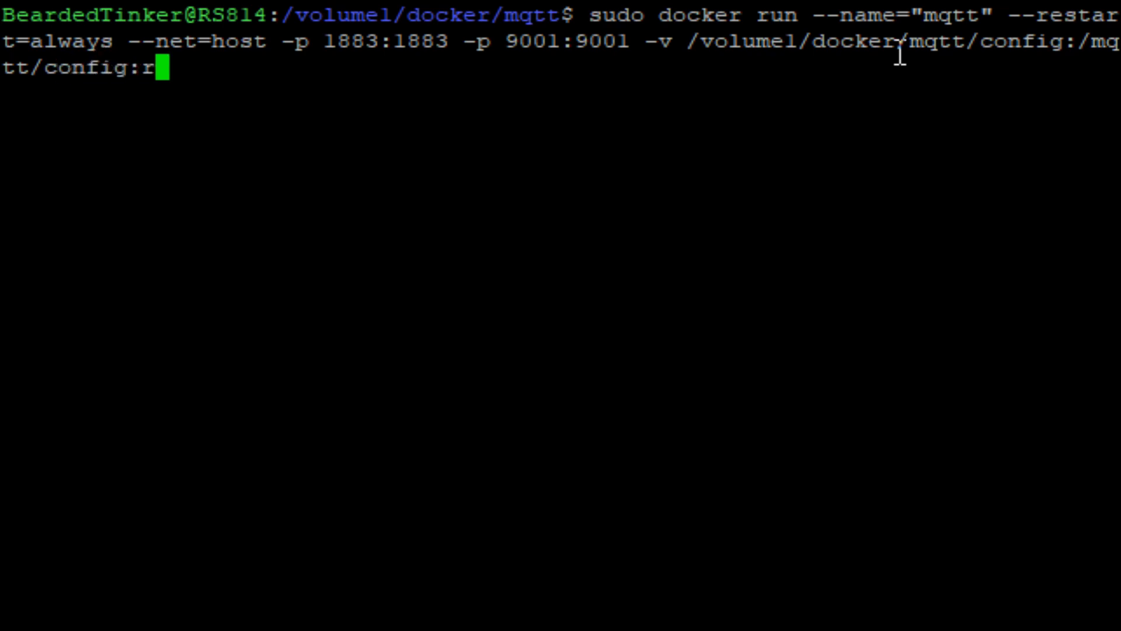
type("o")
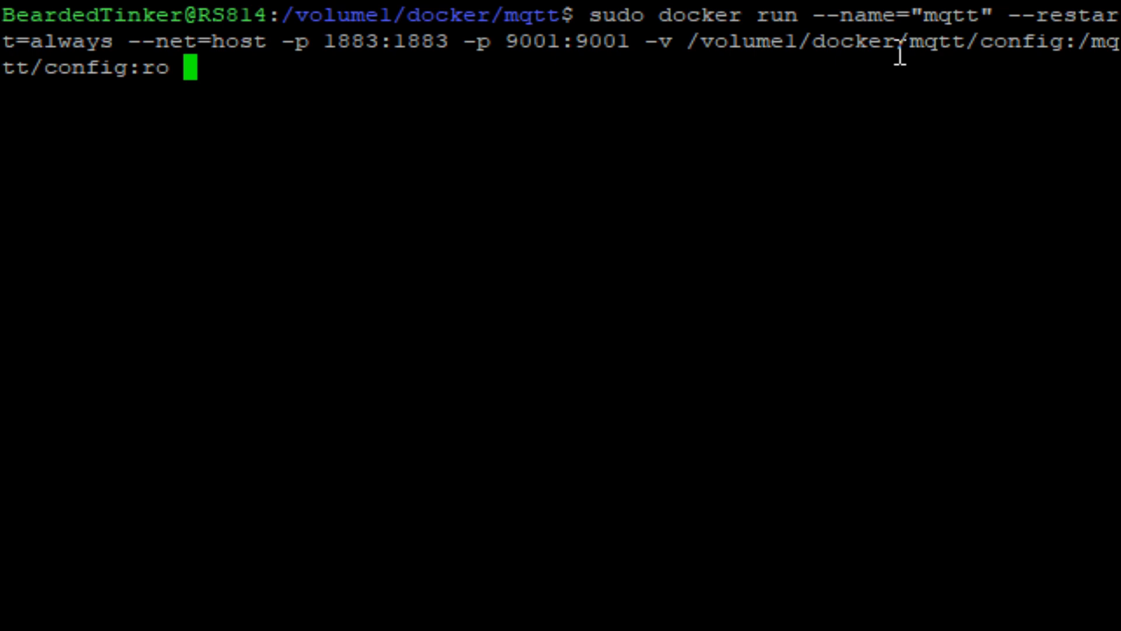
Mount the mqtt log and data folders to /mqtt/log and /mqtt/data and add the -tid flags
type("-v")
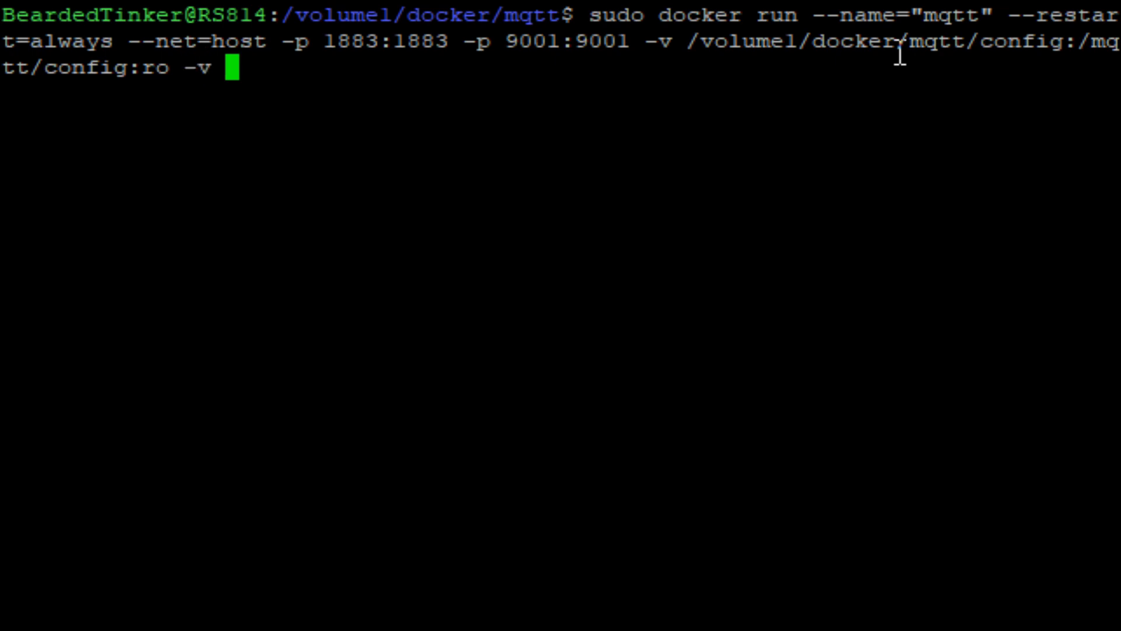
type("/volume1")
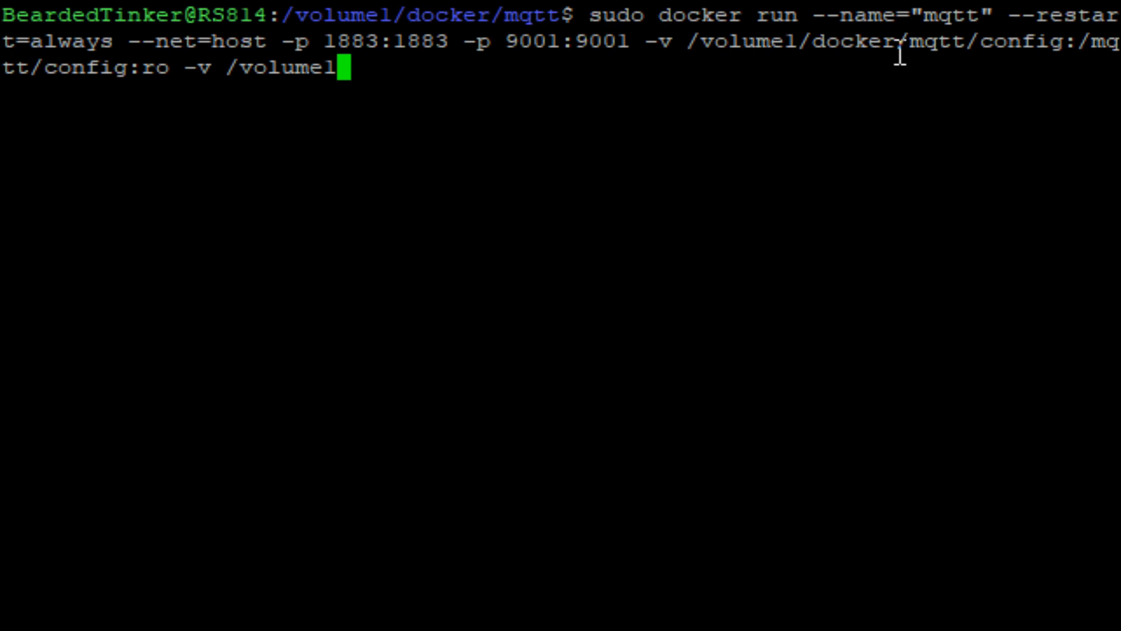
type("/docker")
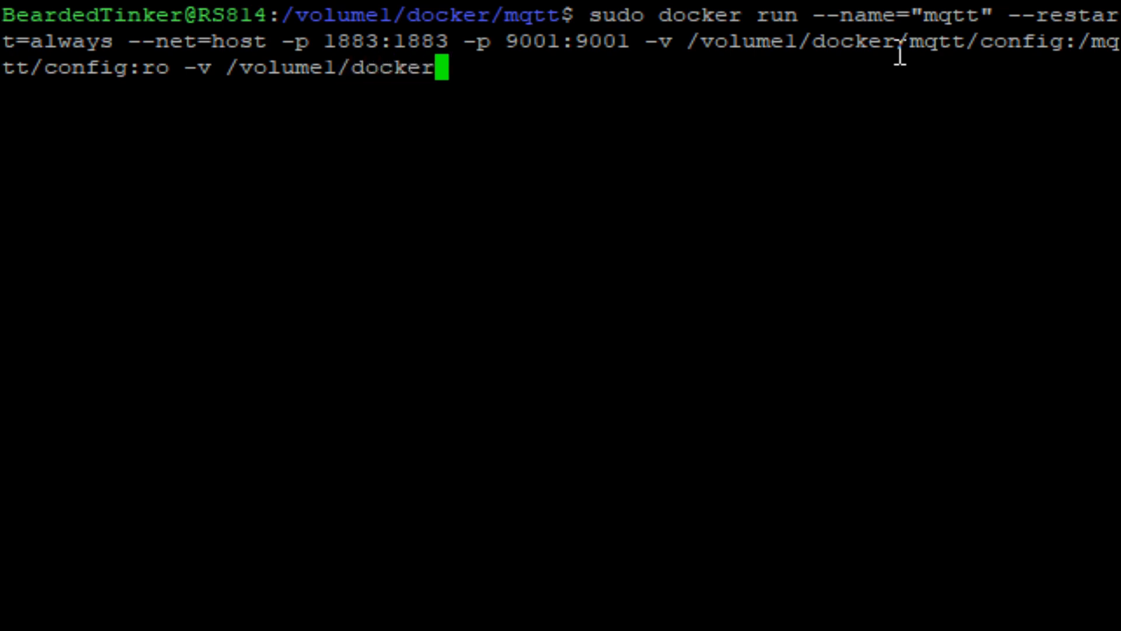
type("/mqt")
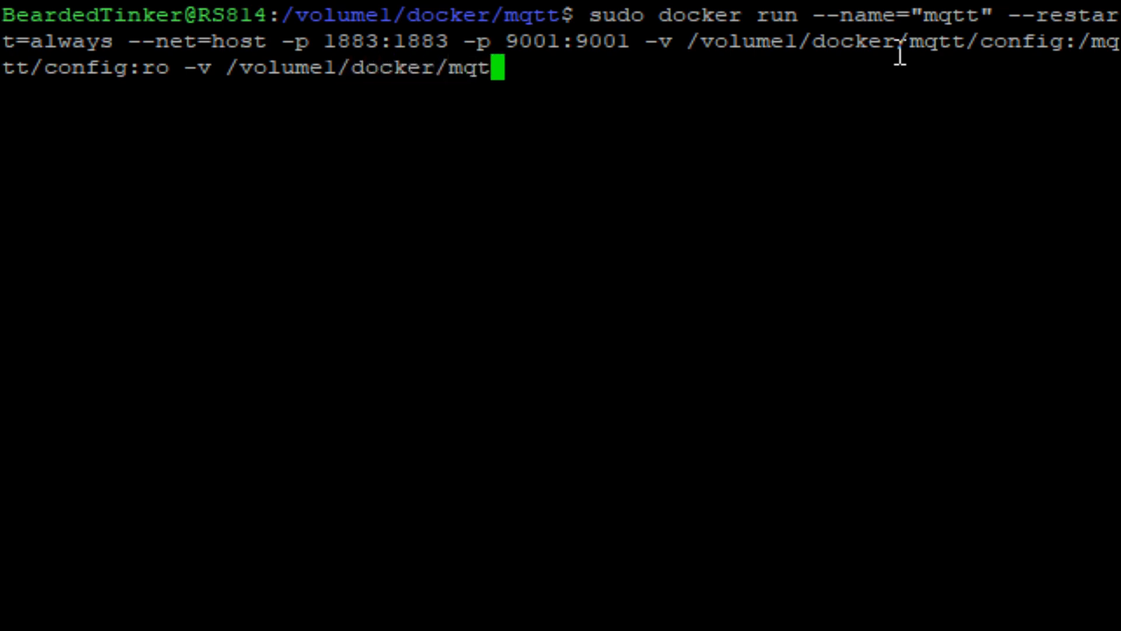
type("t/log:")
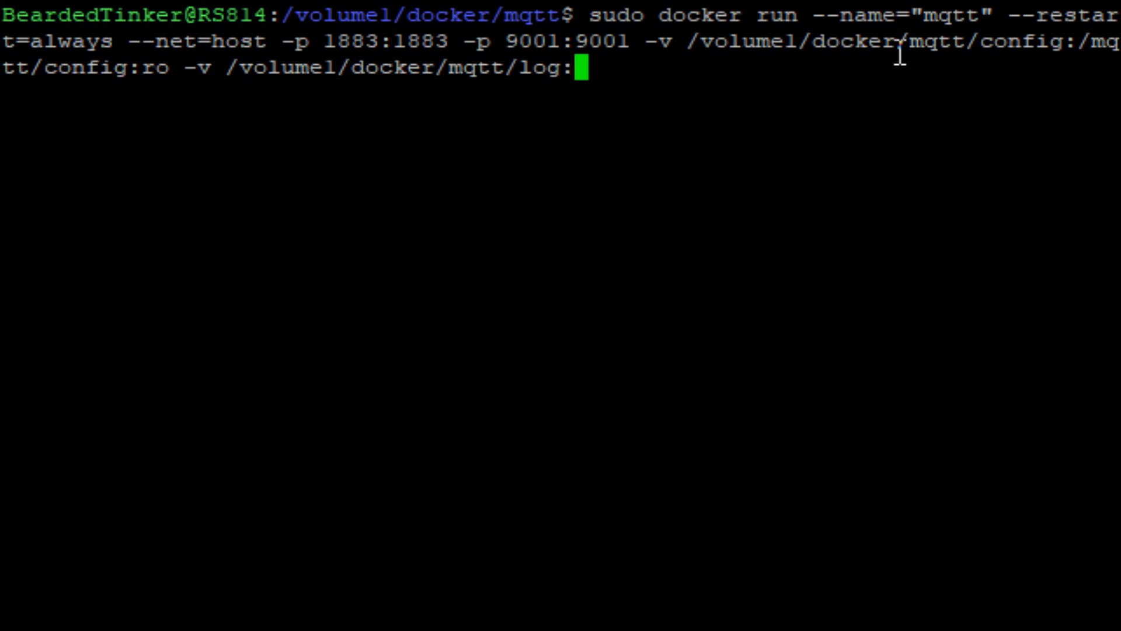
type("/mqtt/")
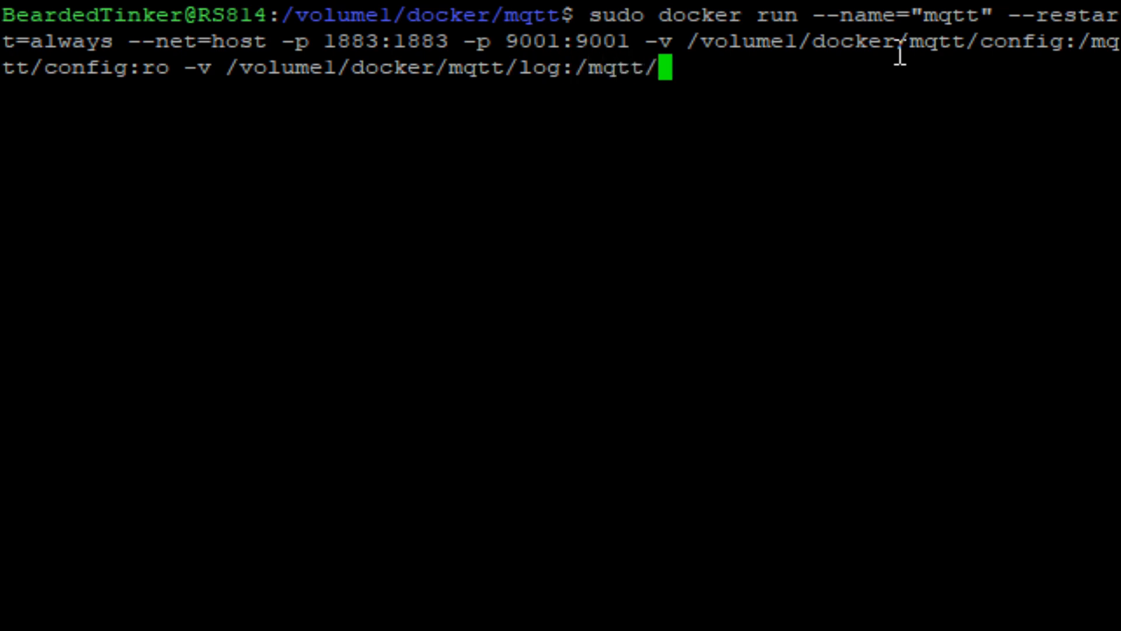
type("log")
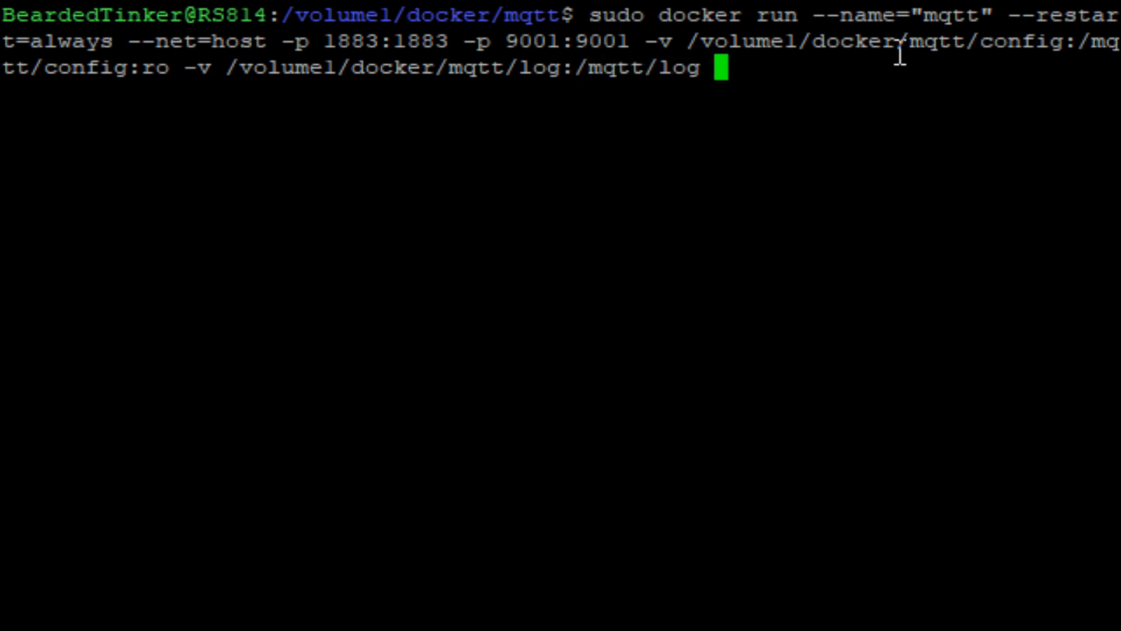
type("-v")
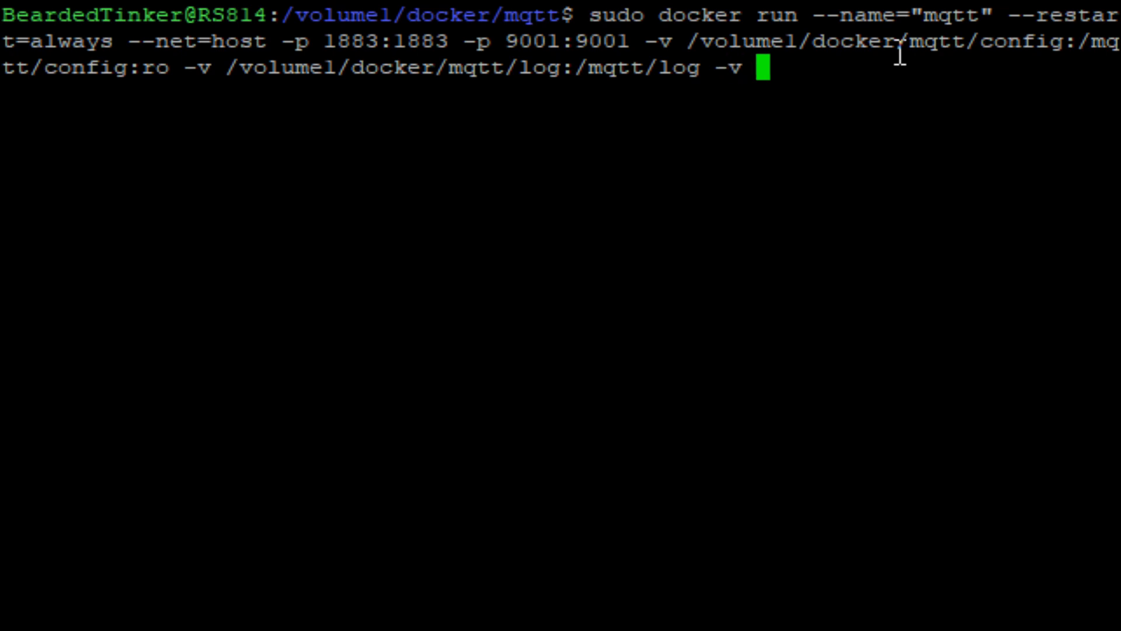
type("/volumel/dock")
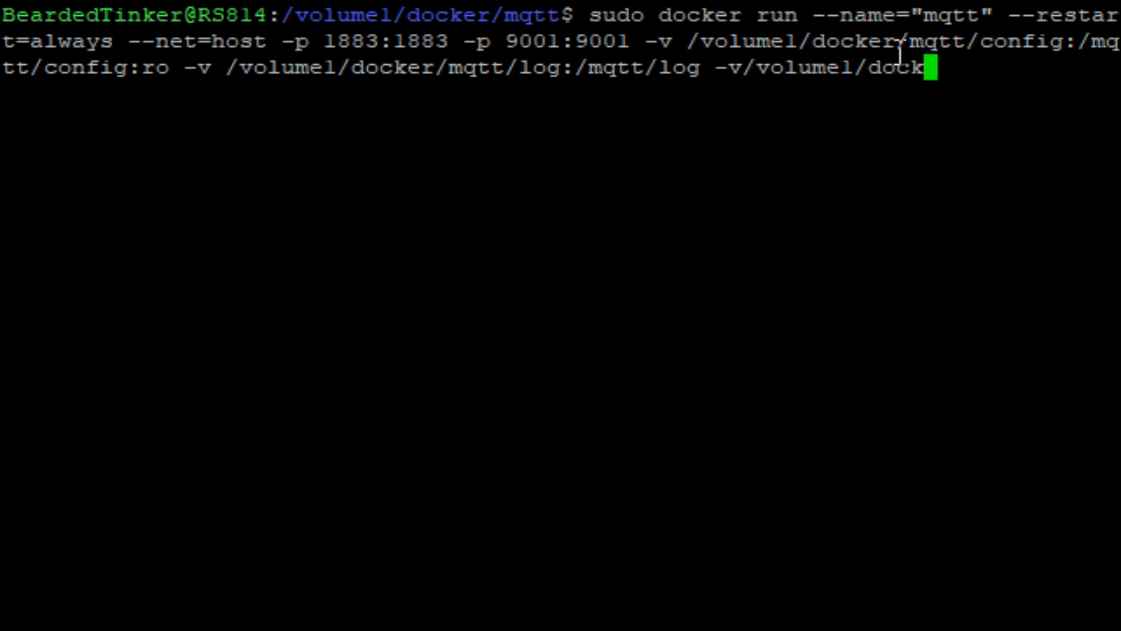
type("er/mqtt/")
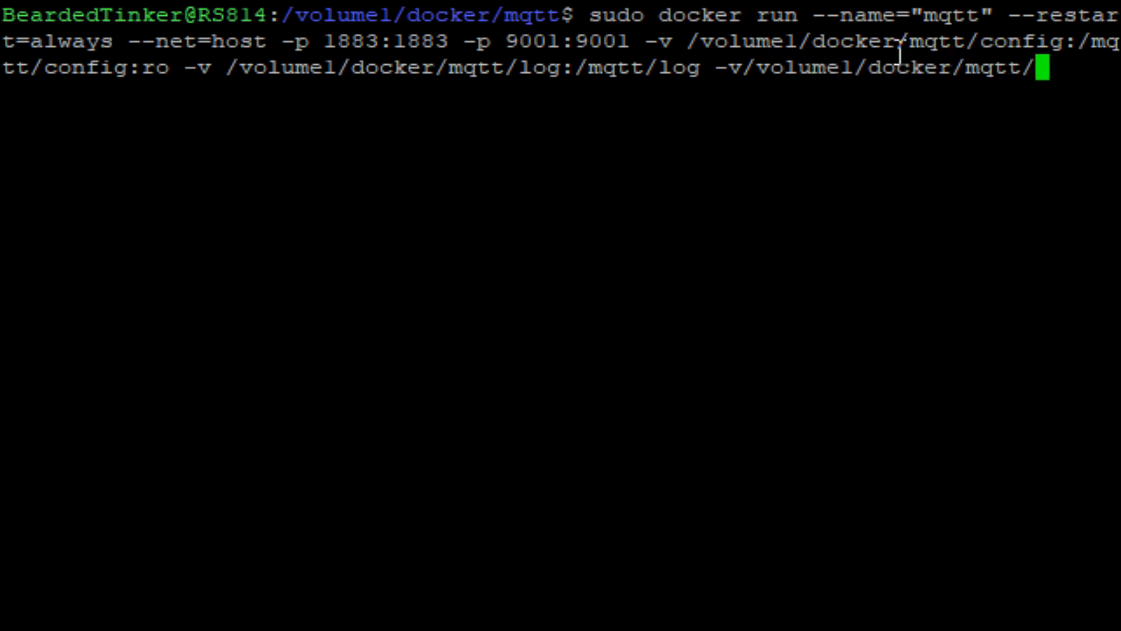
type("data:")
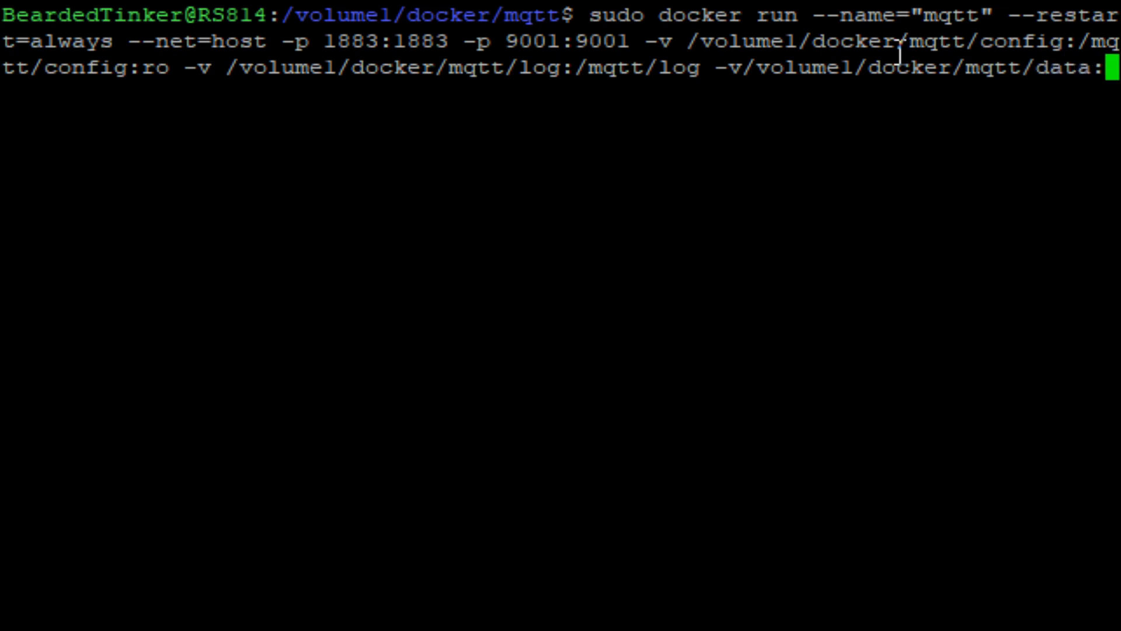
type("/mqtt")
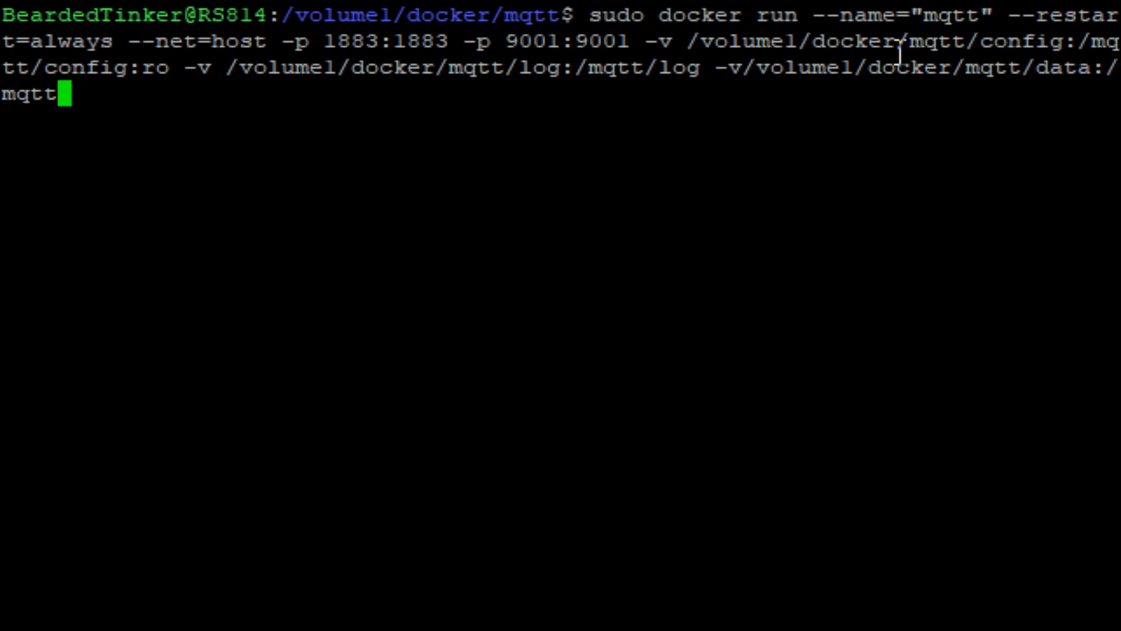
type("/data")
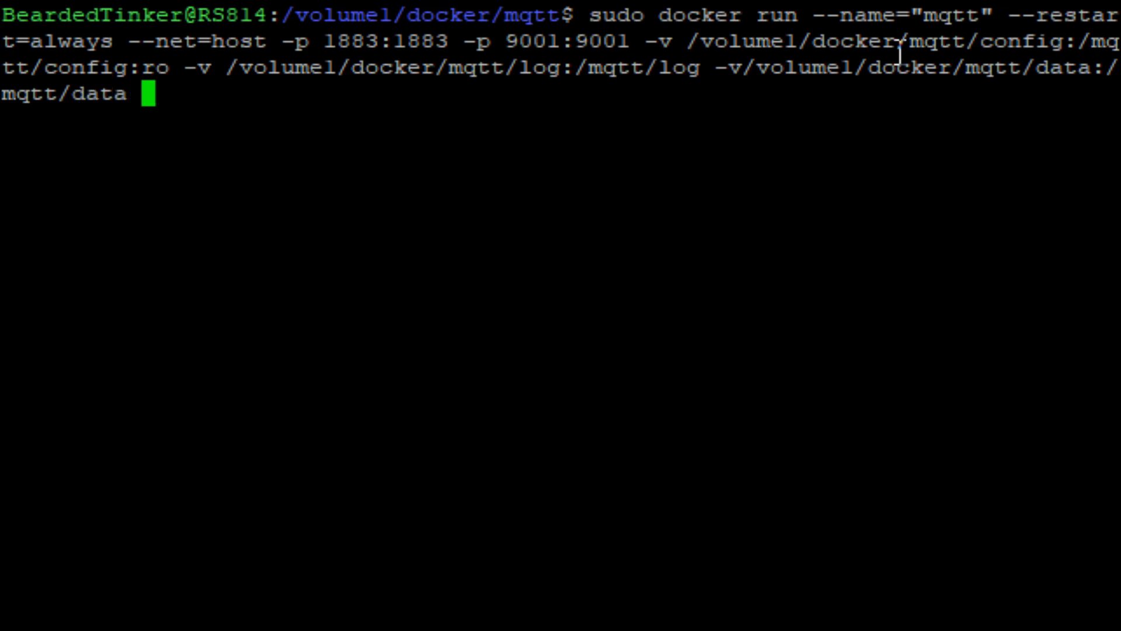
type("-t")
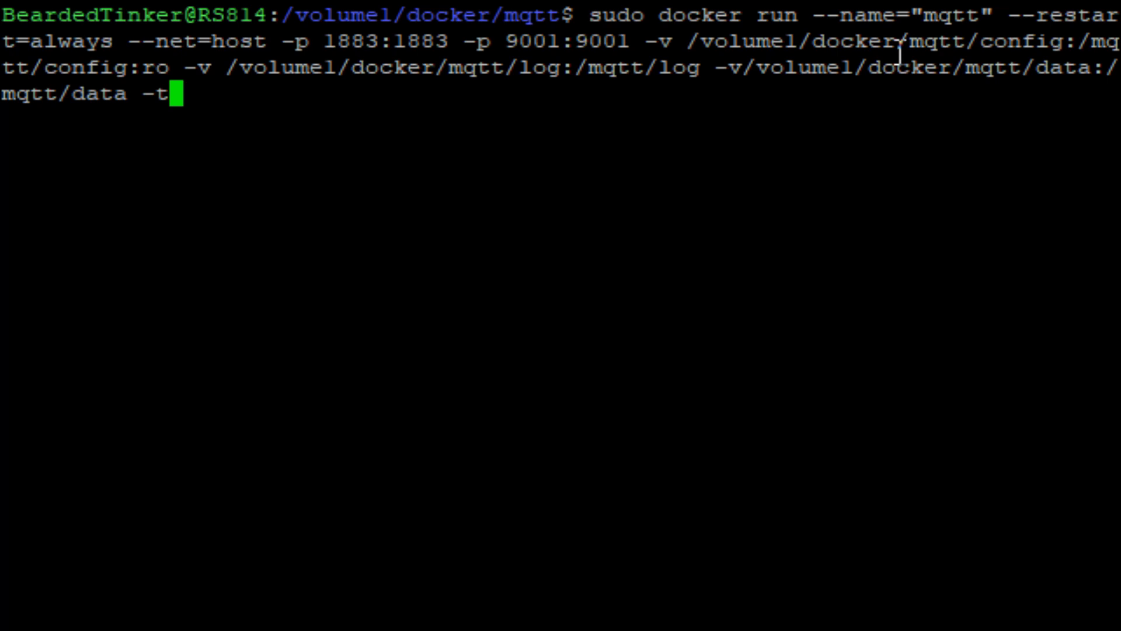
type("id")
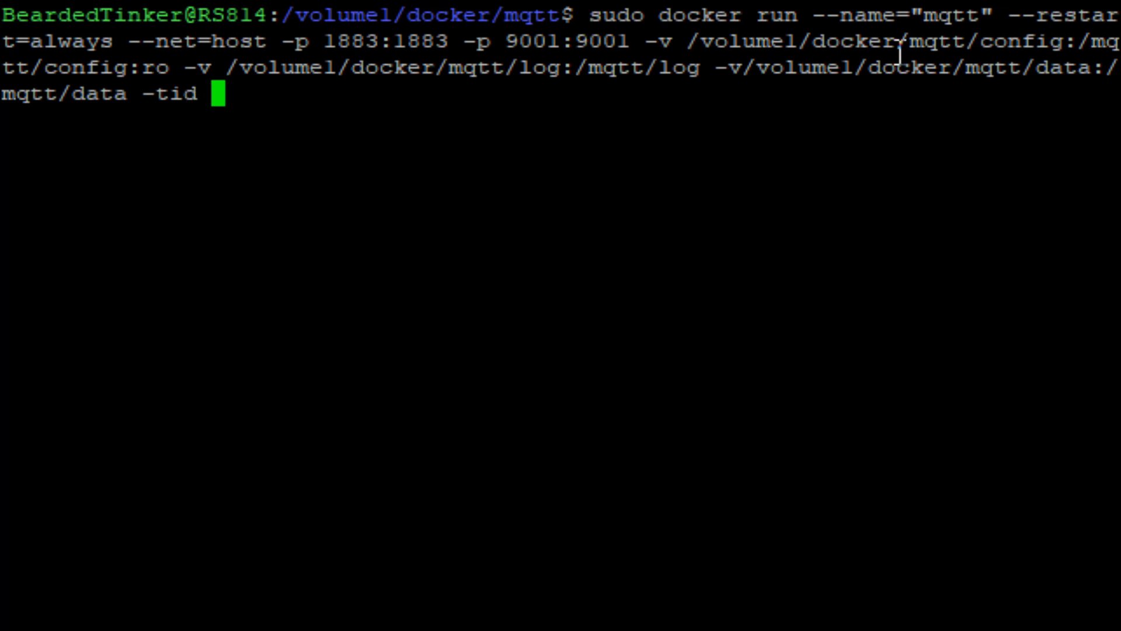
Append the eclipse-mosquitto image name to the docker run command
type("ec")
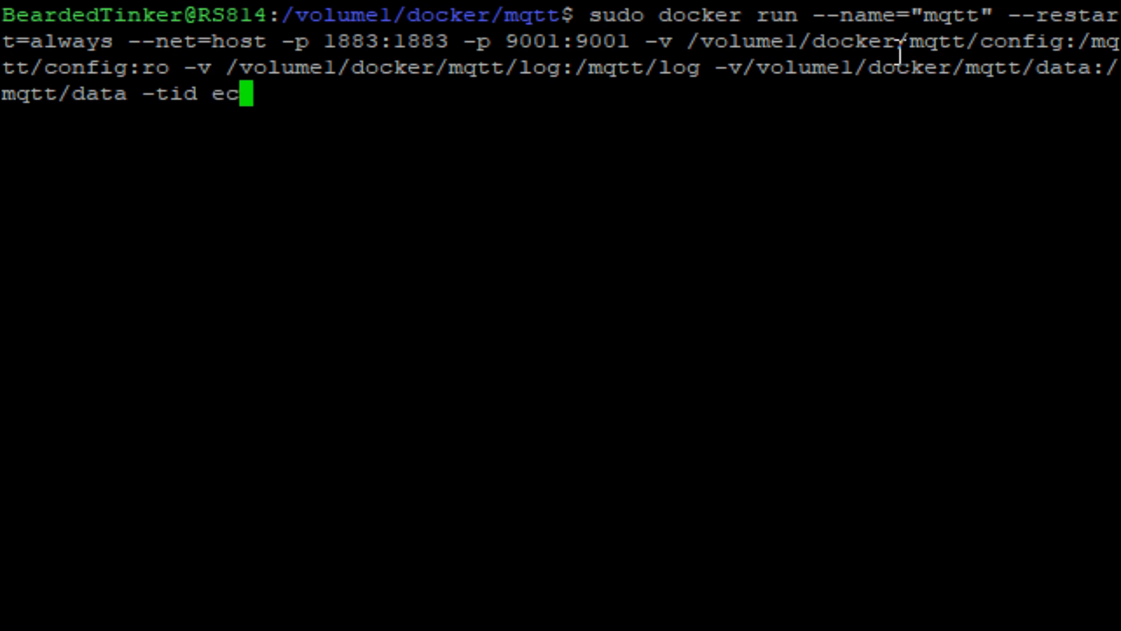
type("l")
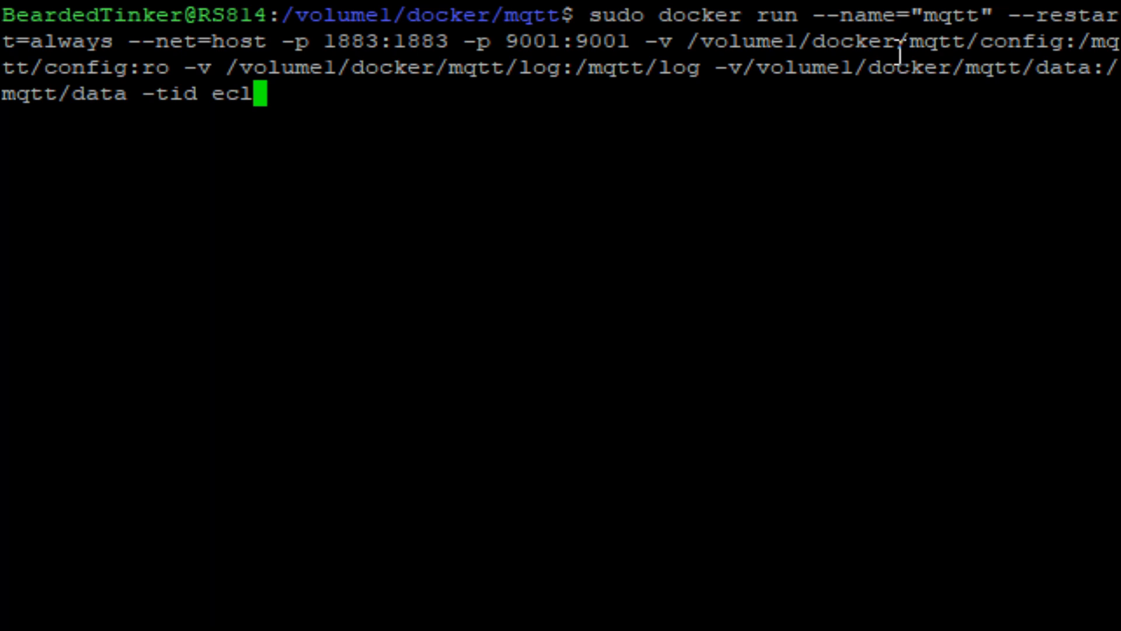
type("ipse")
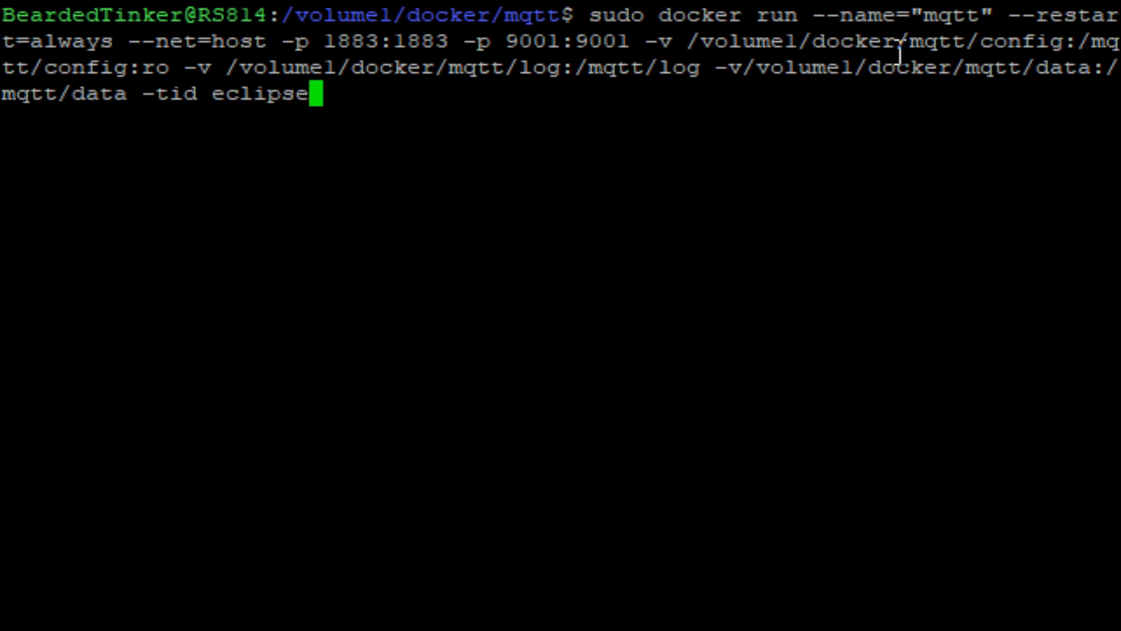
type("-mosquitt")
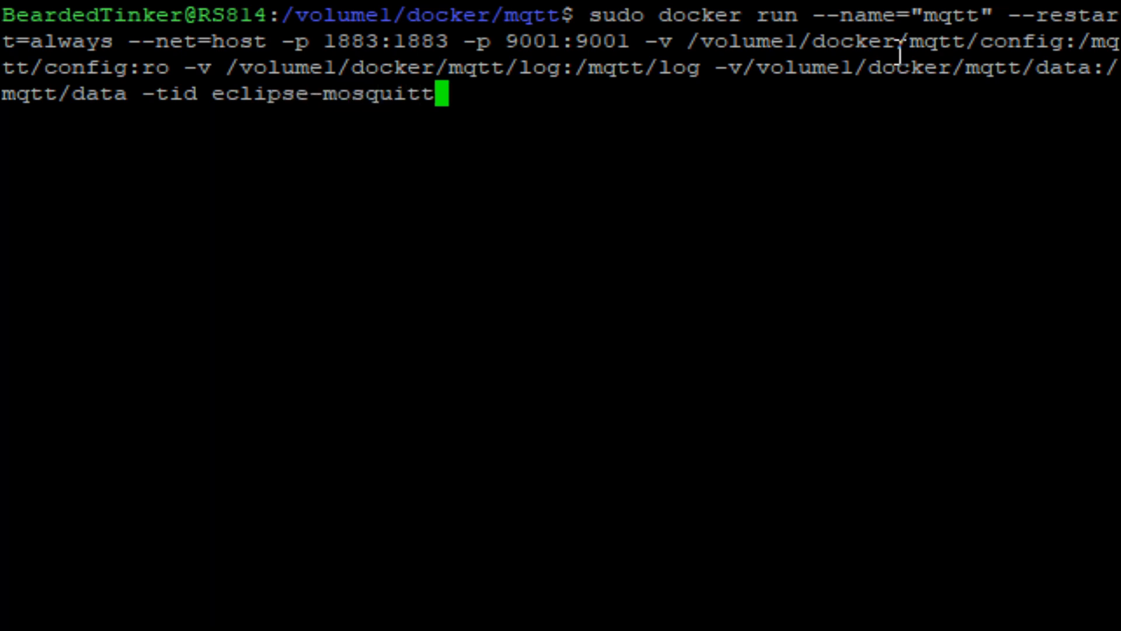
type("o")
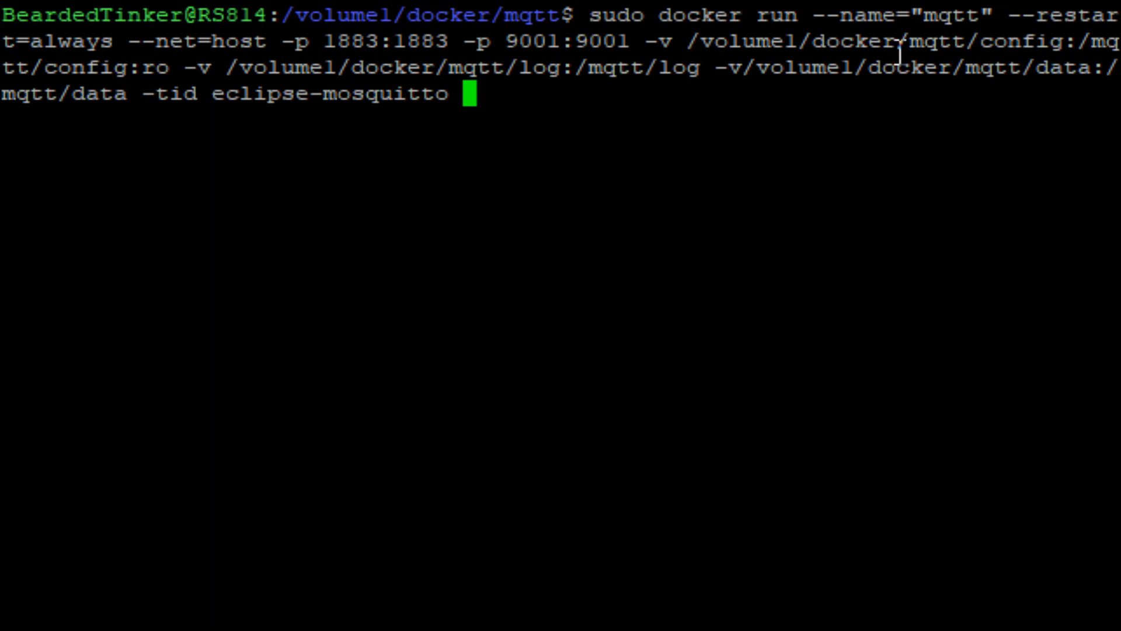
Run the docker command and authorise it with the sudo password to start the mqtt container
key("Return")
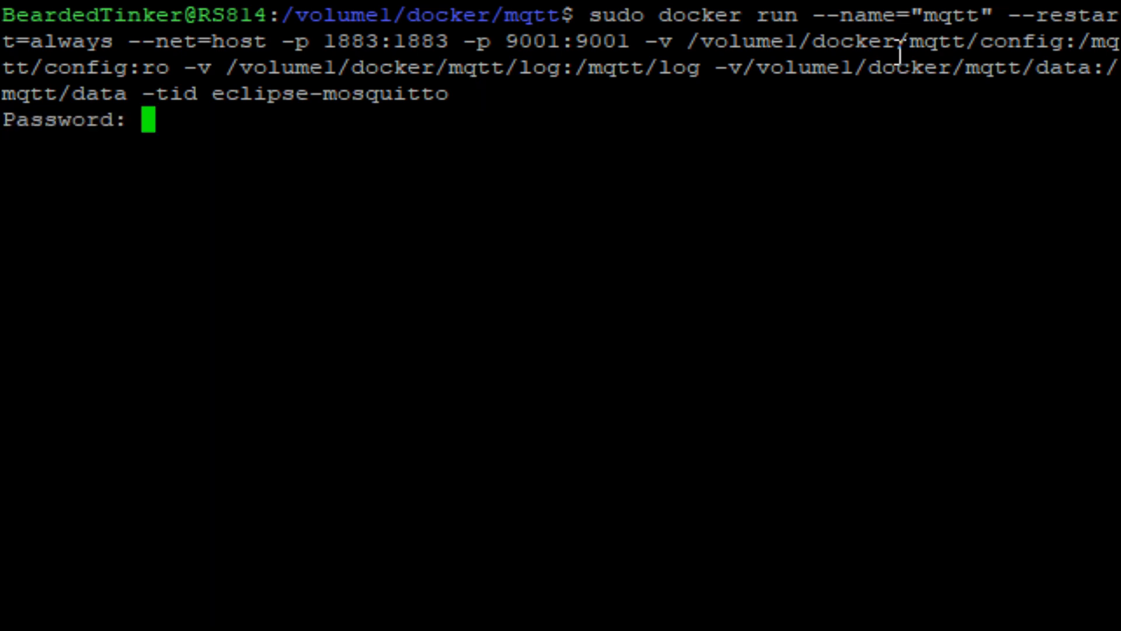
key("Return")
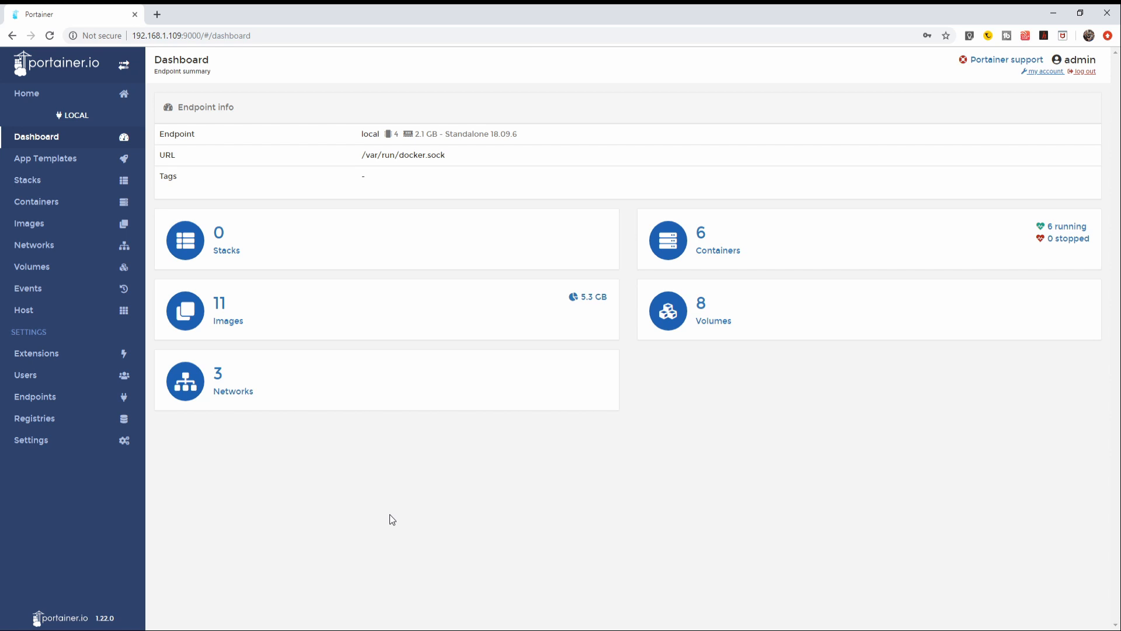
mouse_move(226, 250)
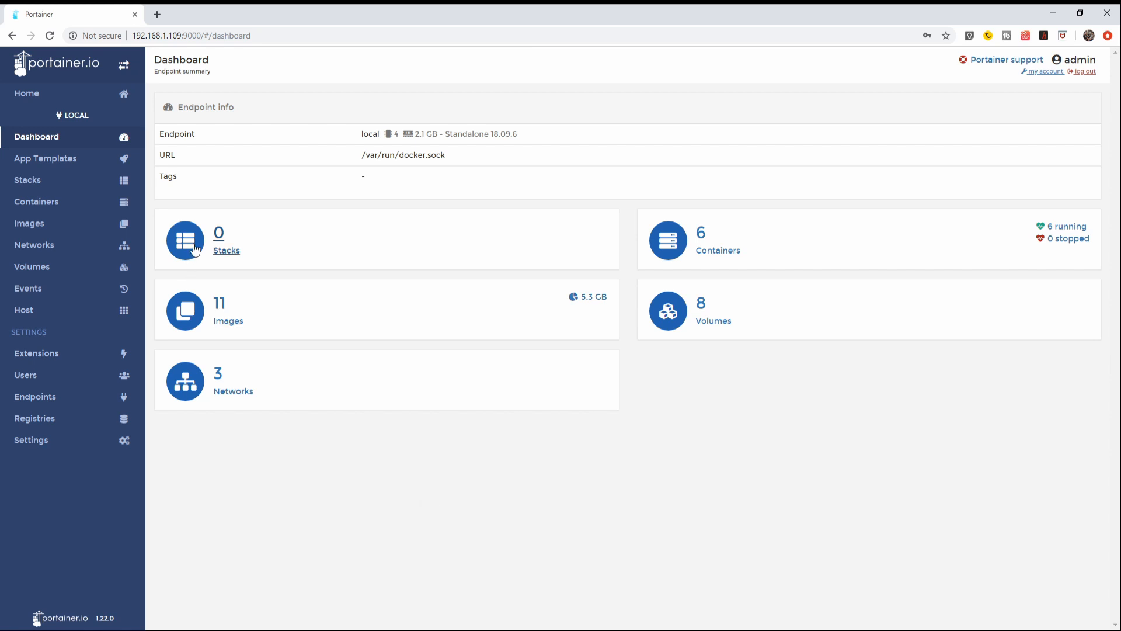
Show Portainer's Image list with eclipse-mosquitto:latest on the NAS
left_click(29, 223)
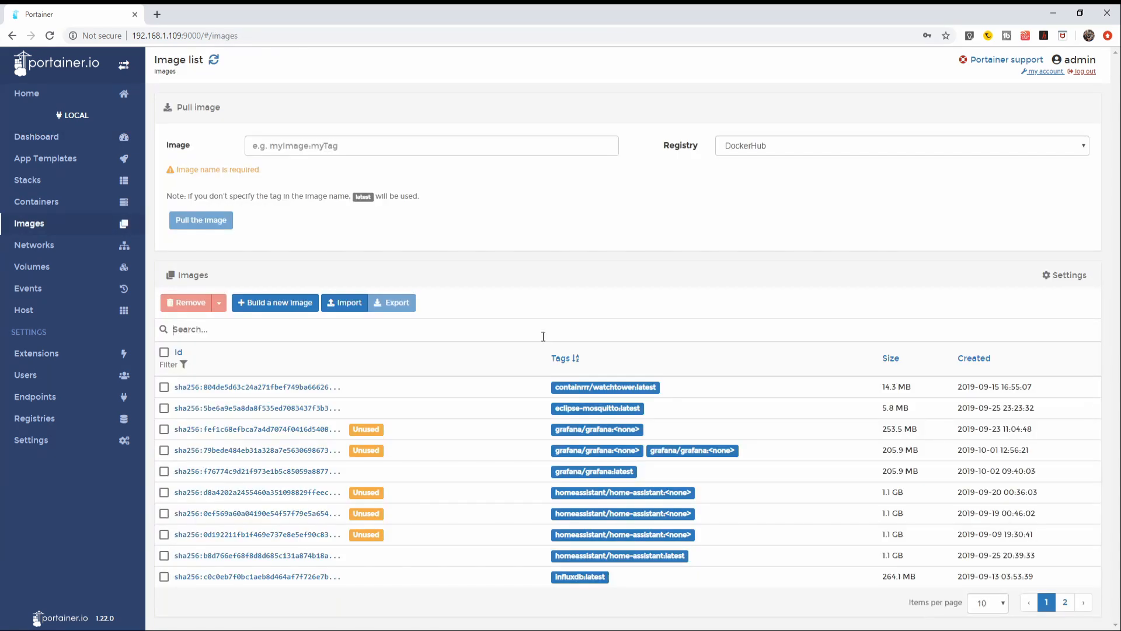
mouse_move(611, 429)
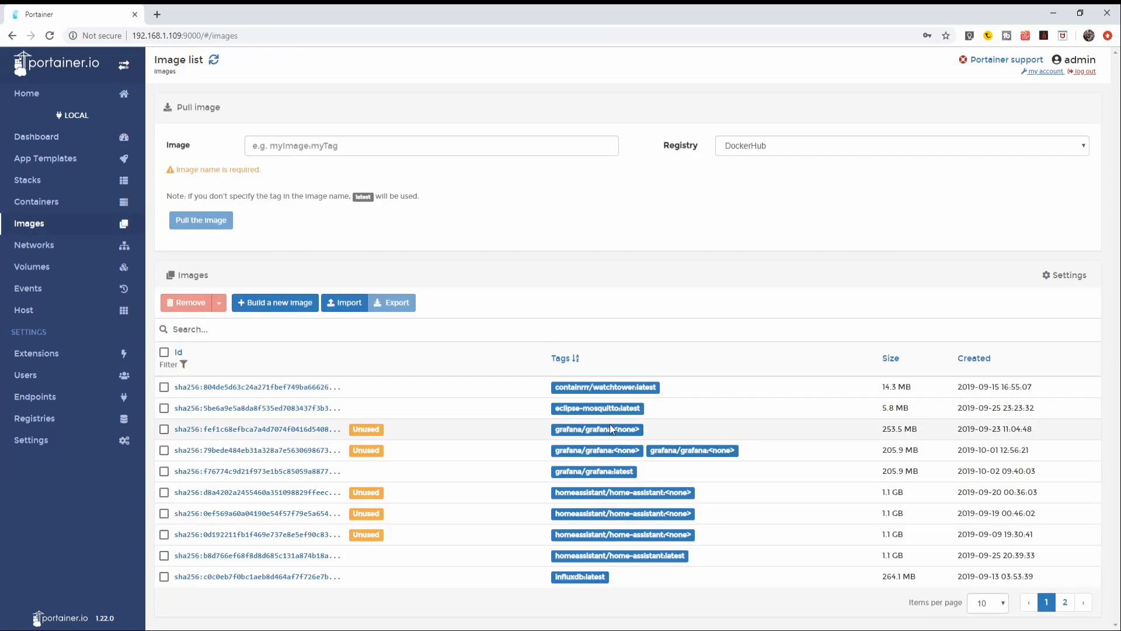
mouse_move(702, 419)
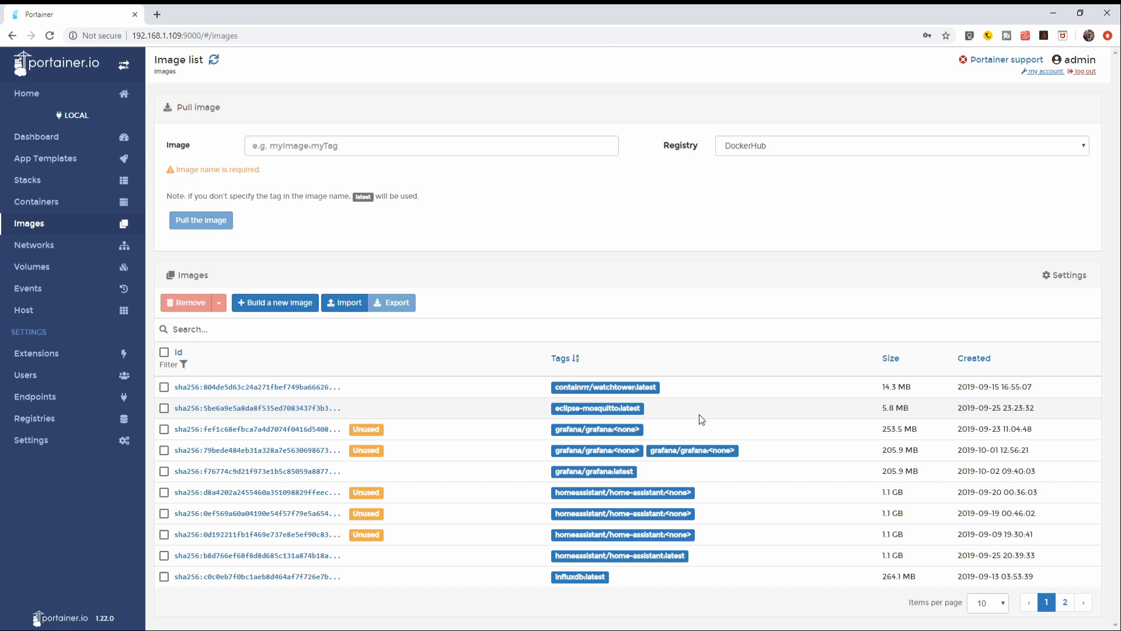
mouse_move(403, 436)
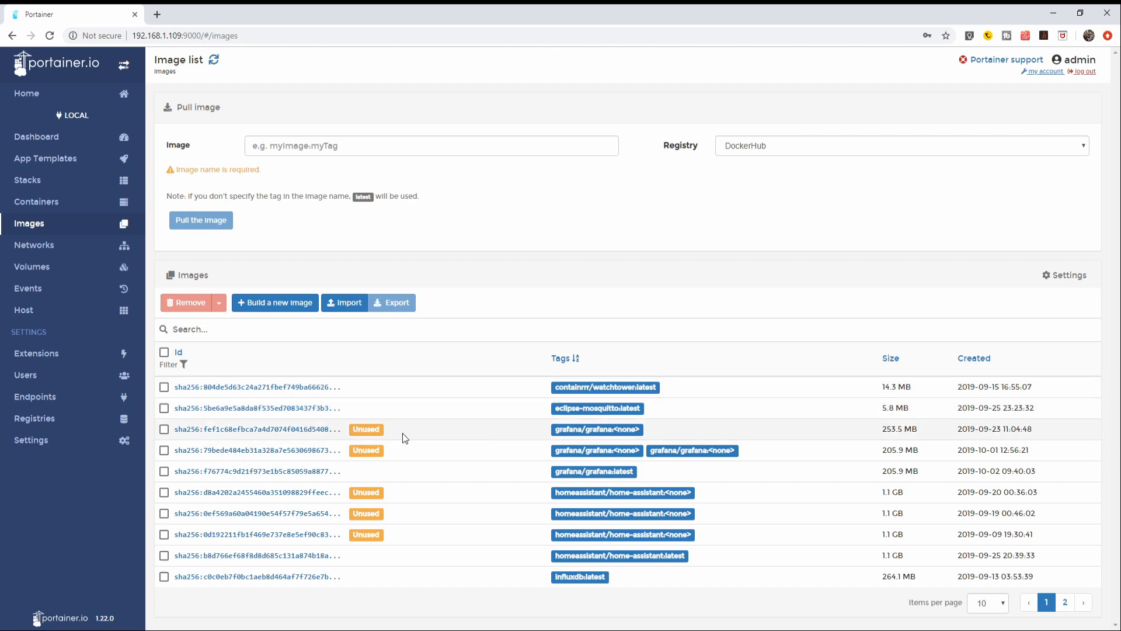
mouse_move(413, 439)
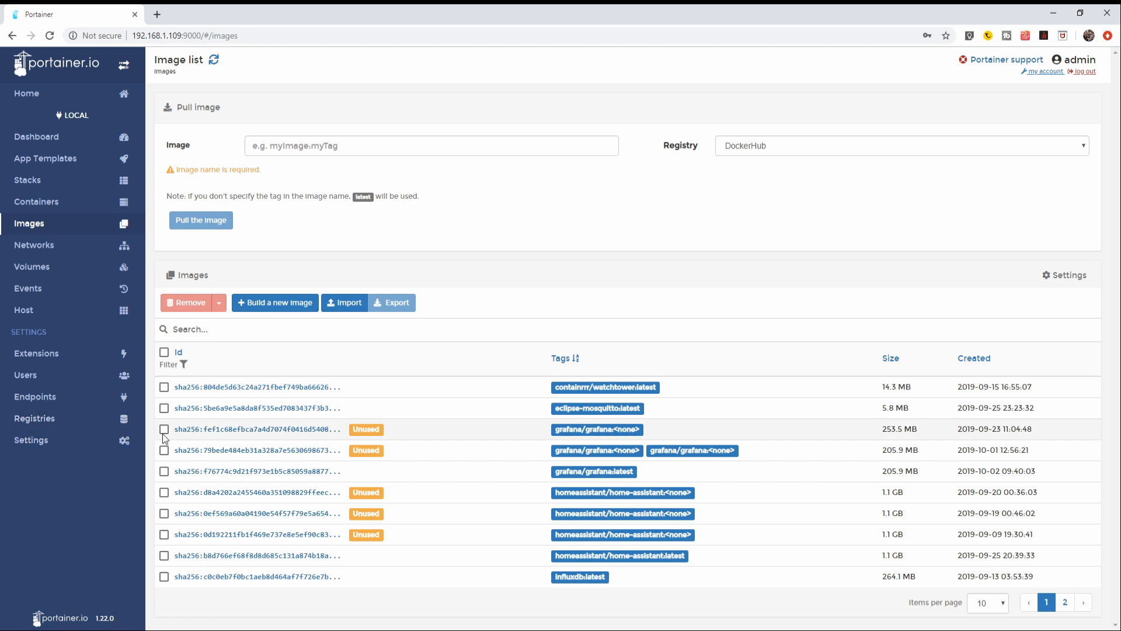
Remove the unused grafana and home-assistant images, then show the container list
left_click(164, 429)
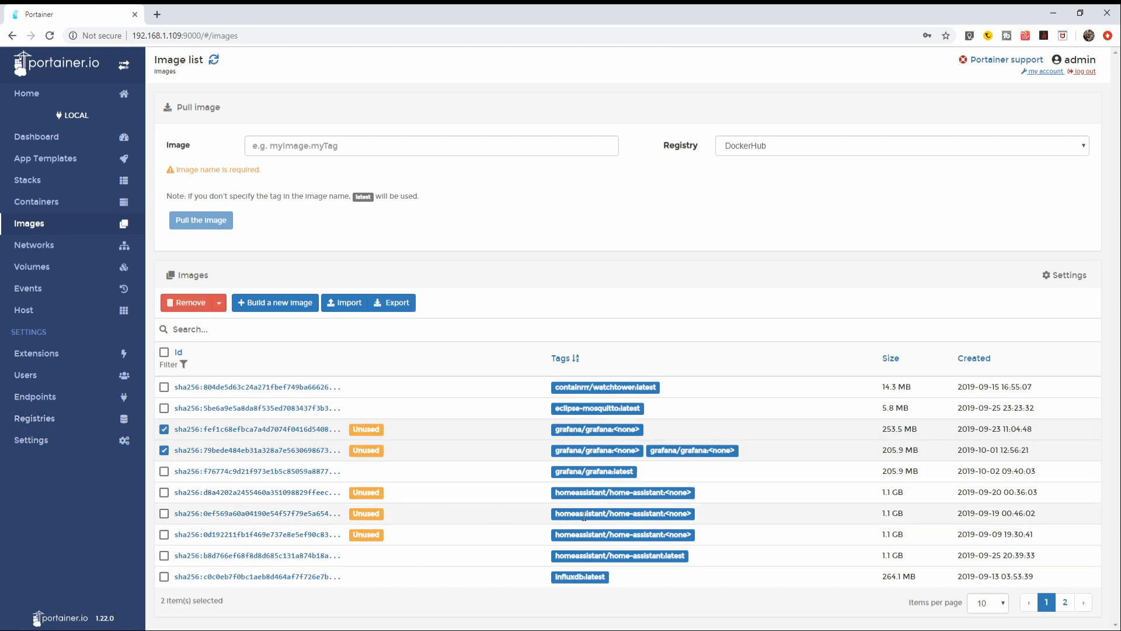
mouse_move(194, 528)
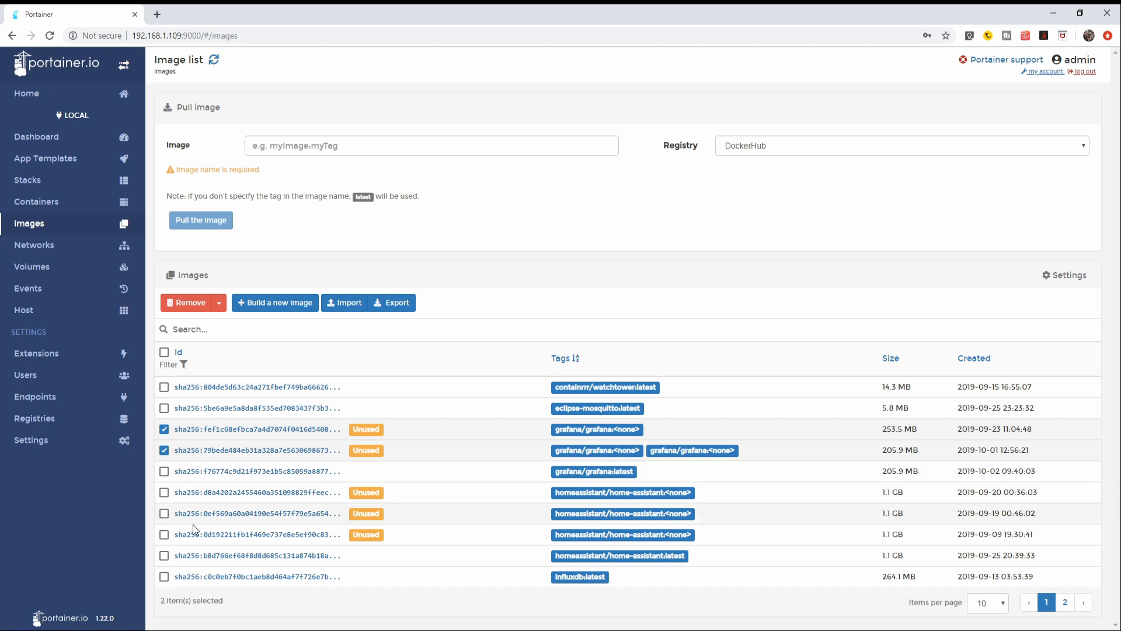
mouse_move(174, 497)
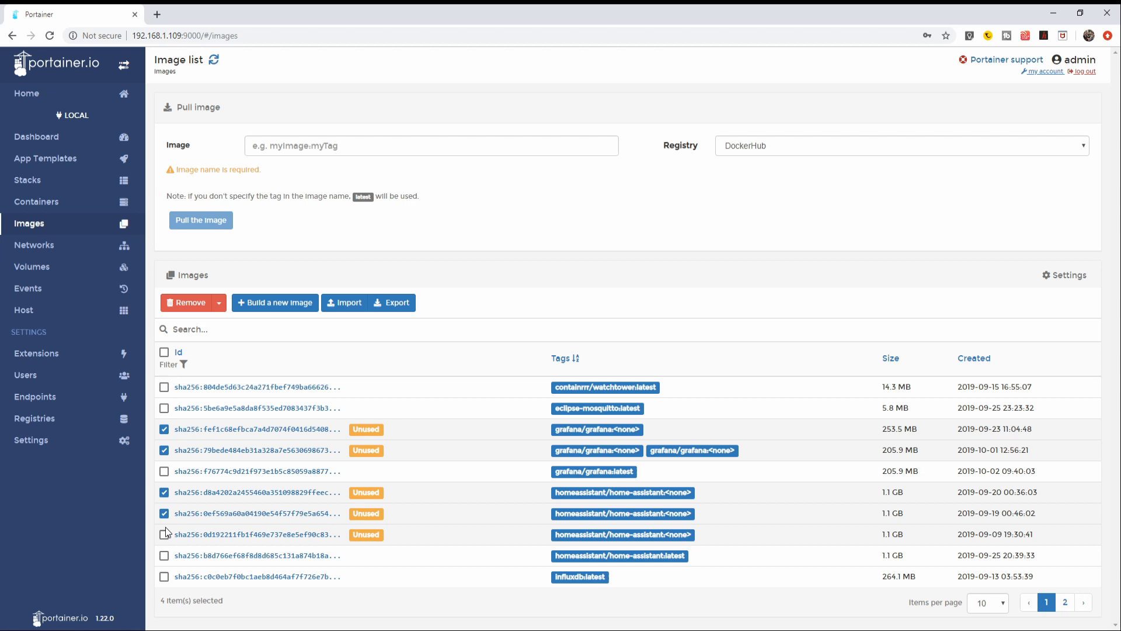
left_click(163, 534)
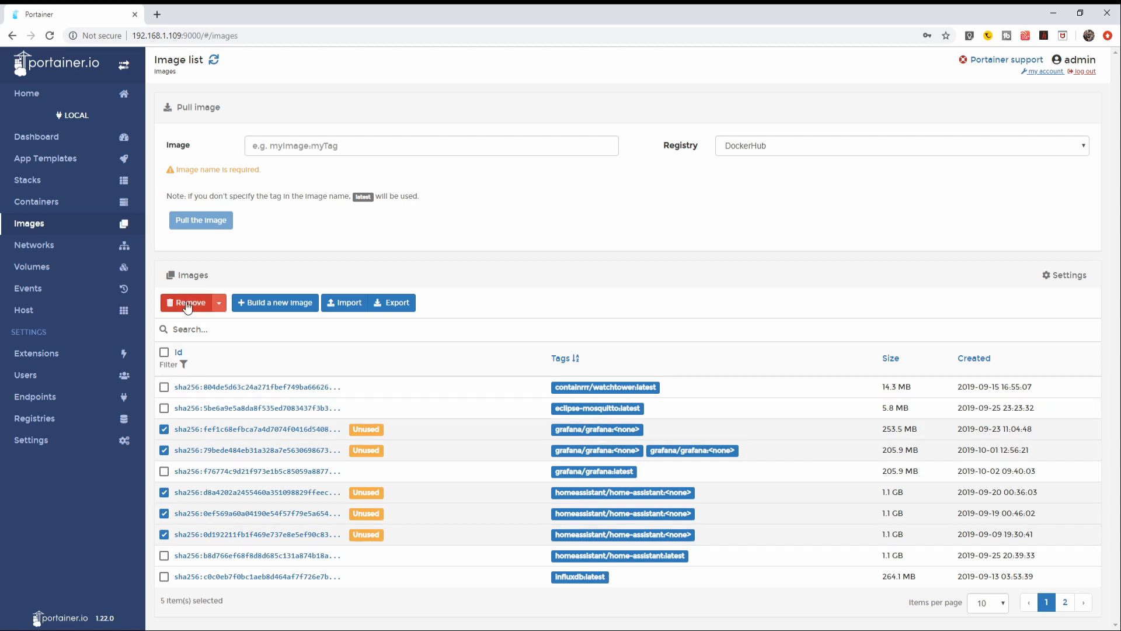
left_click(188, 303)
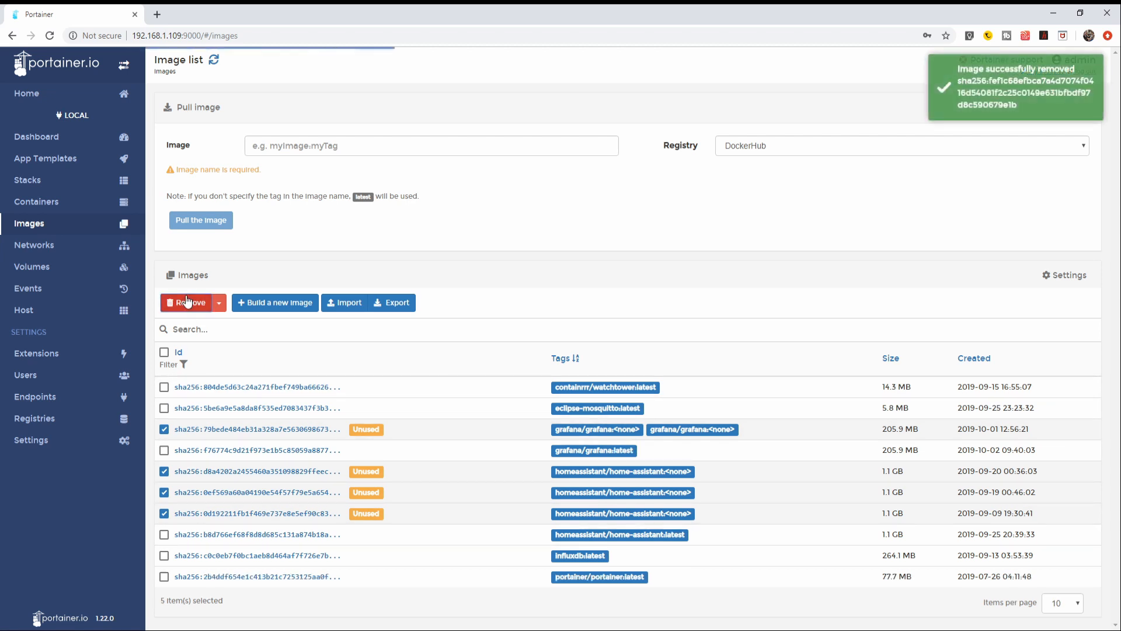
mouse_move(76, 214)
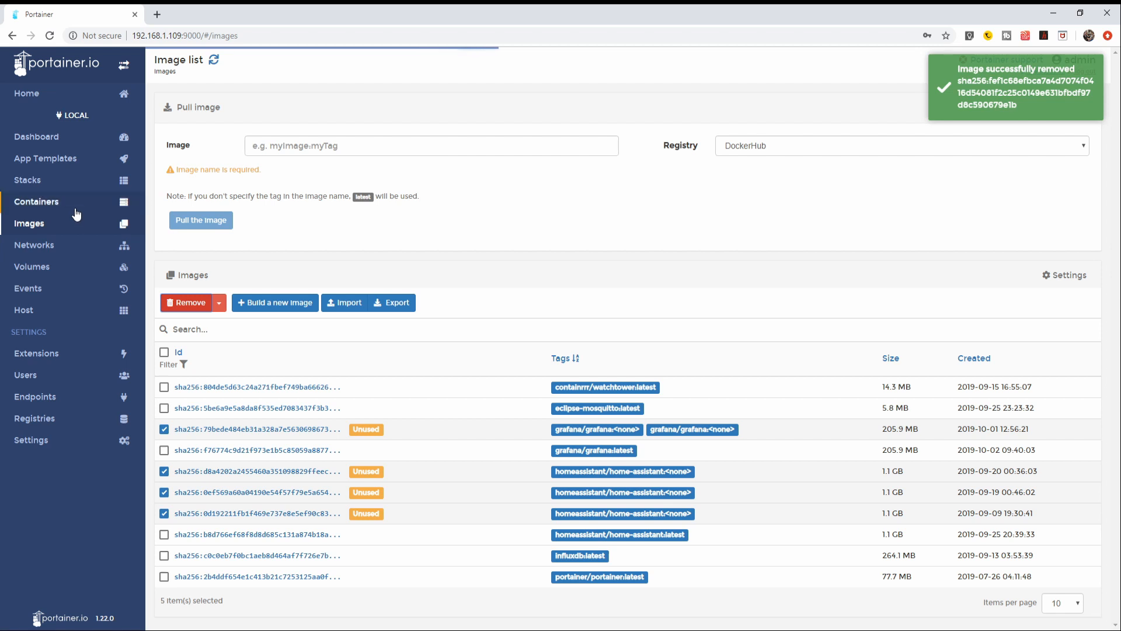
left_click(36, 201)
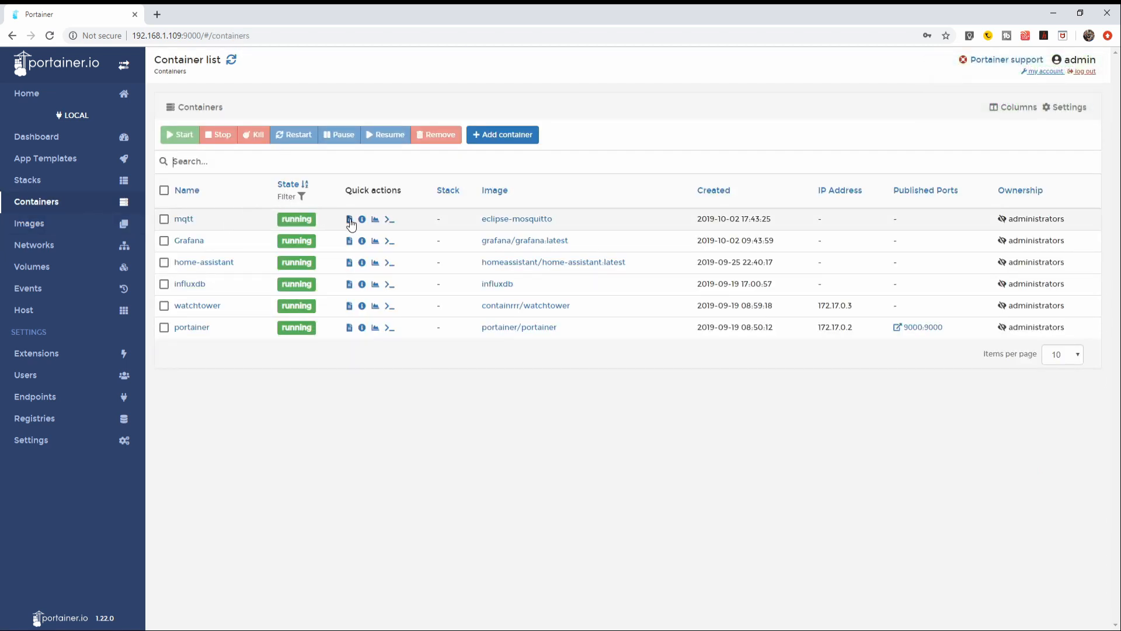
View the mqtt container's log to confirm it started
left_click(349, 219)
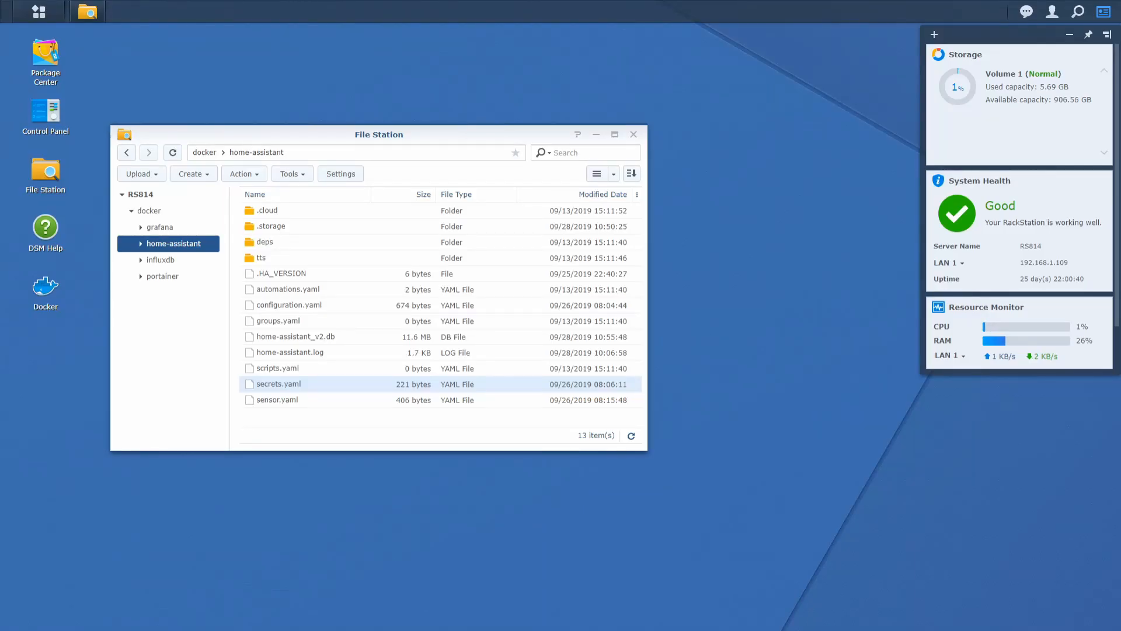
mouse_move(309, 315)
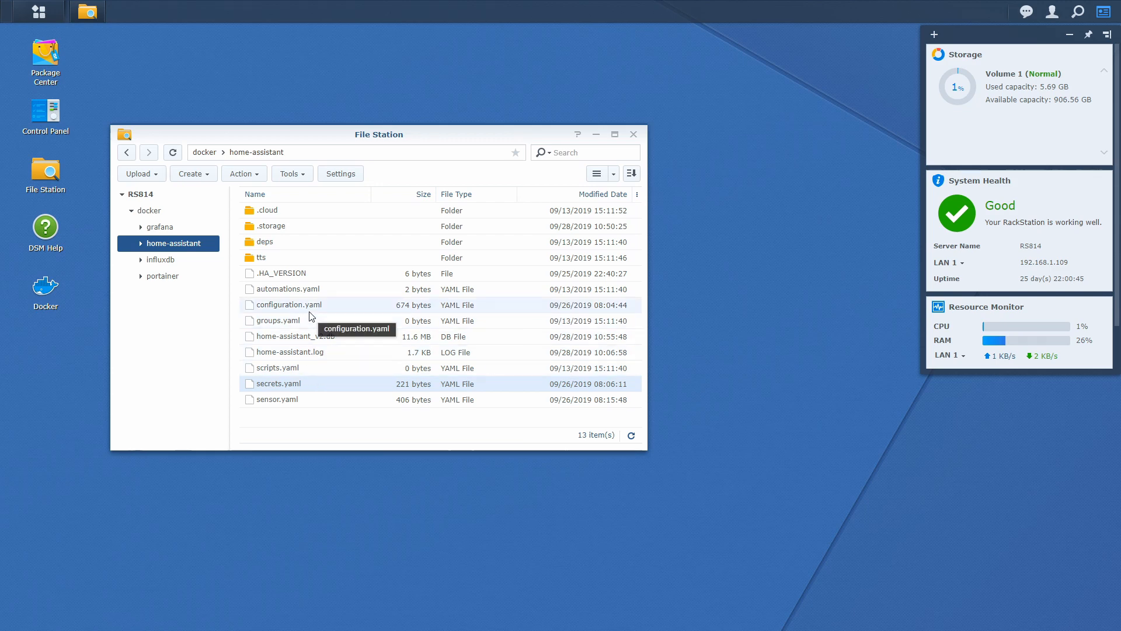
Open configuration.yaml in Text Editor and place the cursor on empty line 42 below influxdb
double_click(290, 305)
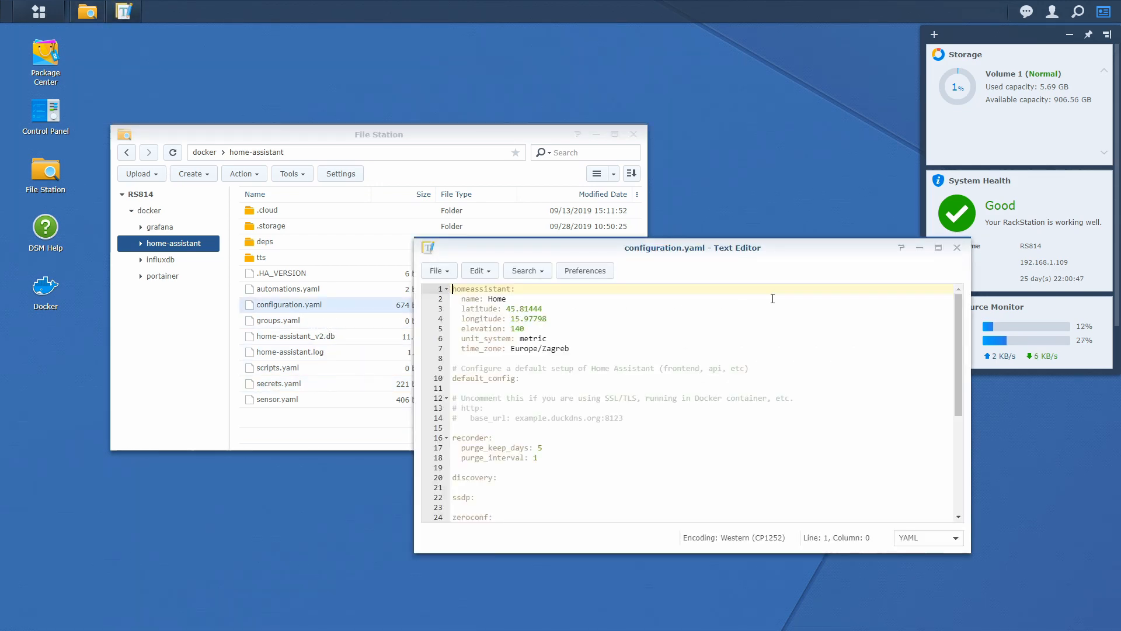
scroll("down", 3)
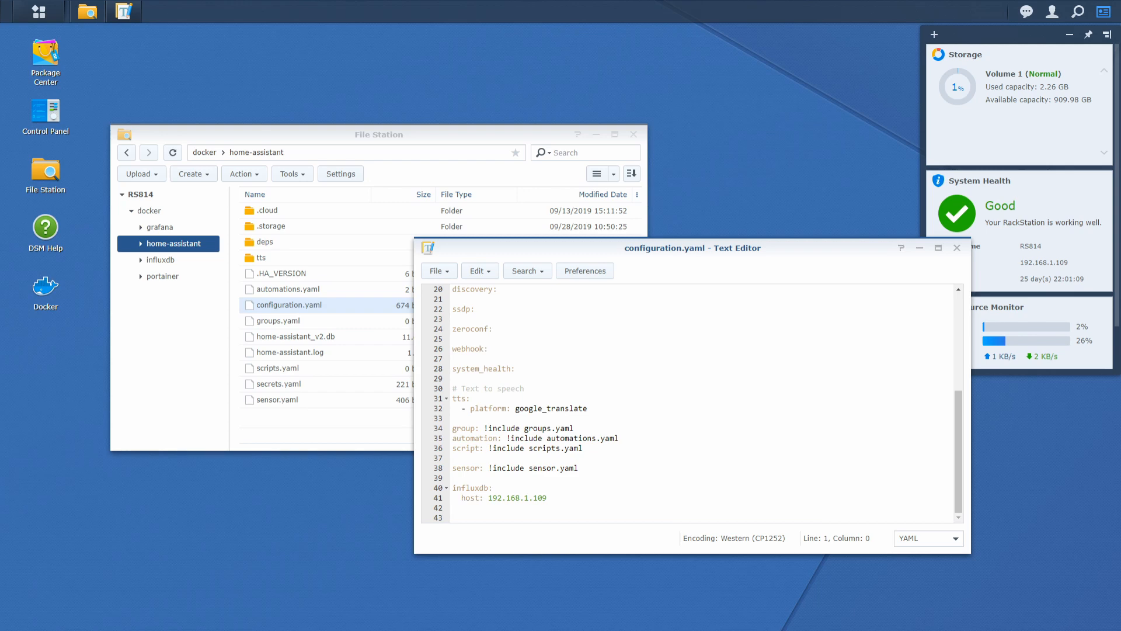
left_click(491, 348)
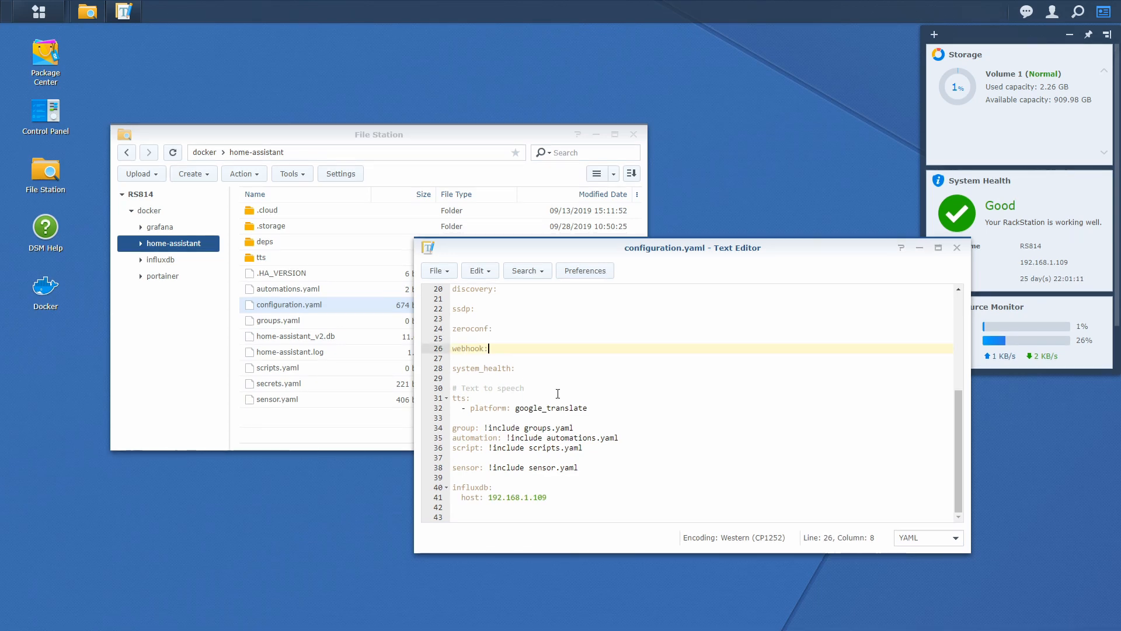
left_click(581, 507)
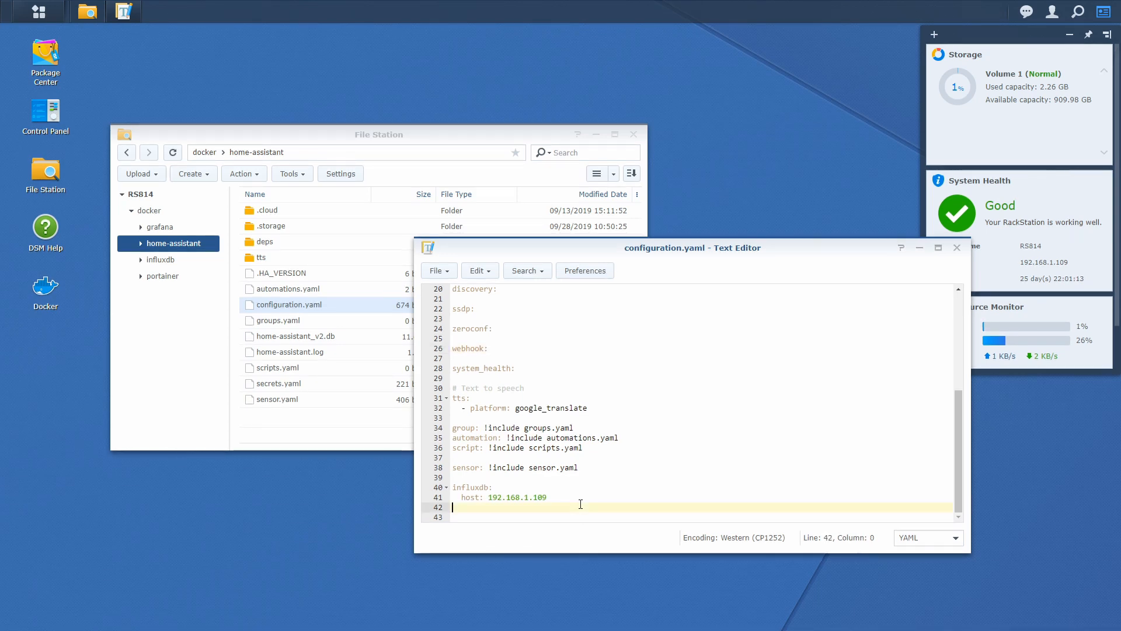
Add an mqtt block with !secret broker/port, client_id, discovery and discovery_prefix, then save configuration.yaml
type("m")
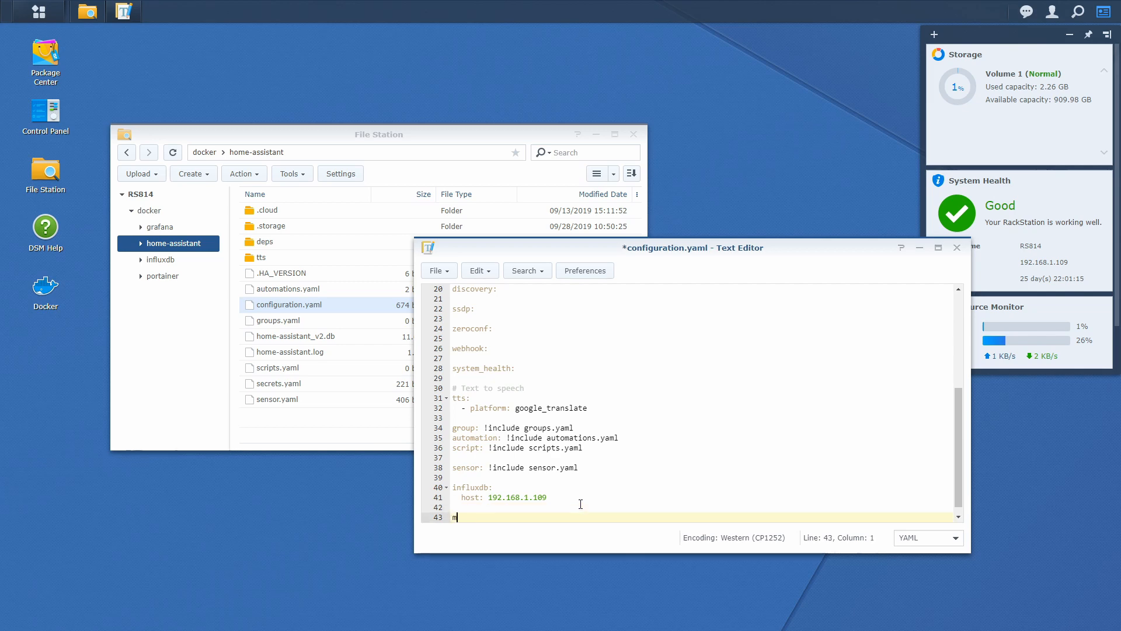
type("qtt:")
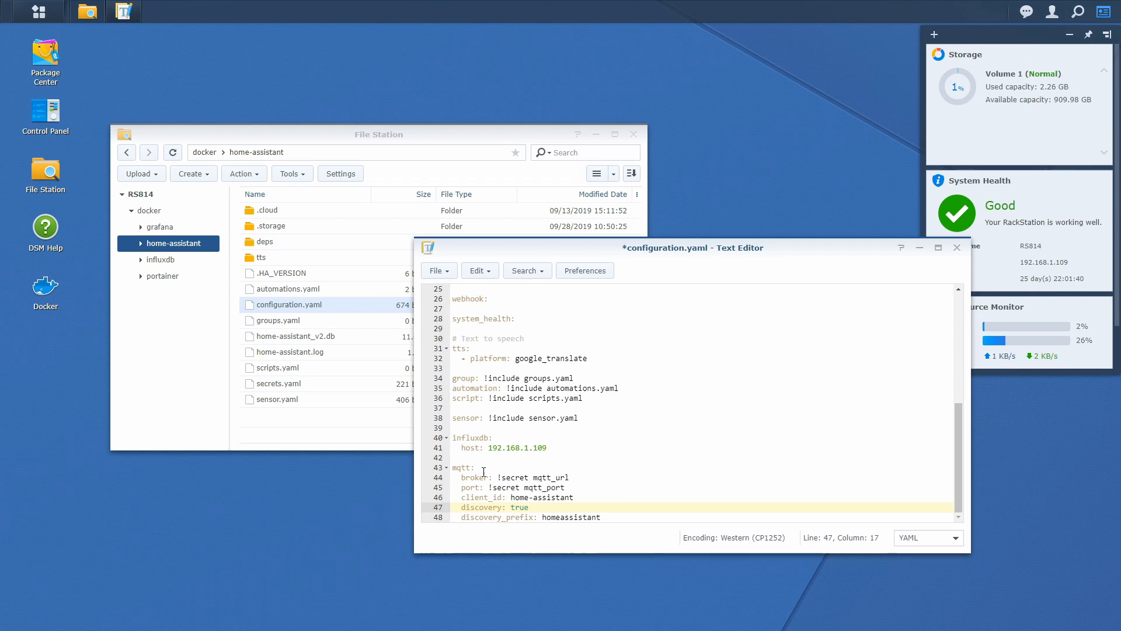
mouse_move(548, 487)
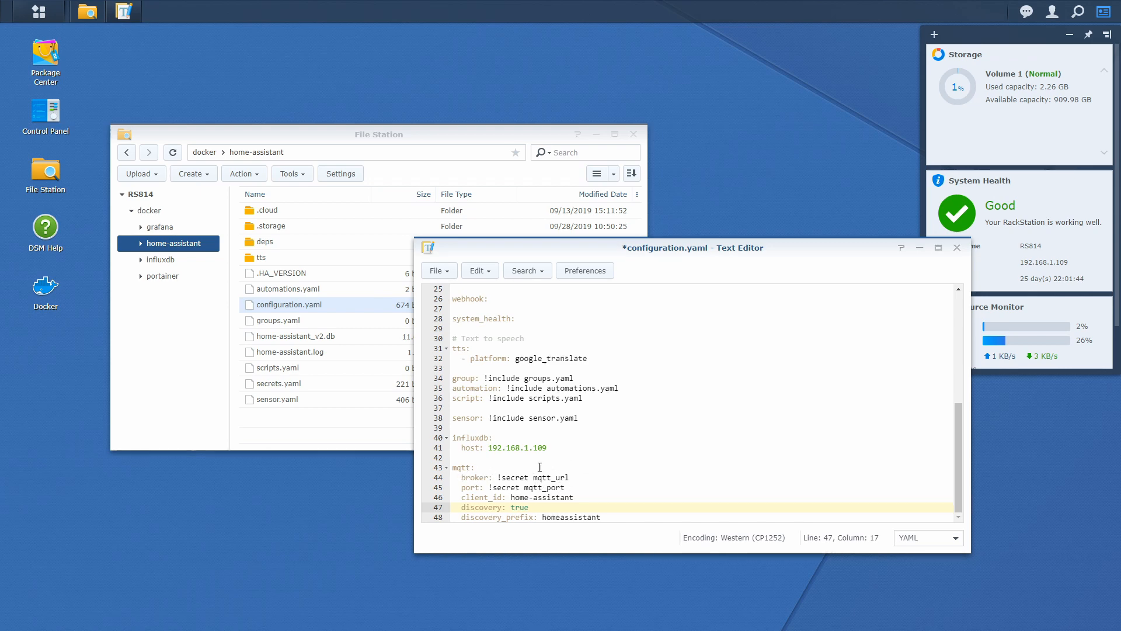
mouse_move(577, 484)
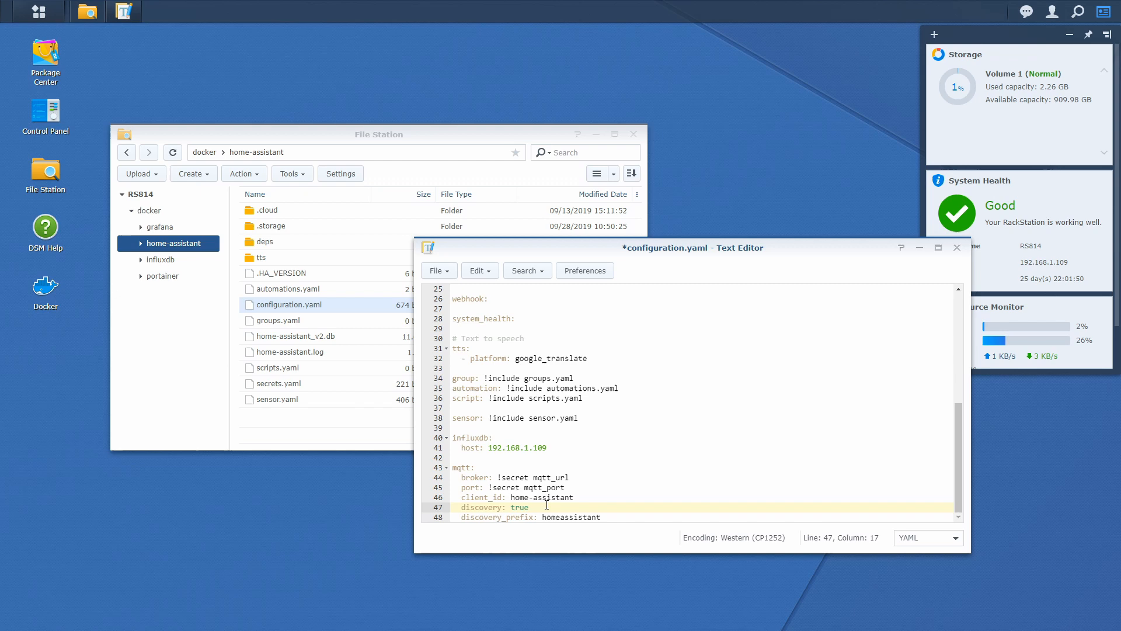
mouse_move(574, 487)
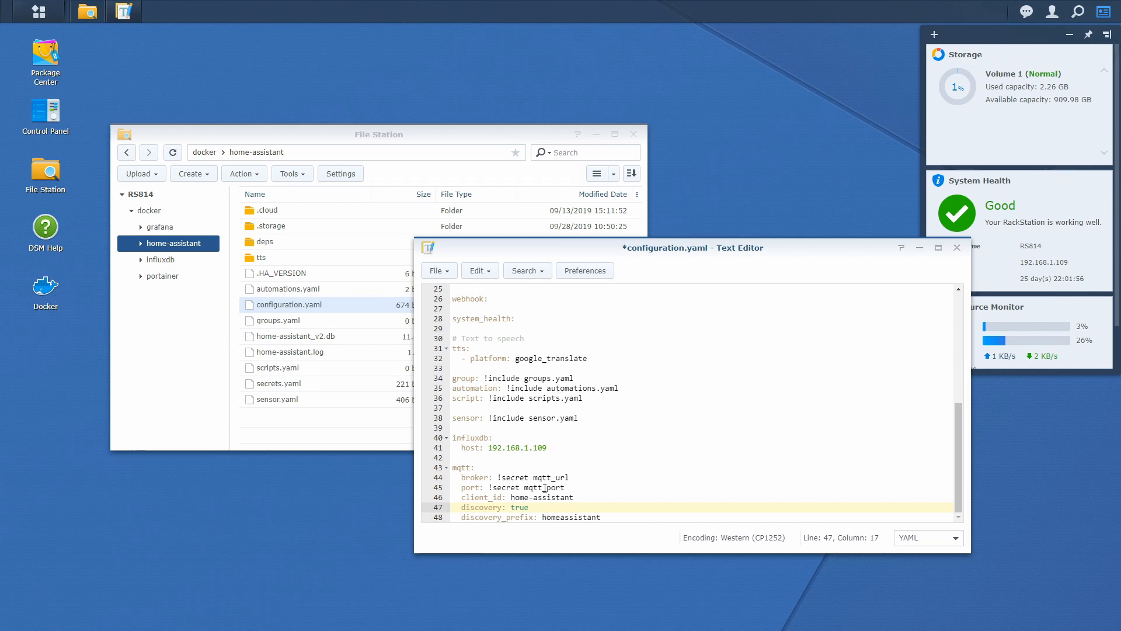
mouse_move(627, 493)
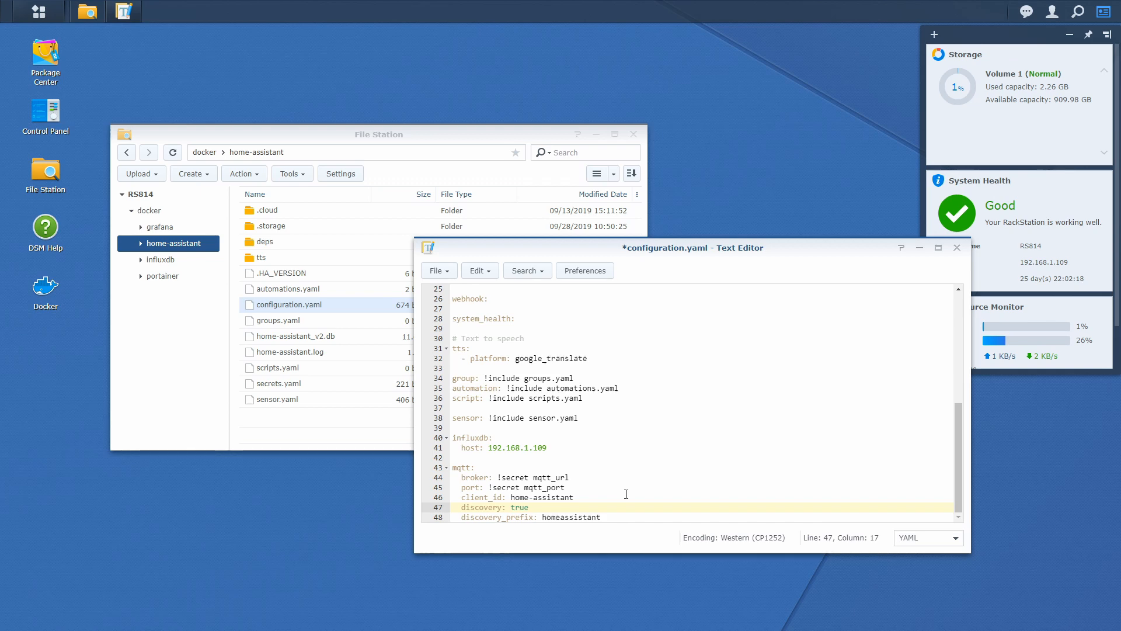
key("ctrl+s")
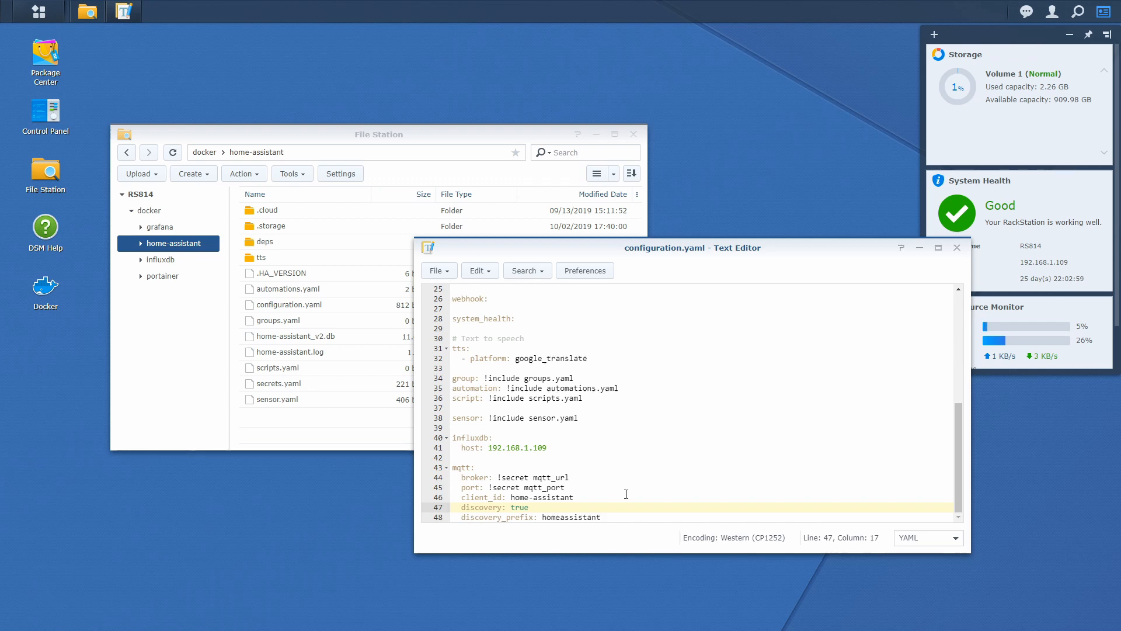
mouse_move(581, 395)
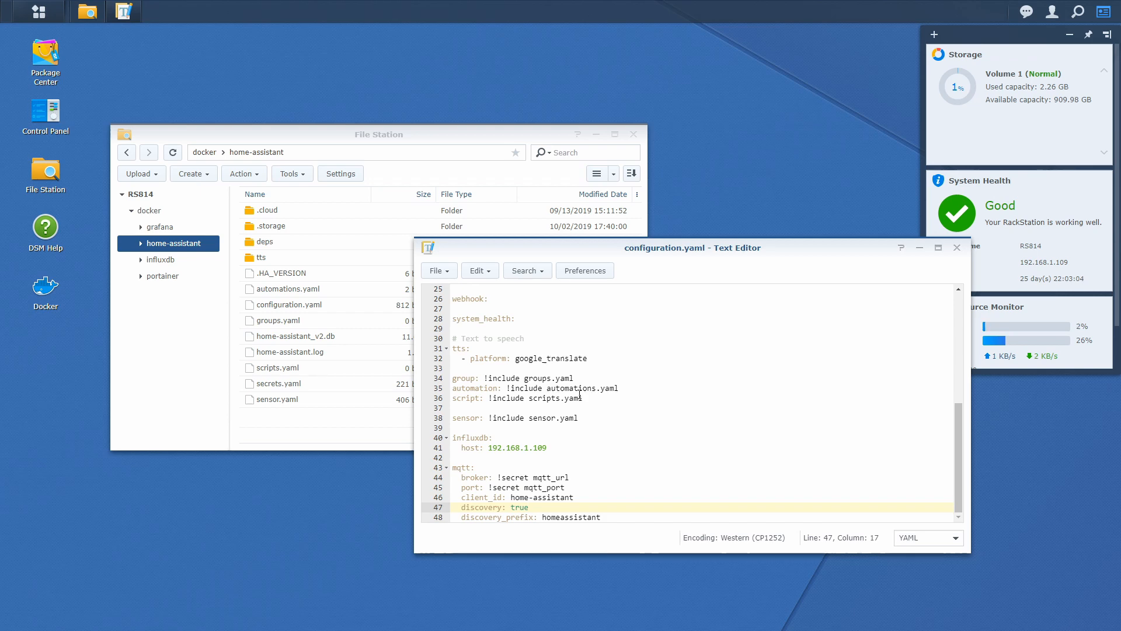
mouse_move(275, 383)
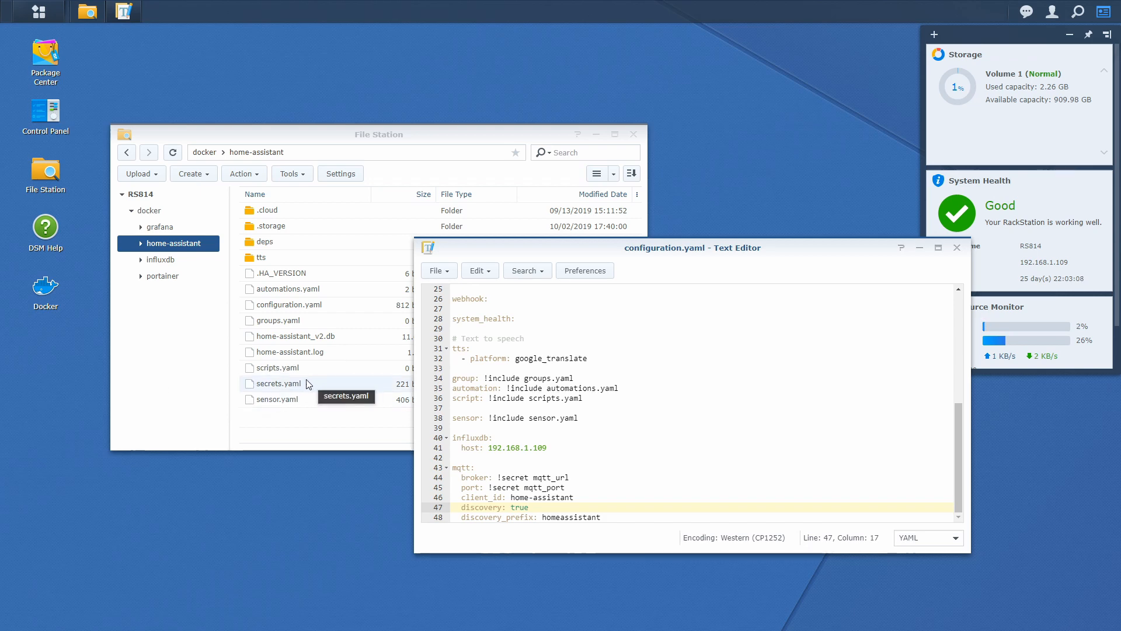
Add a # MQTT section with mqtt_url 192.168.1.109 and mqtt_port 1883 to secrets.yaml and save it
double_click(279, 384)
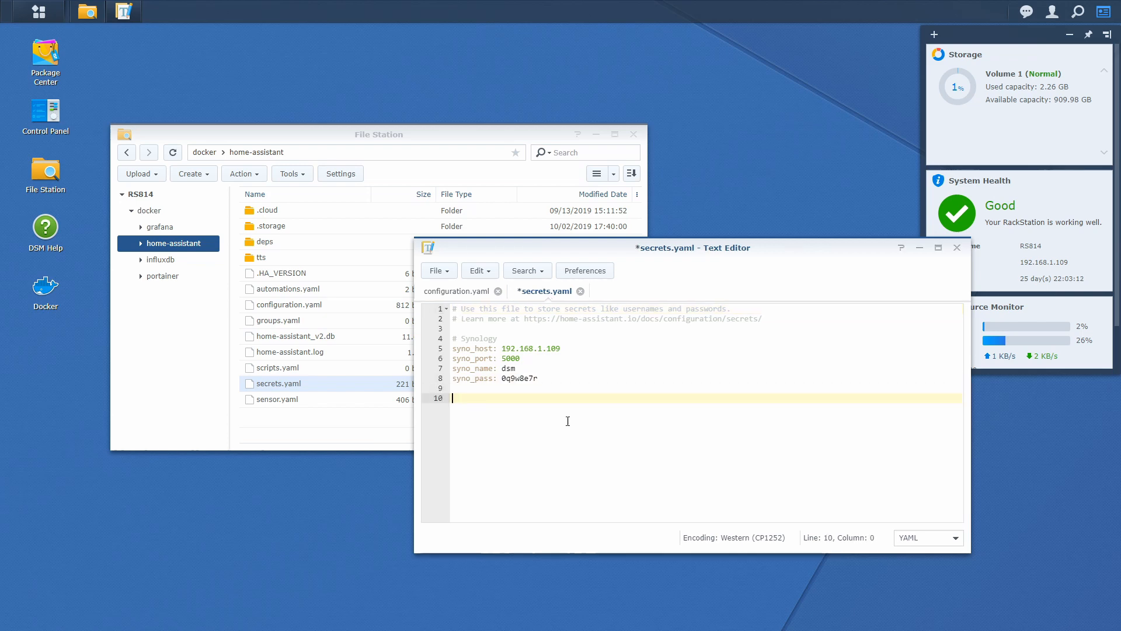
type("# MQTT")
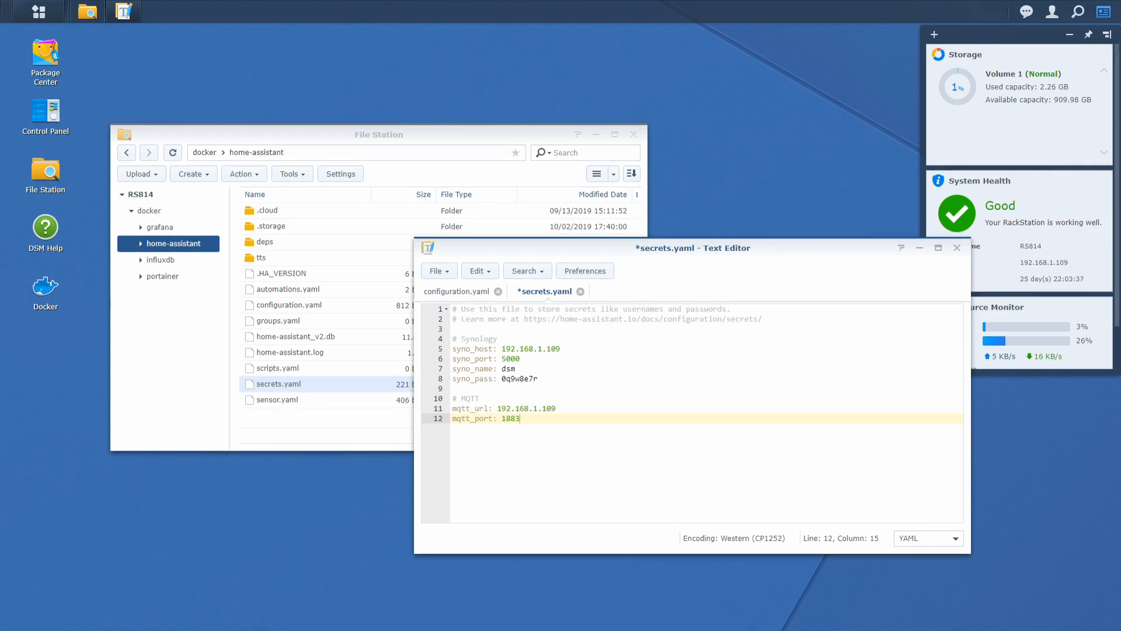
mouse_move(452, 492)
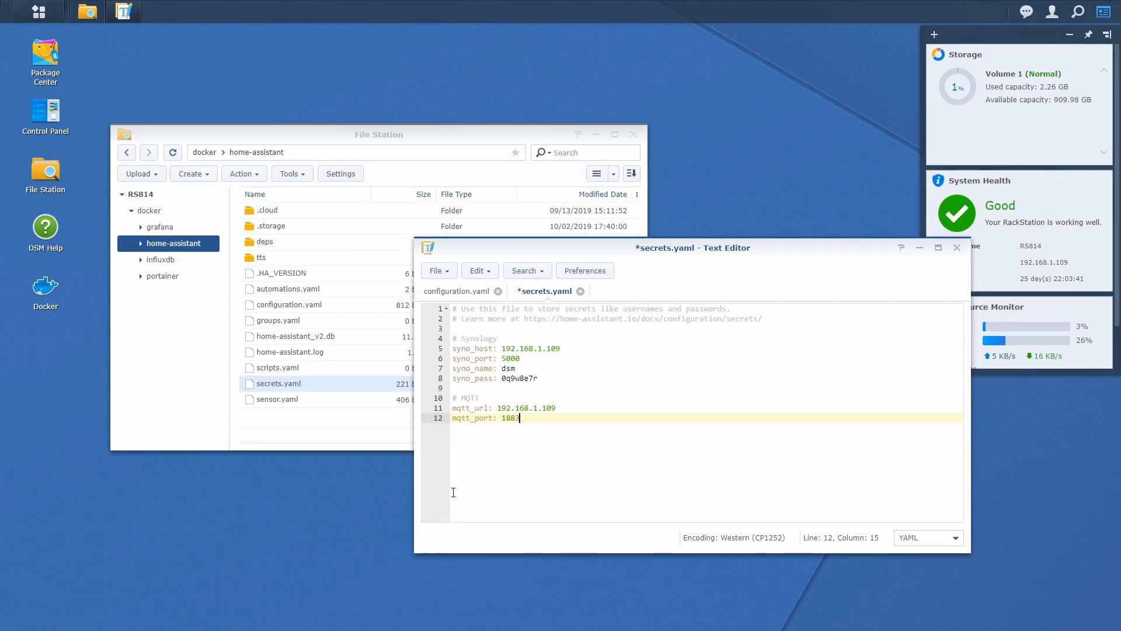
key("ctrl+s")
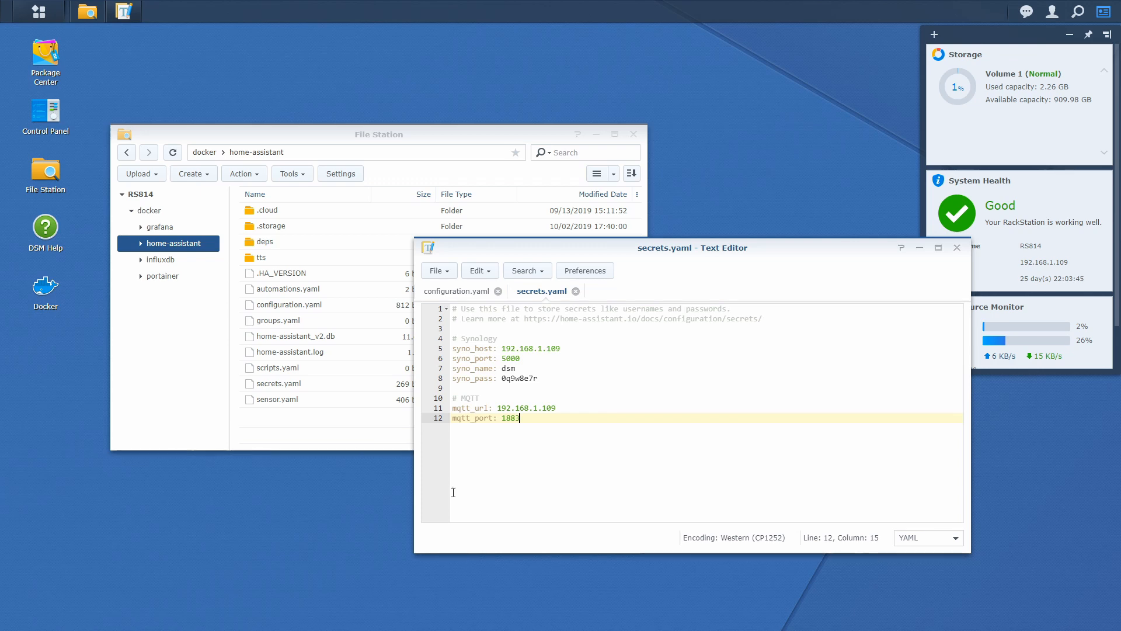
mouse_move(569, 442)
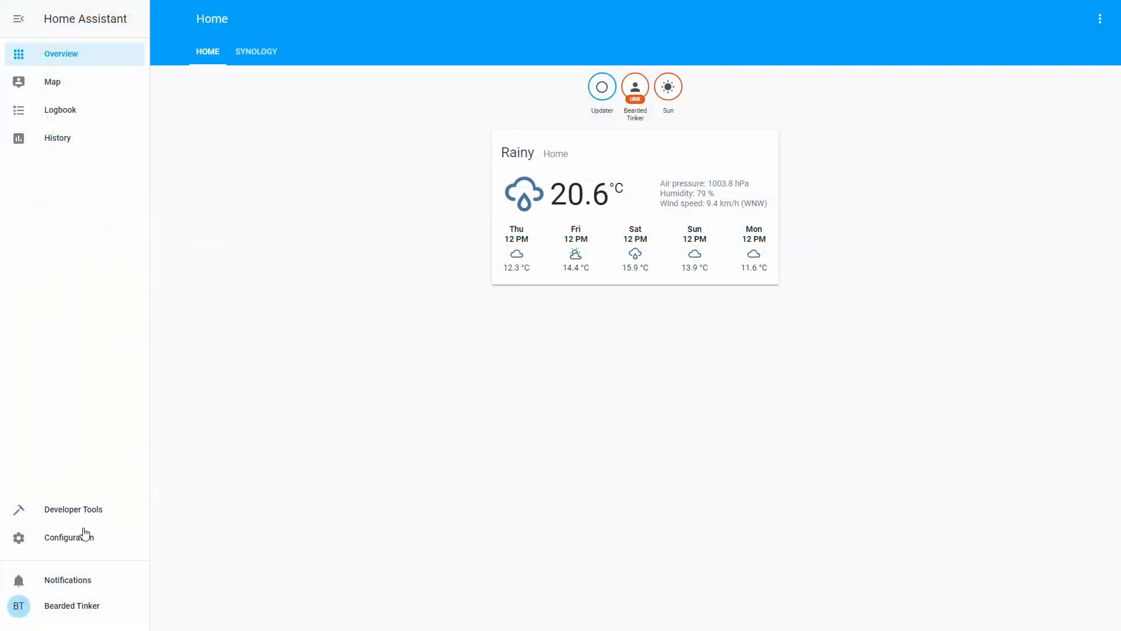
Run Check Config in Server Control and restart the Home Assistant server
left_click(69, 538)
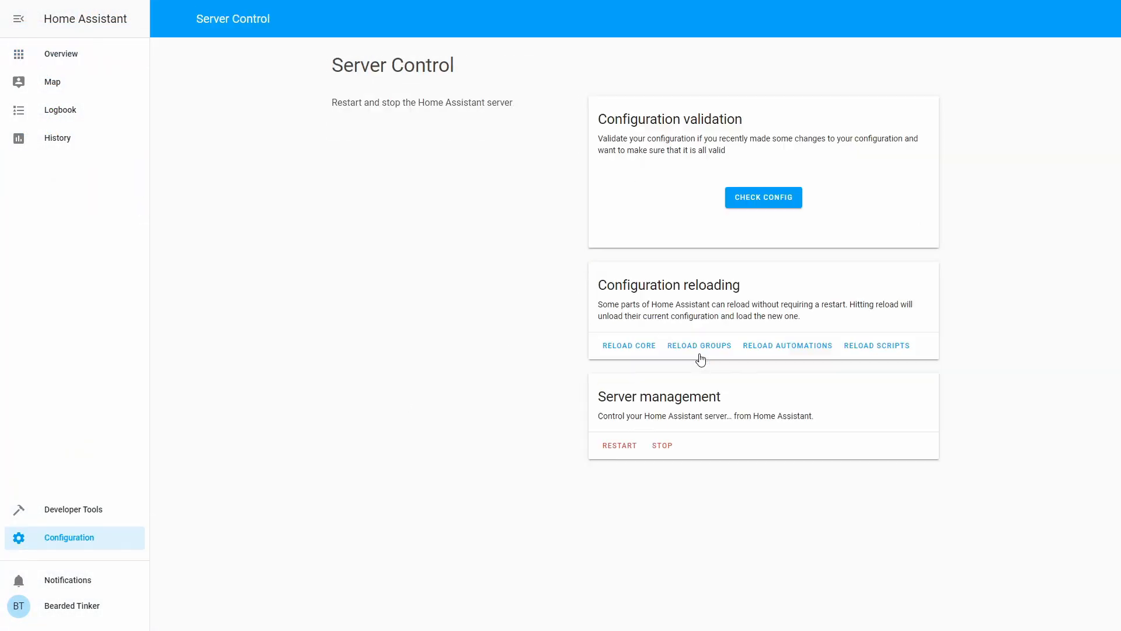
left_click(763, 197)
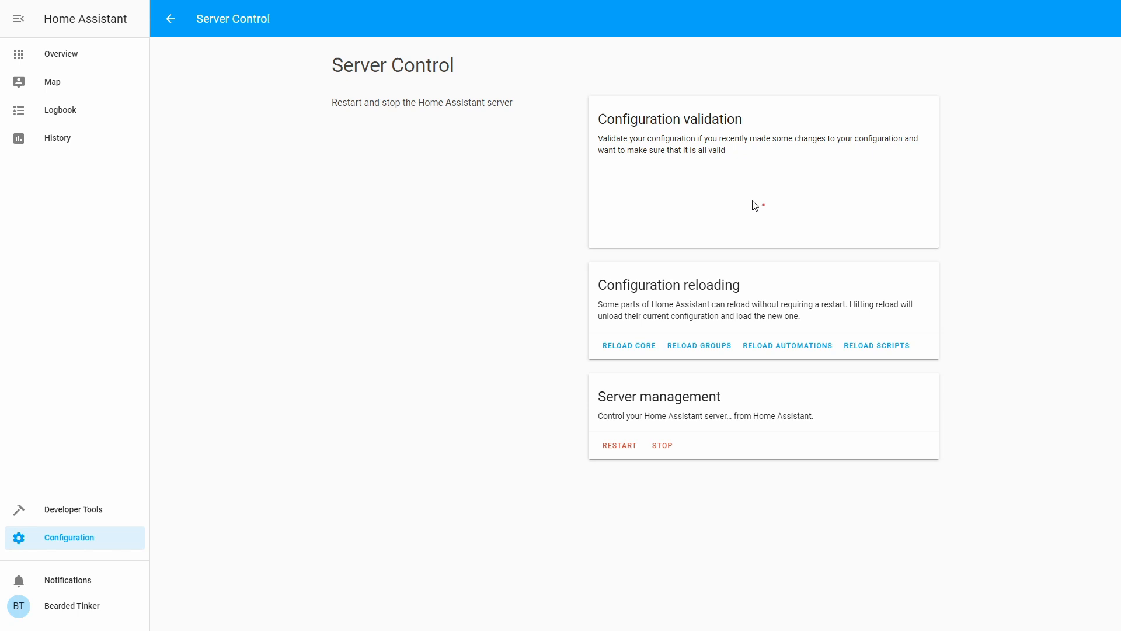
left_click(763, 207)
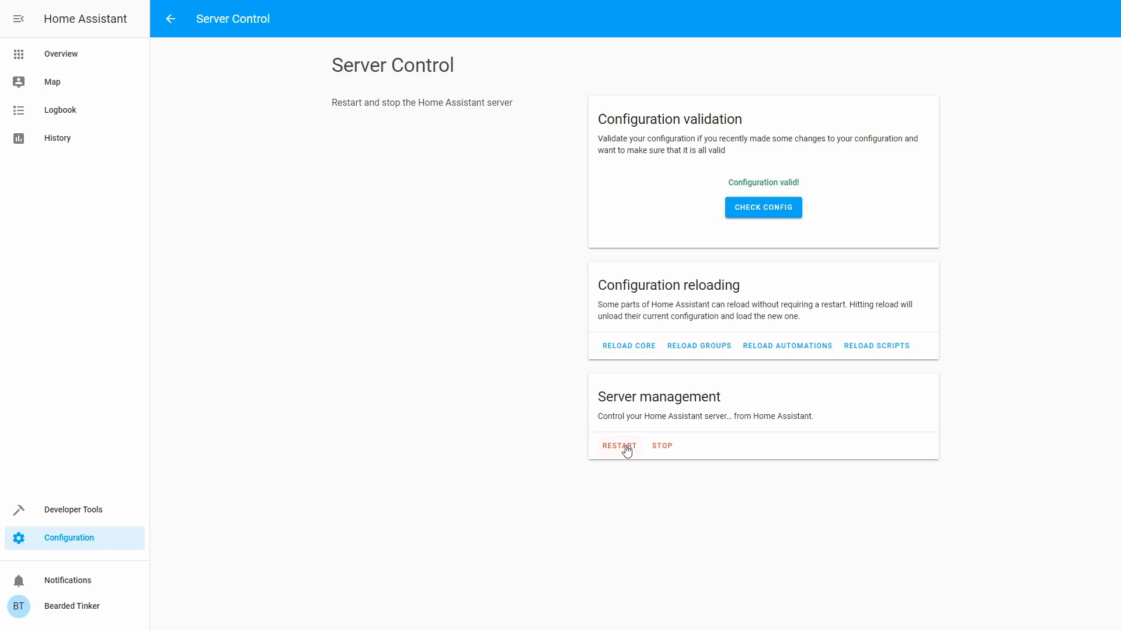
left_click(619, 445)
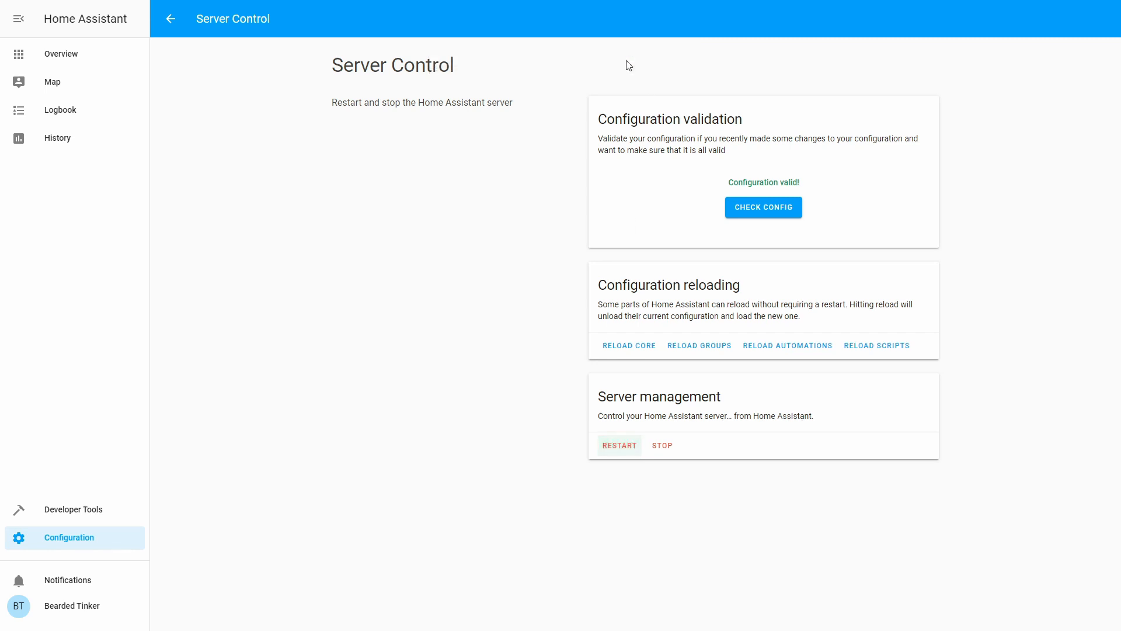
left_click(619, 445)
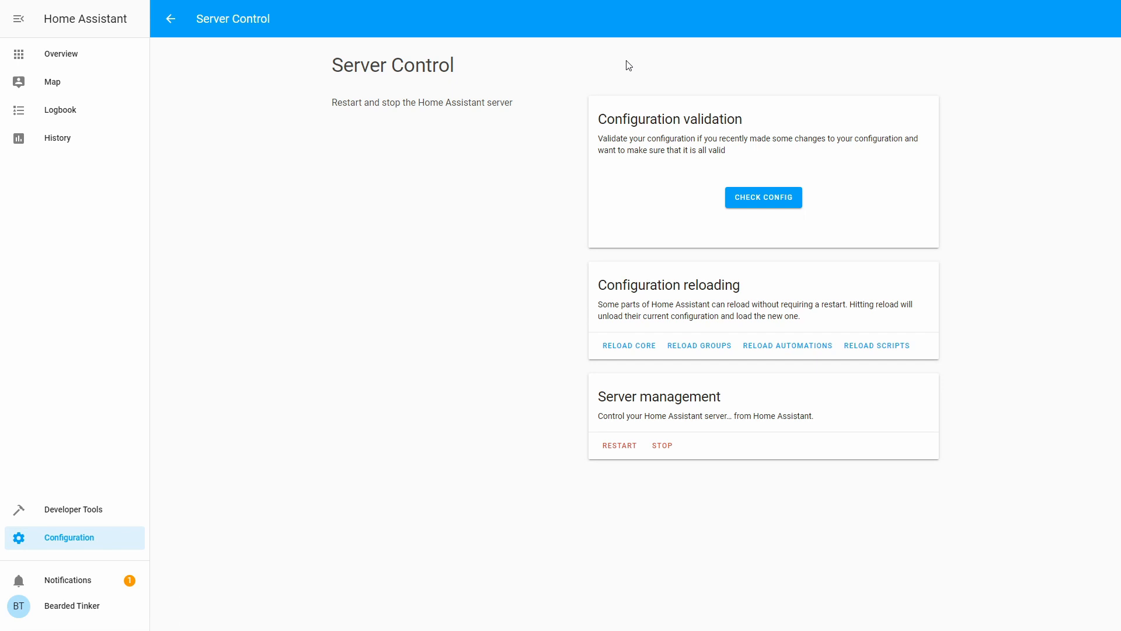
Dismiss the new devices notification and close the notifications panel
left_click(67, 580)
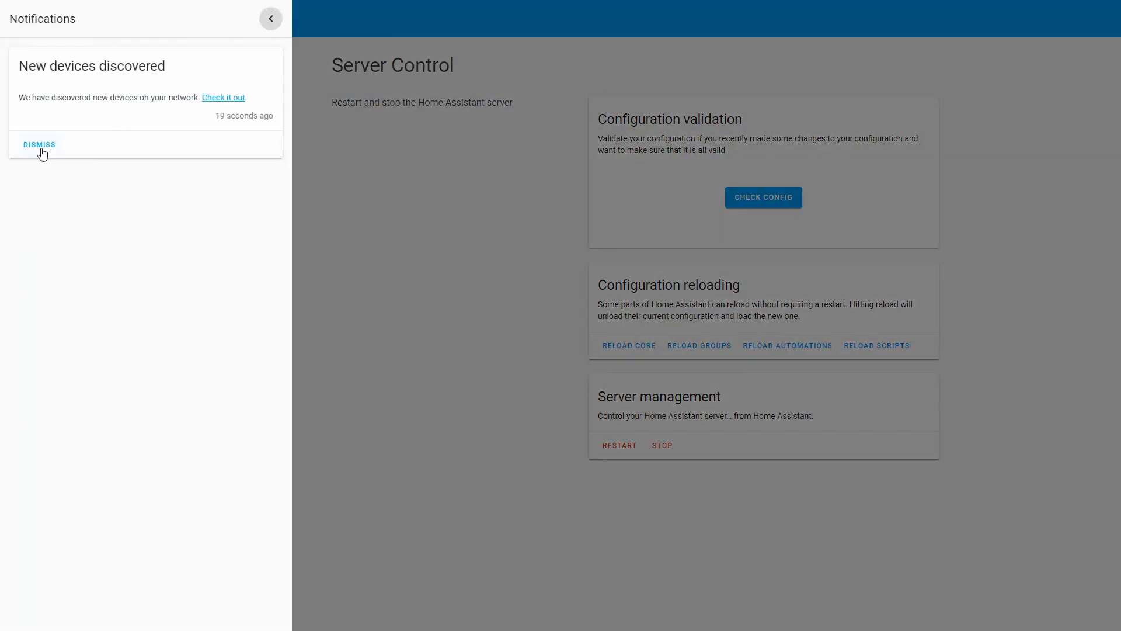
left_click(39, 145)
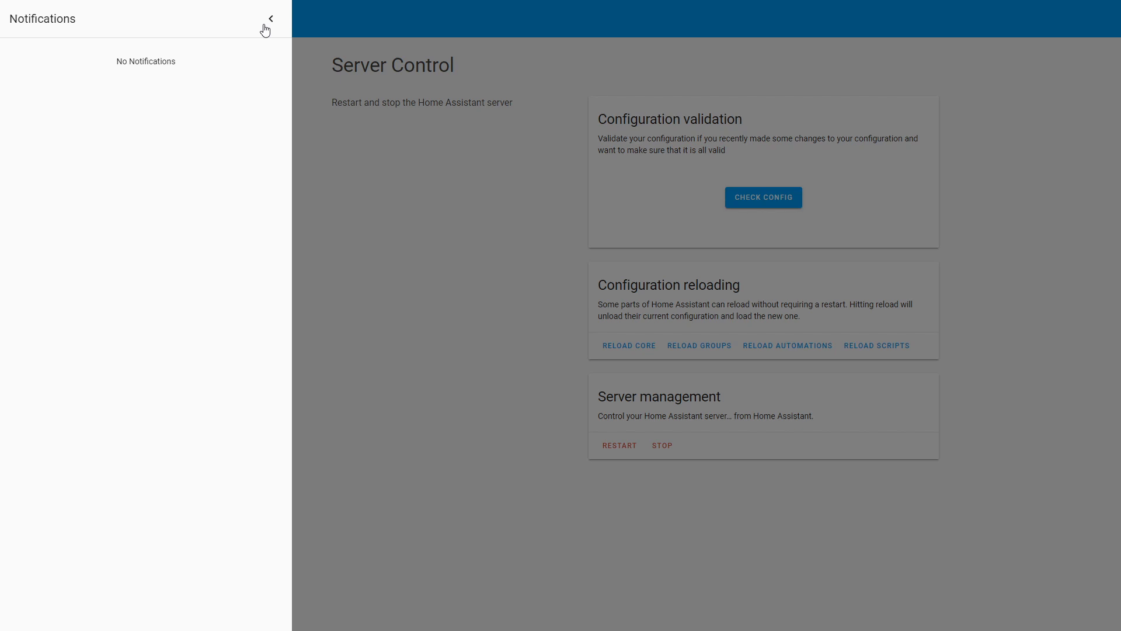
left_click(270, 18)
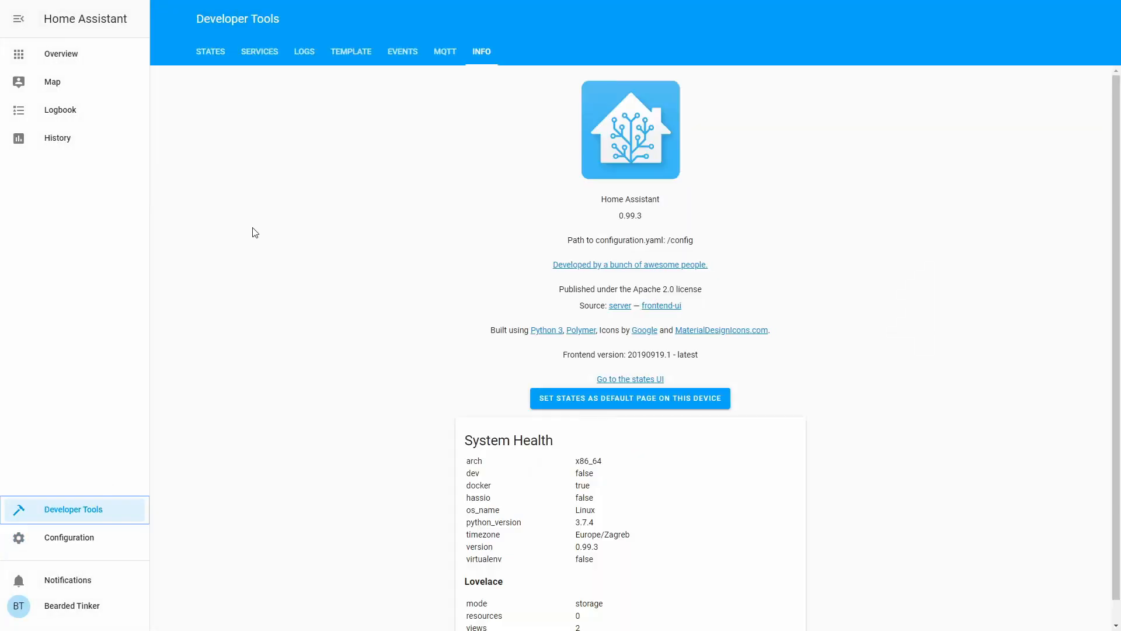
Load the full Home Assistant log revealing a discovery UnicodeDecodeError, then return to the Overview dashboard
left_click(304, 52)
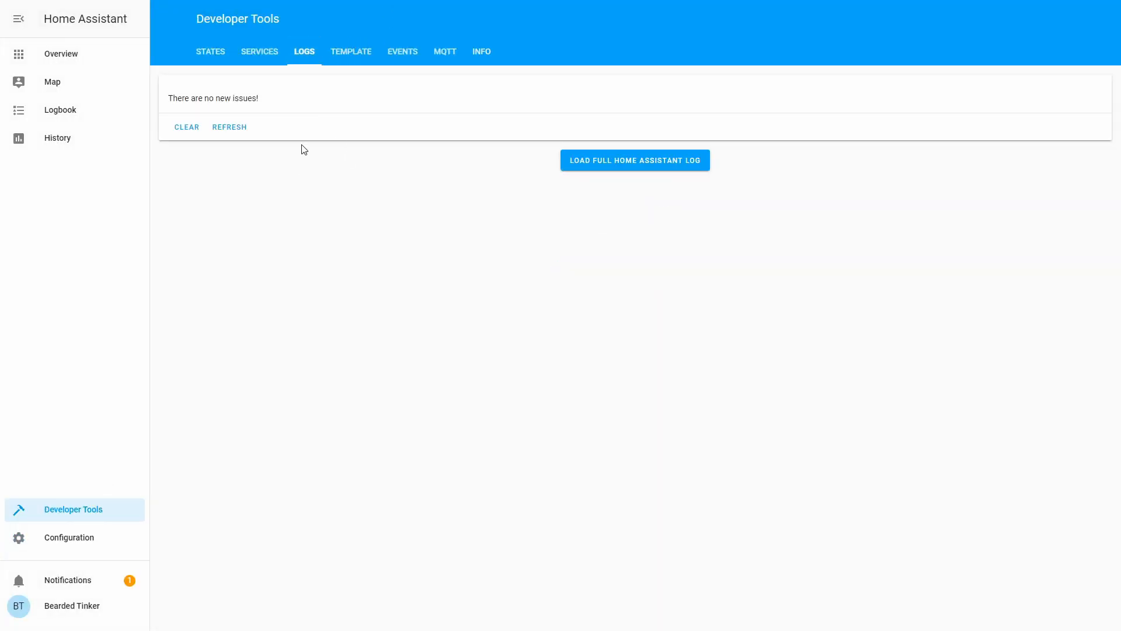
left_click(633, 160)
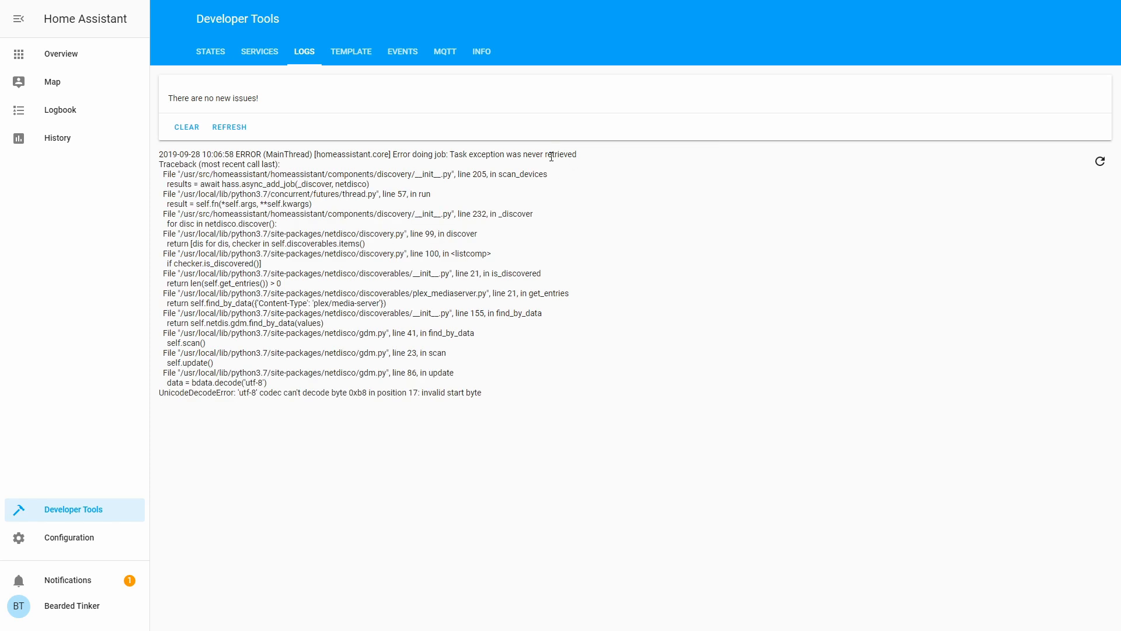
left_click_drag(357, 155, 484, 154)
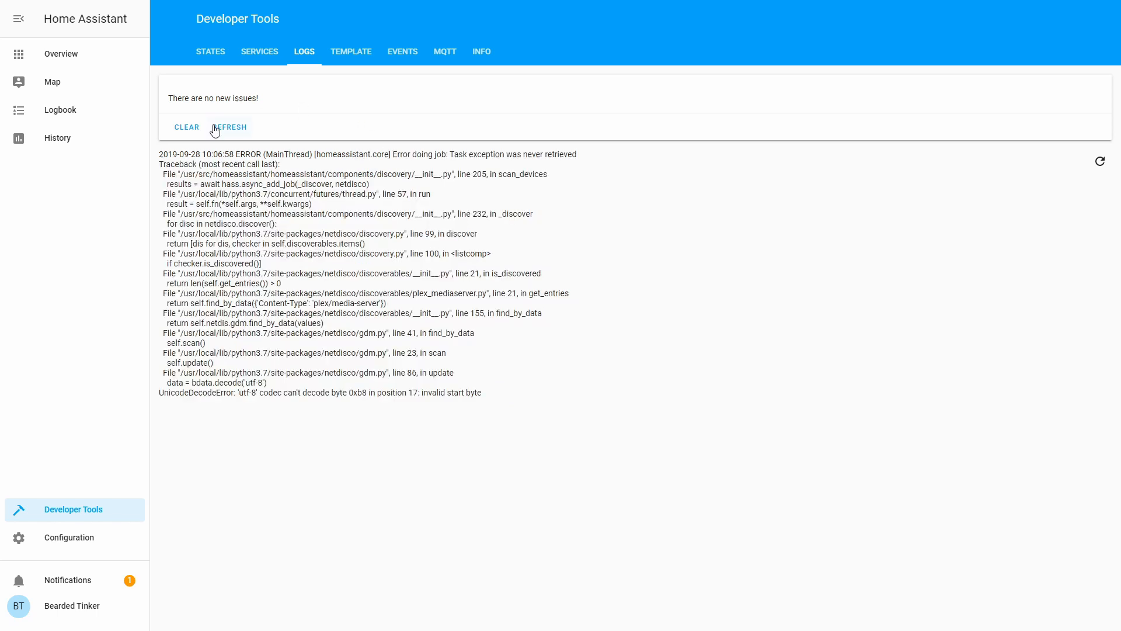
left_click(61, 54)
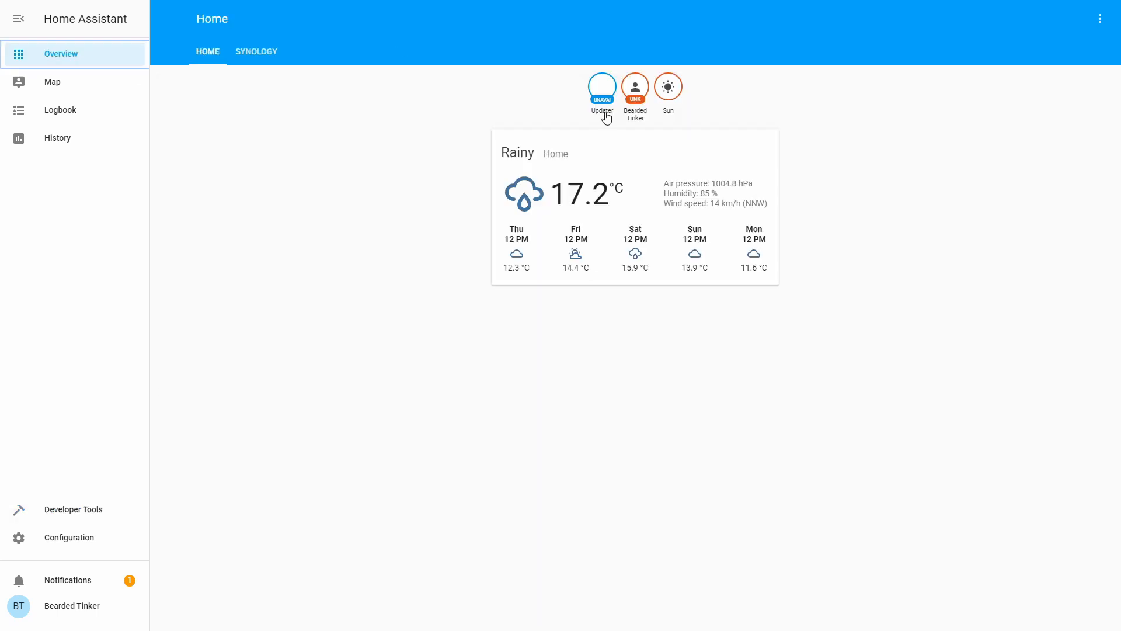
mouse_move(363, 267)
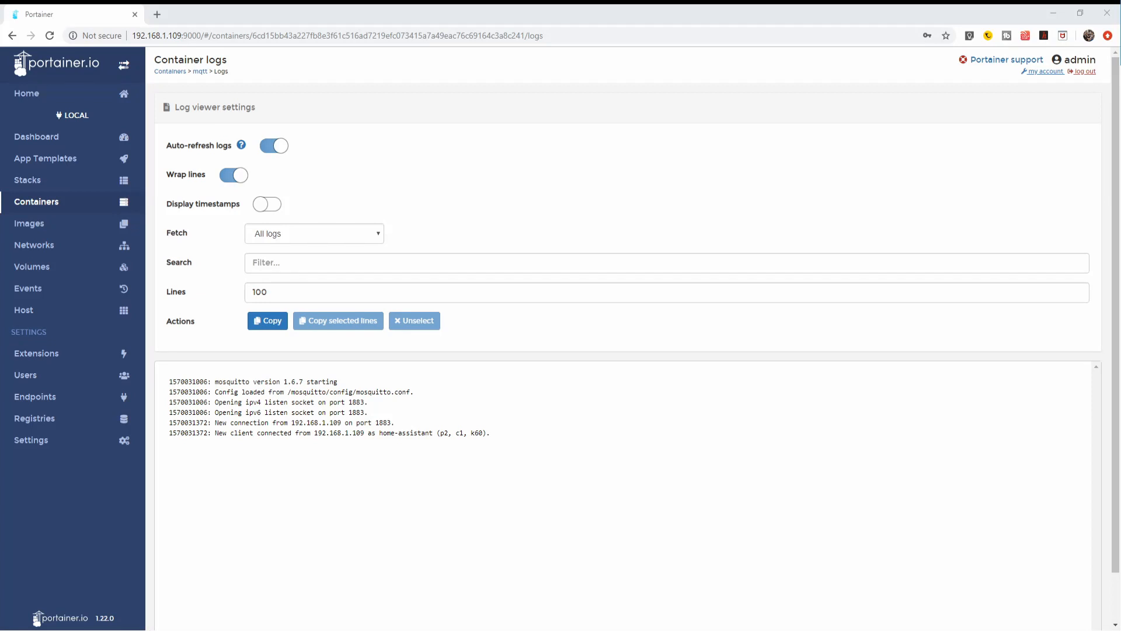
mouse_move(330, 367)
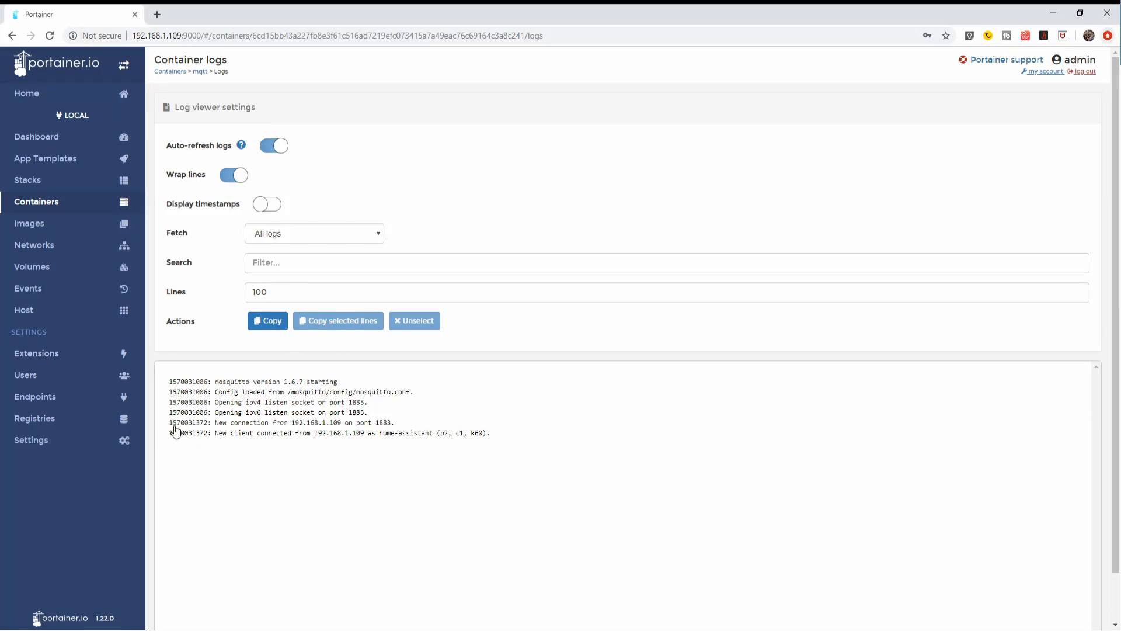
mouse_move(284, 438)
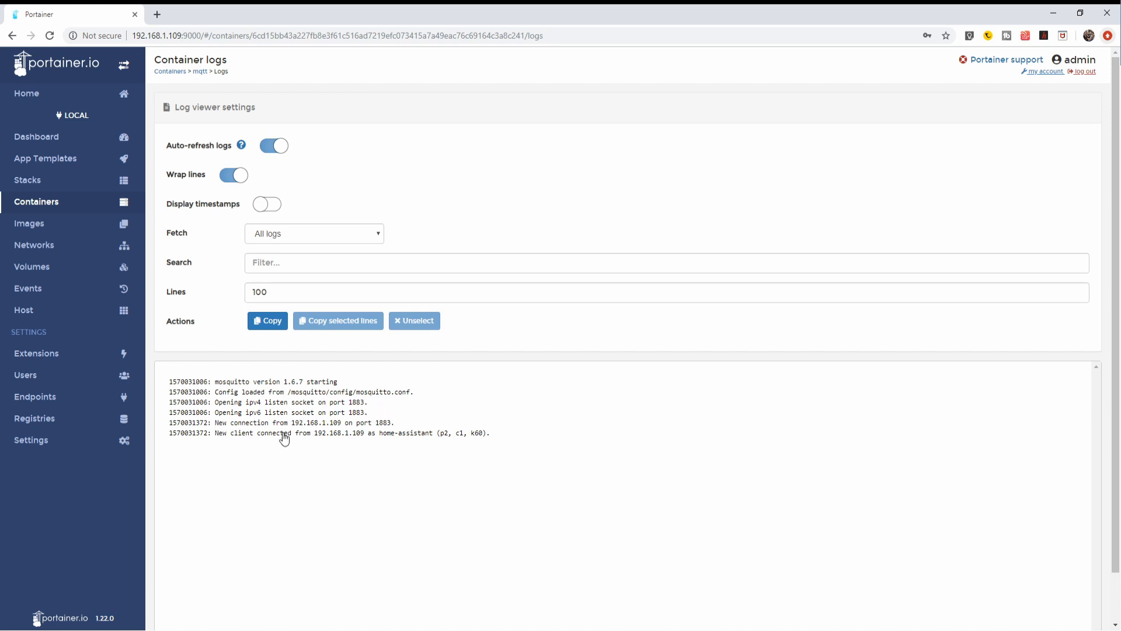
mouse_move(469, 436)
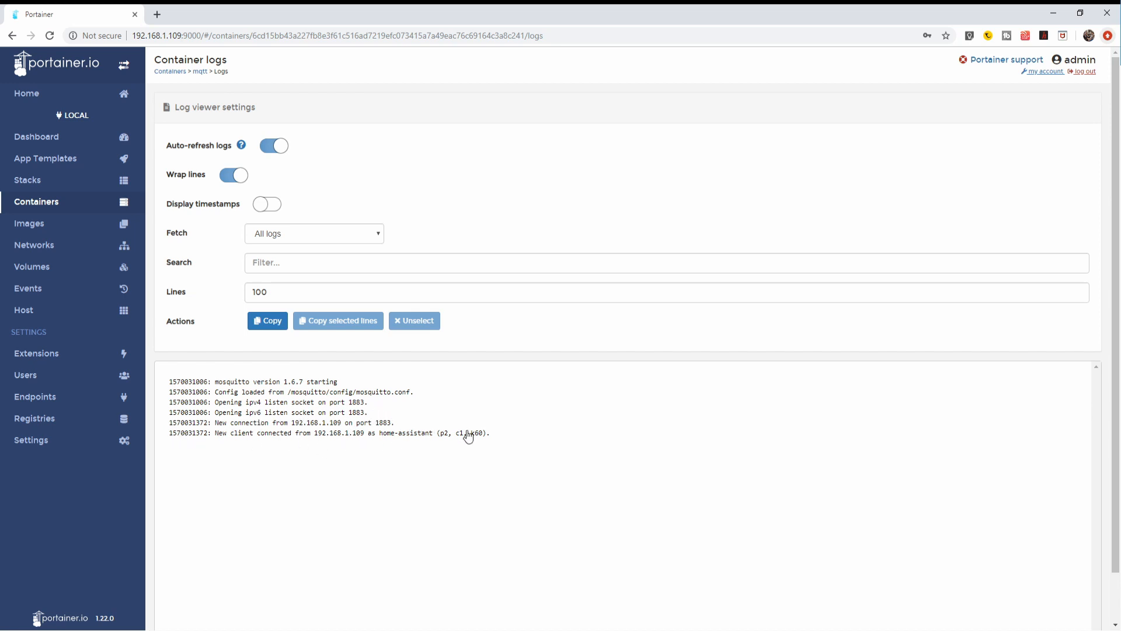
mouse_move(431, 442)
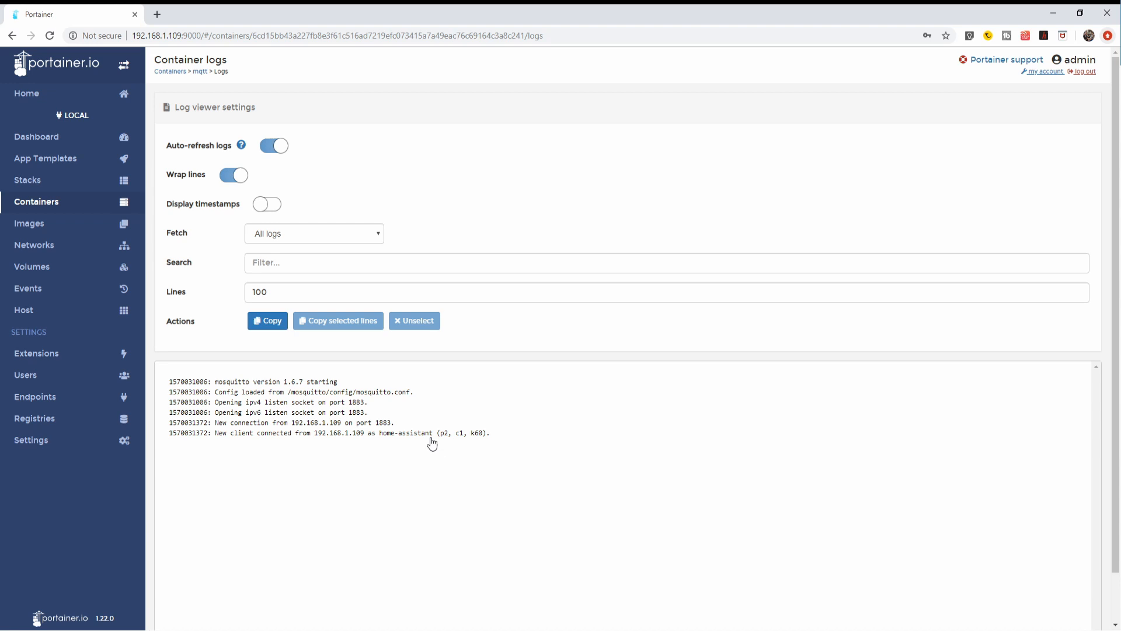
mouse_move(506, 425)
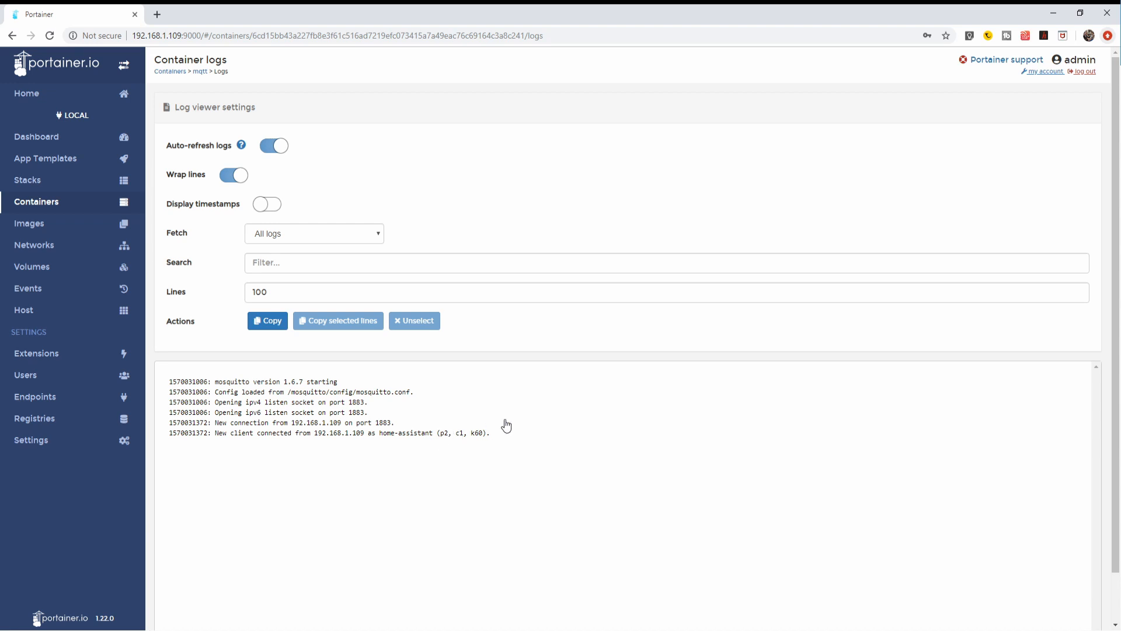
mouse_move(513, 421)
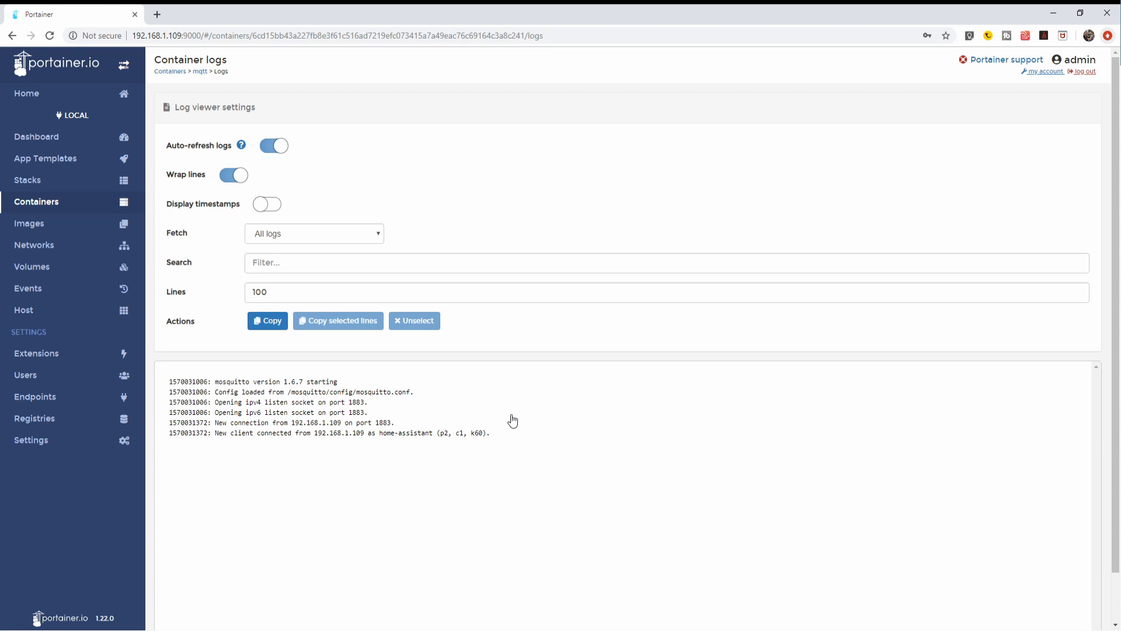